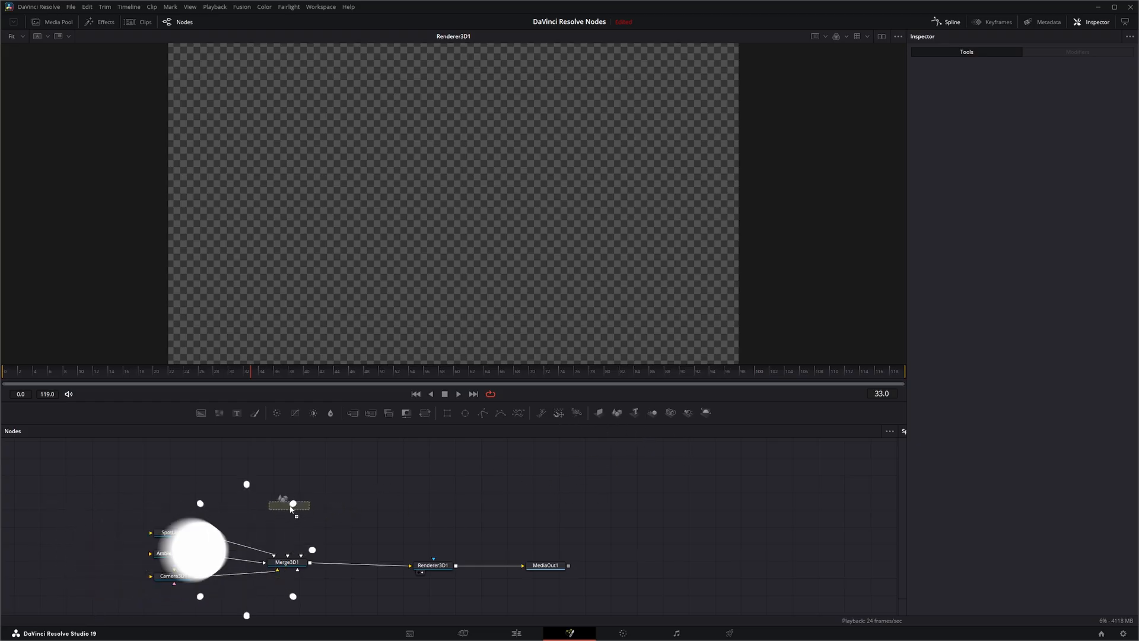
Connect the cube Shape3D into Merge3D and set its Size to about 2.02.
left_click(289, 504)
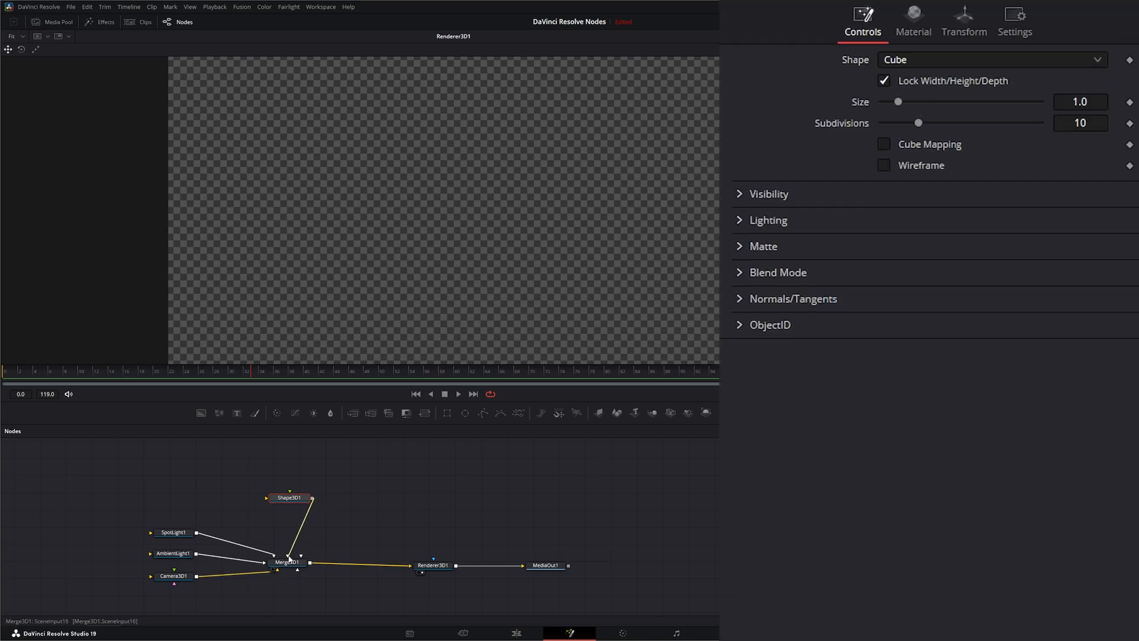
left_click(288, 498)
type("8")
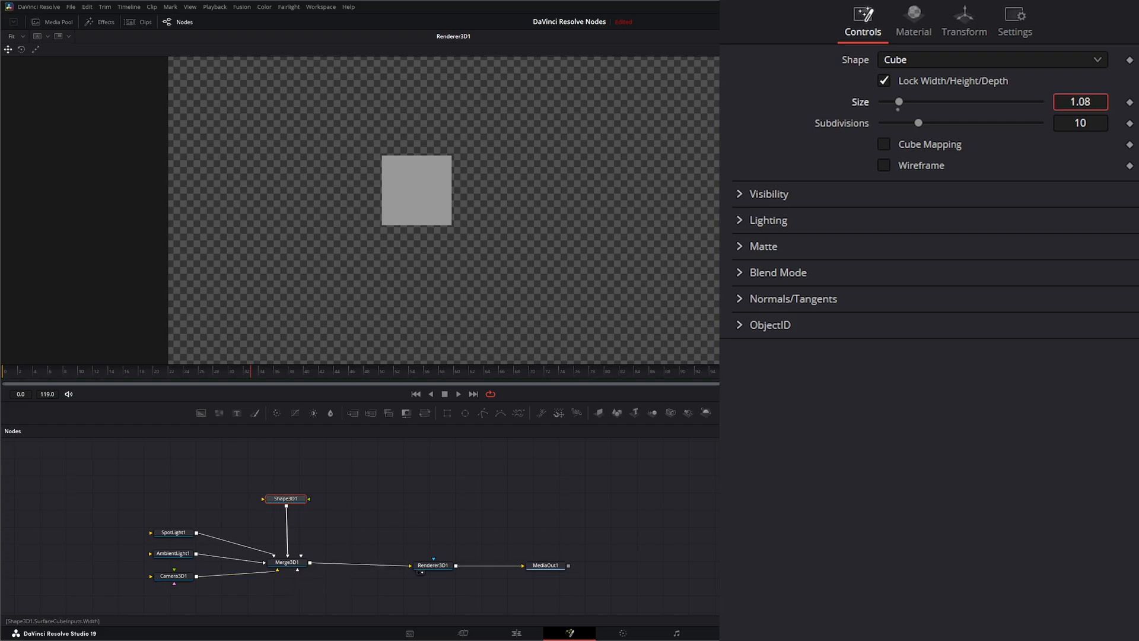
left_click_drag(898, 102, 914, 101)
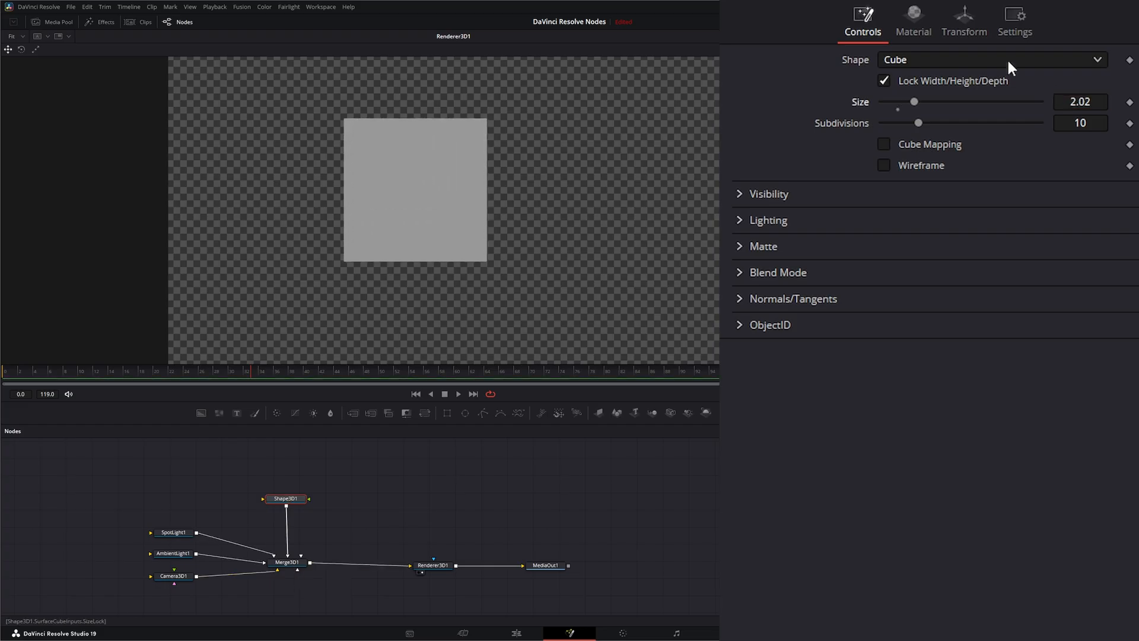
Set the cube's Translation Z to -3.43 and Rotation Y to -45.5.
left_click(963, 20)
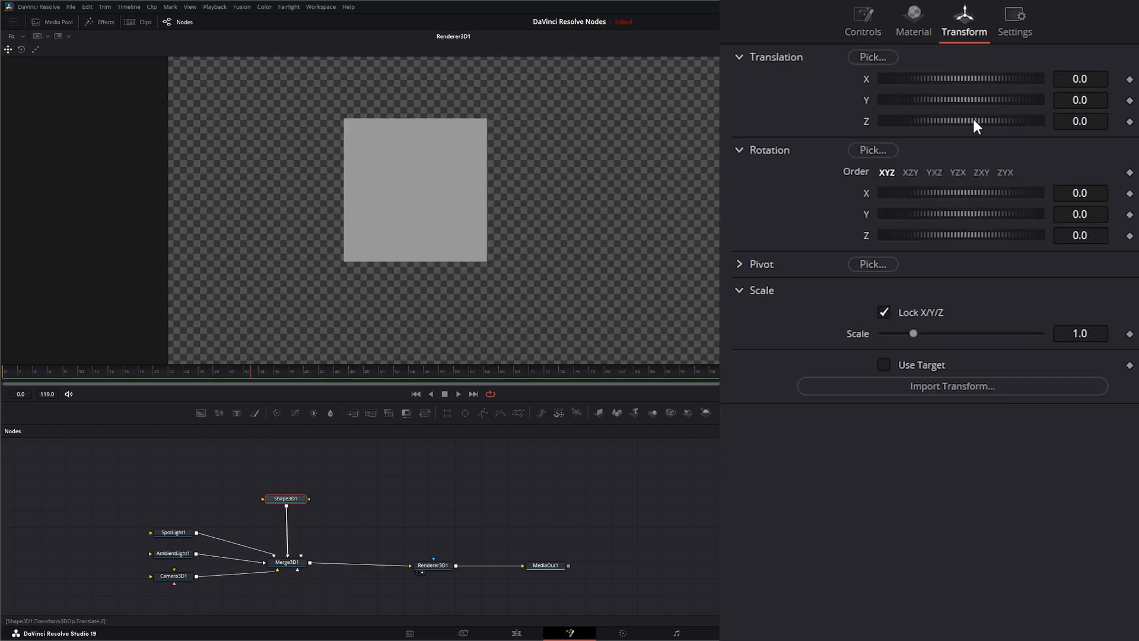
left_click_drag(1003, 121, 973, 120)
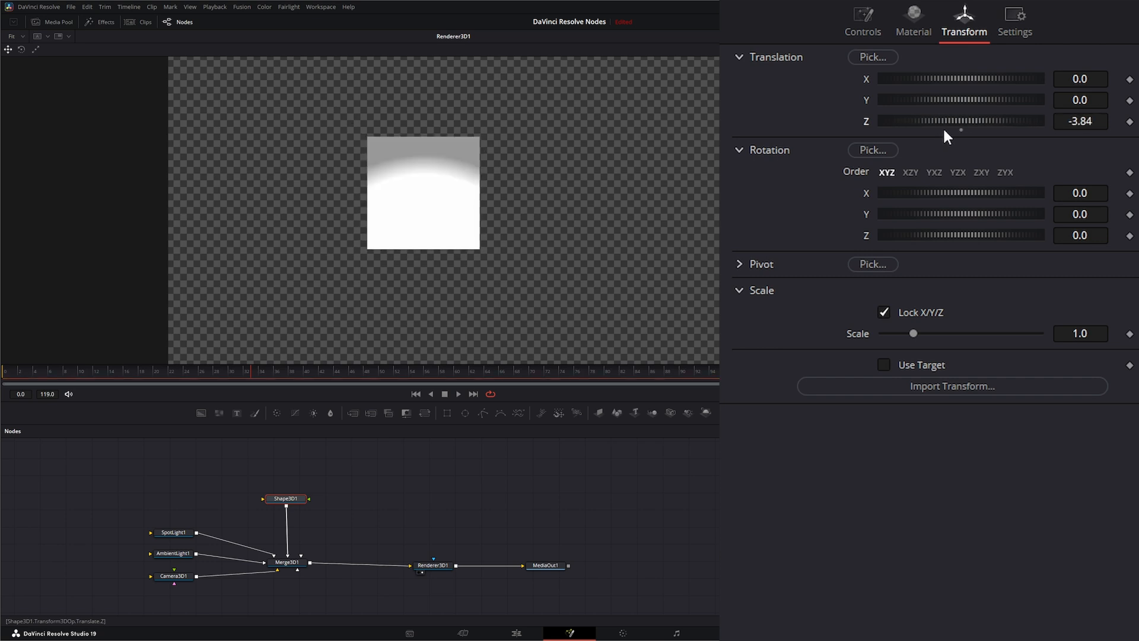
left_click_drag(952, 120, 966, 120)
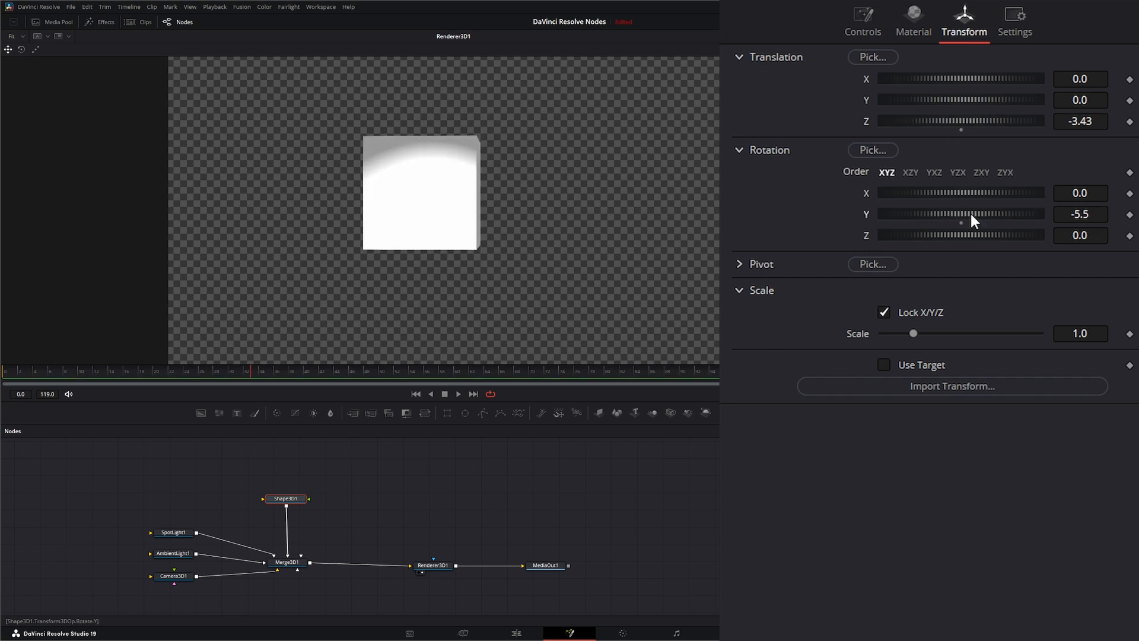
left_click_drag(959, 213, 930, 214)
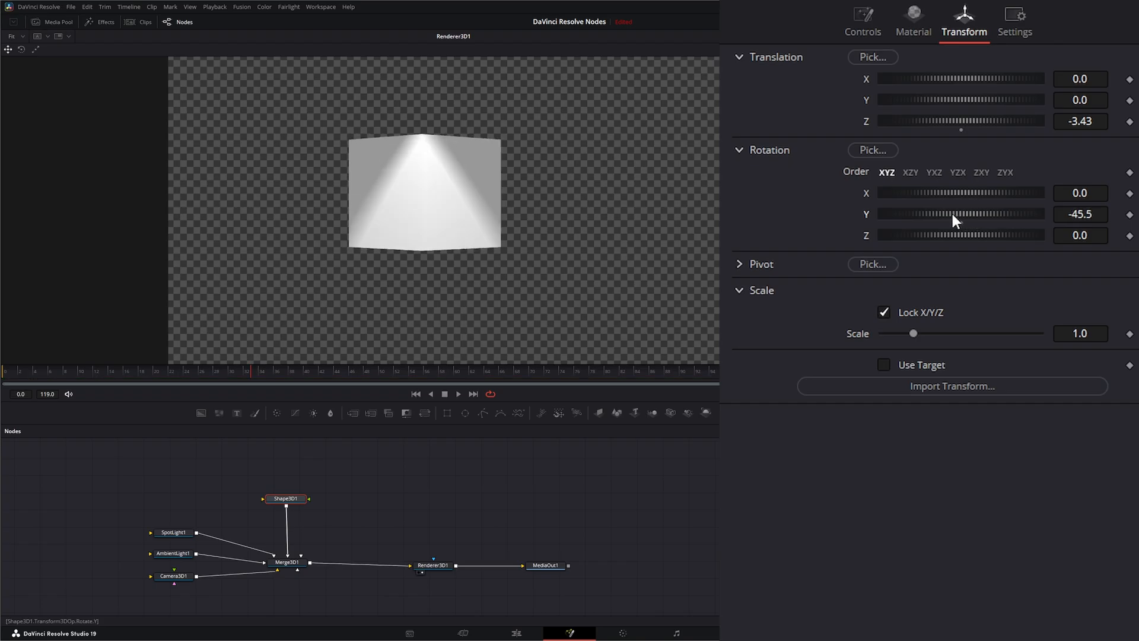
left_click_drag(959, 213, 978, 213)
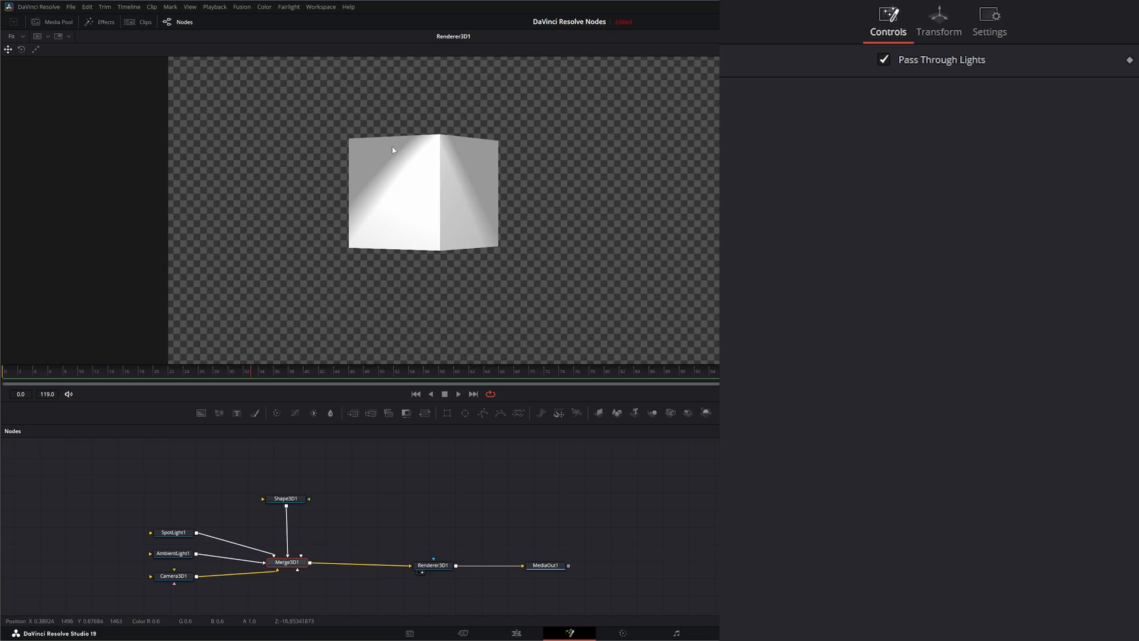
mouse_move(376, 132)
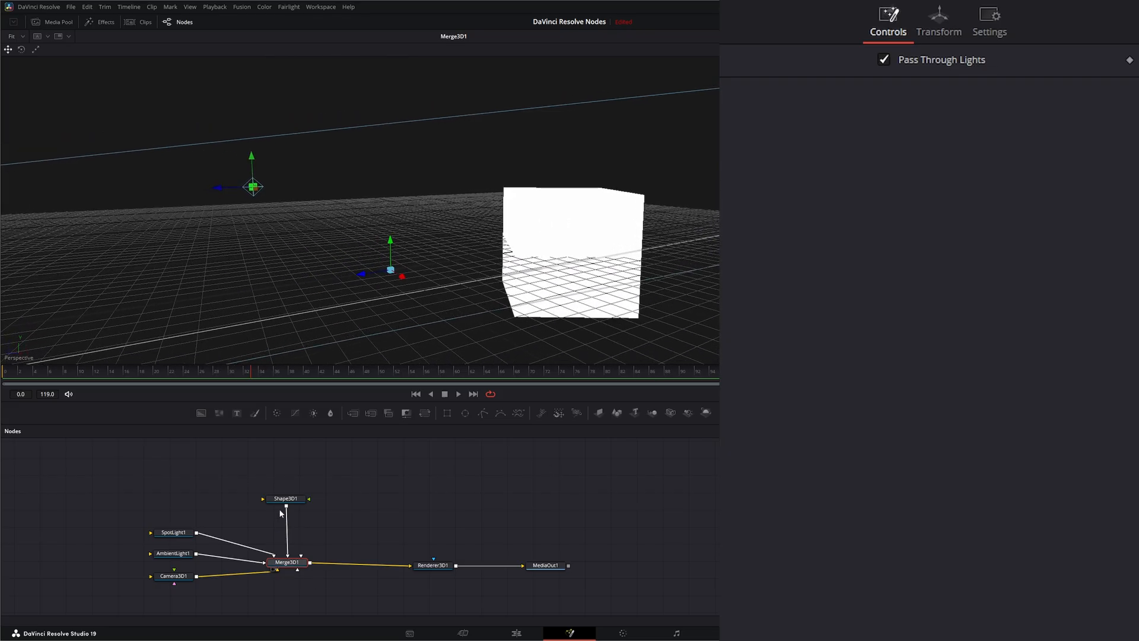
Enable Show Normals on Shape3D1 and zoom the viewer in on the cube.
left_click(285, 499)
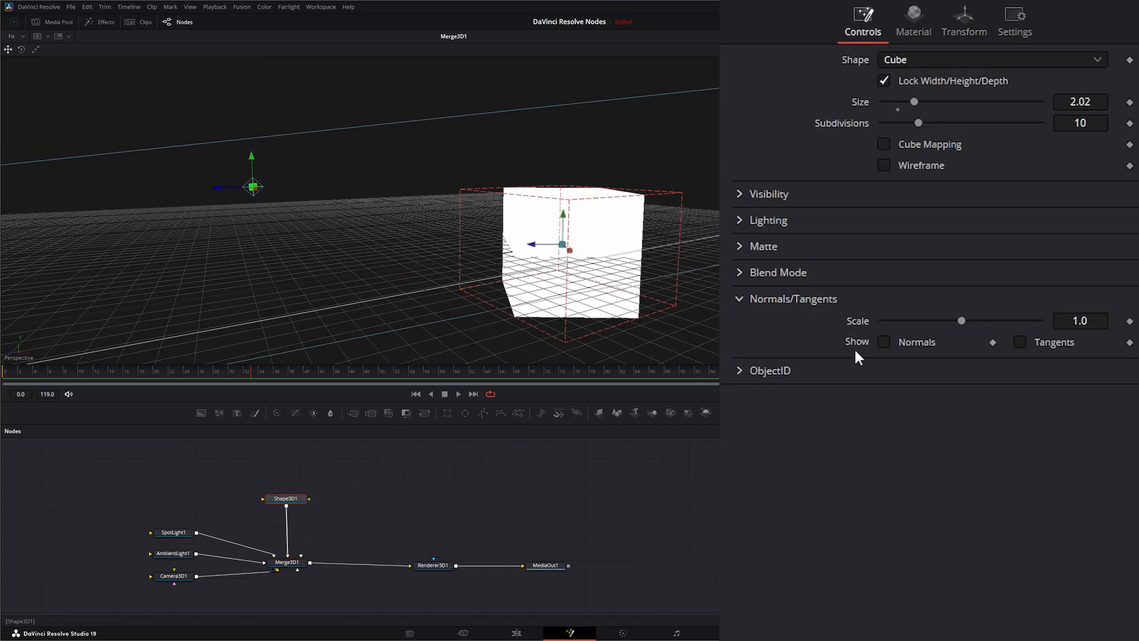
left_click(883, 341)
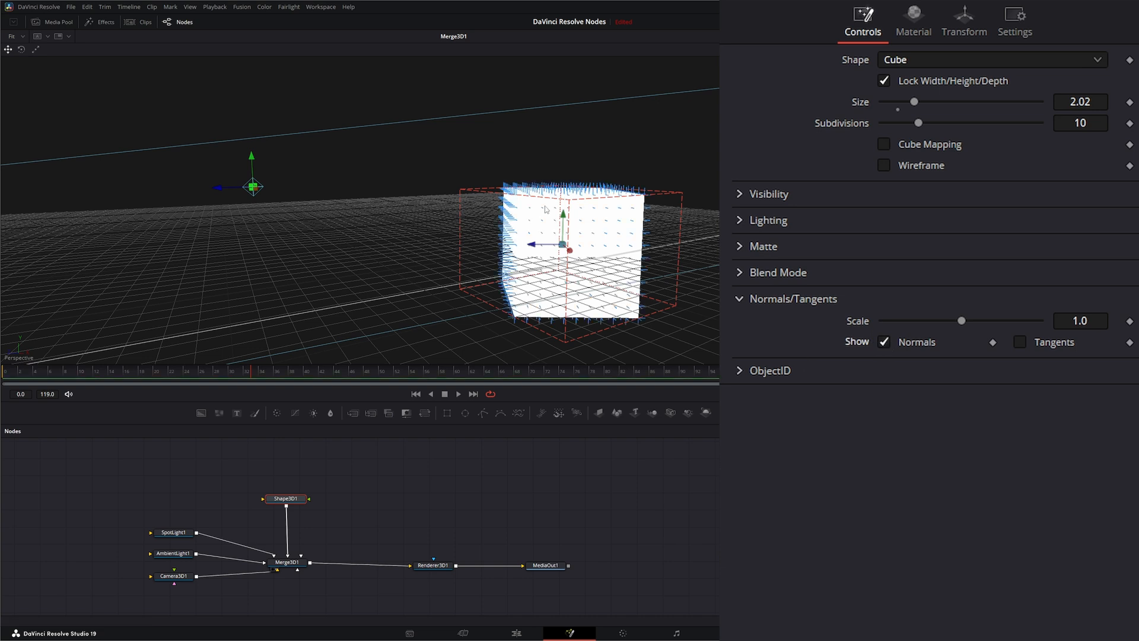
mouse_move(521, 320)
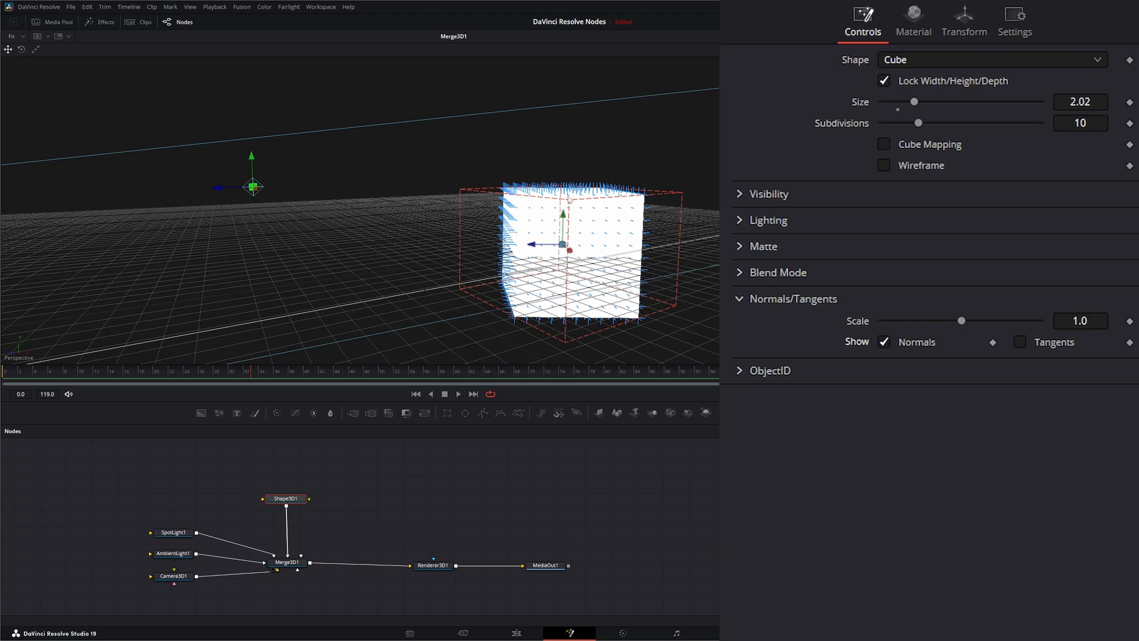
mouse_move(441, 345)
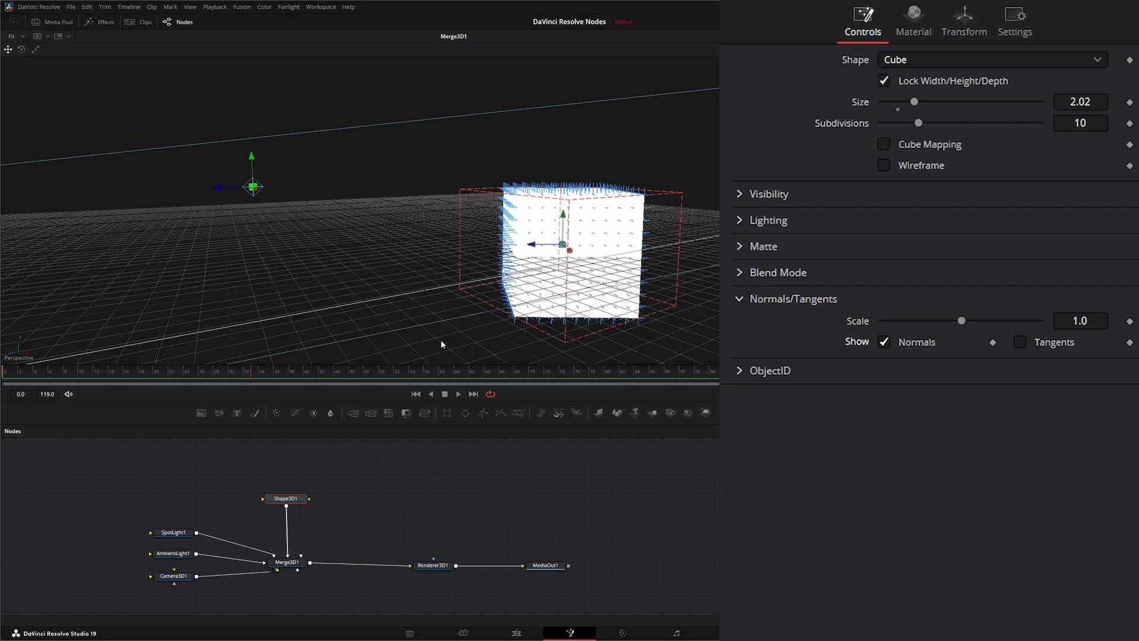
left_click_drag(441, 344, 579, 272)
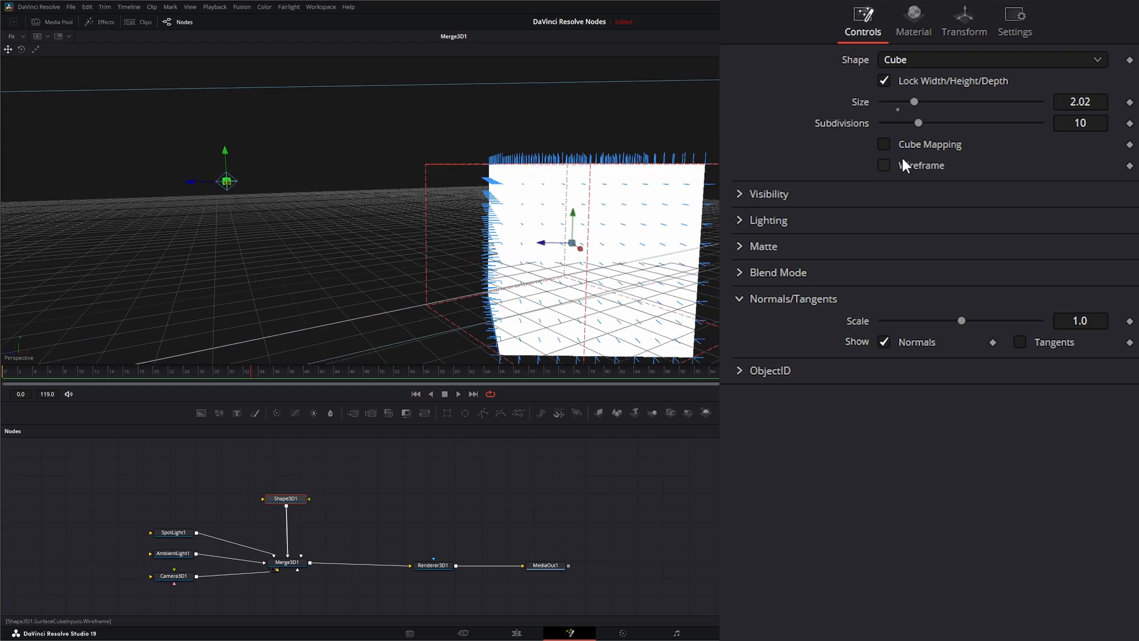
Turn on Wireframe and lower the cube's Subdivisions from 10 to 2.
left_click(884, 165)
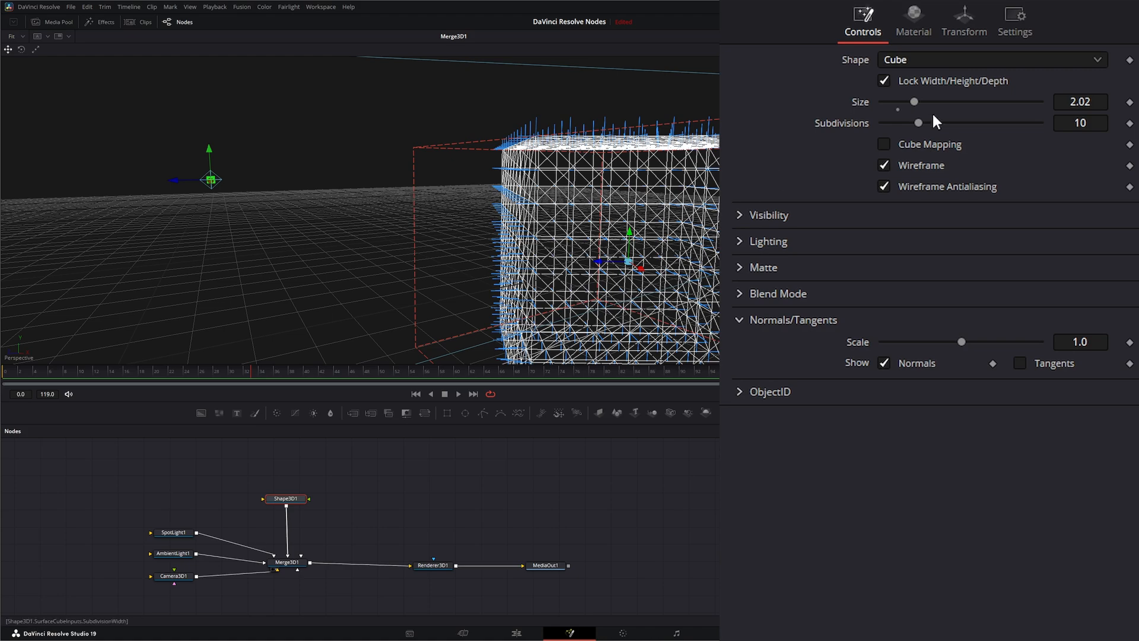
left_click_drag(919, 122, 907, 123)
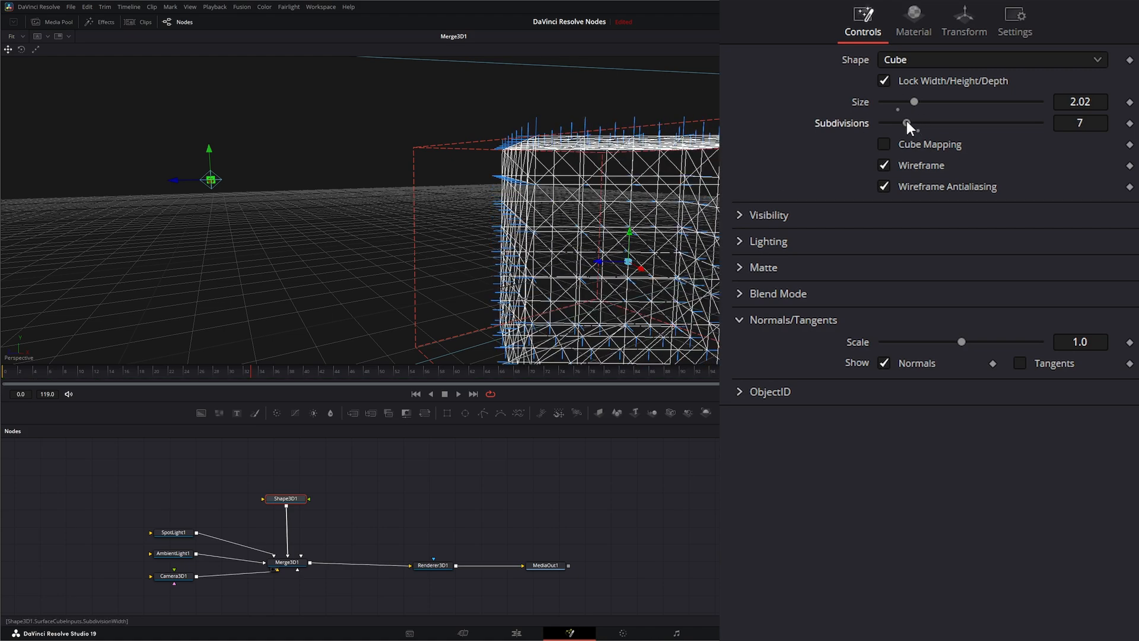
left_click_drag(909, 122, 884, 122)
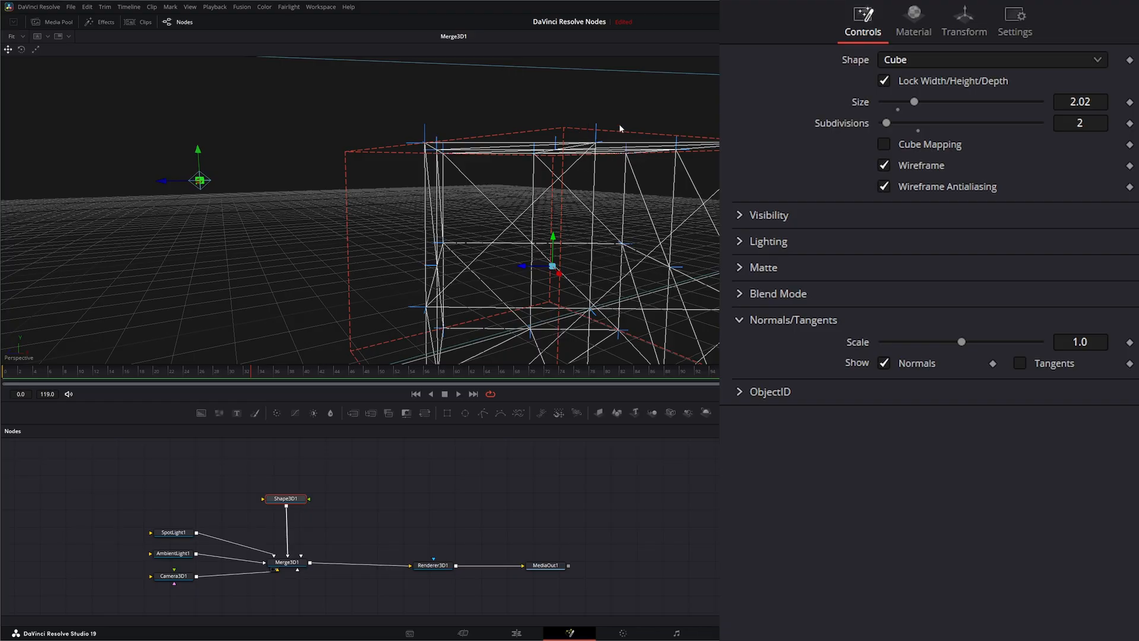
mouse_move(596, 129)
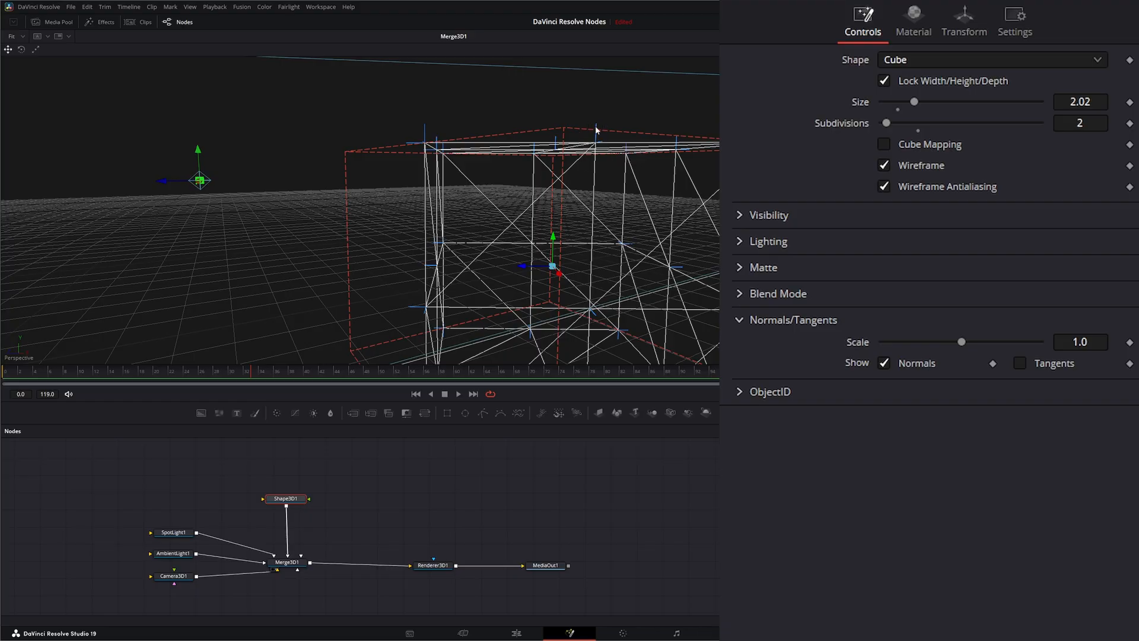
mouse_move(586, 304)
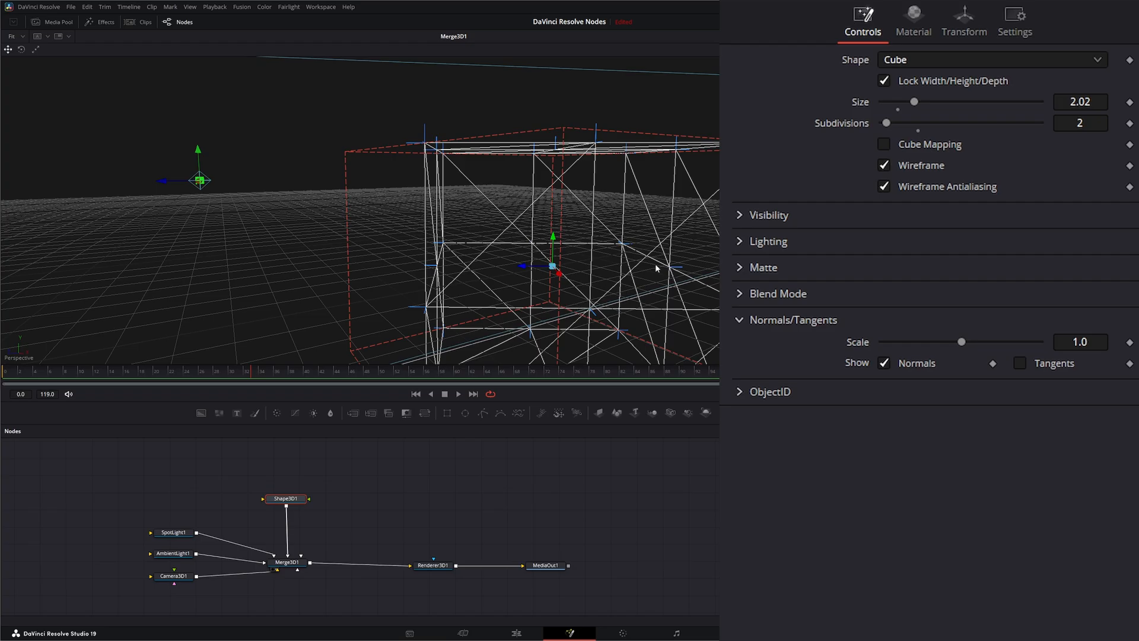
mouse_move(274, 613)
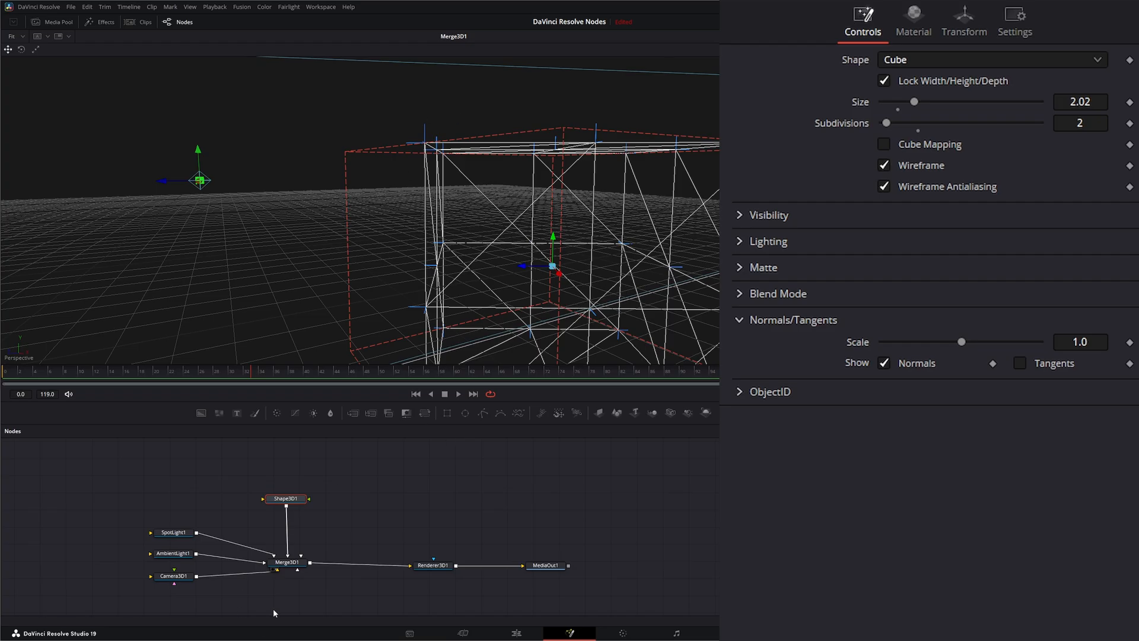
Load Renderer3D1 into the viewer and switch the cube off wireframe.
left_click(433, 564)
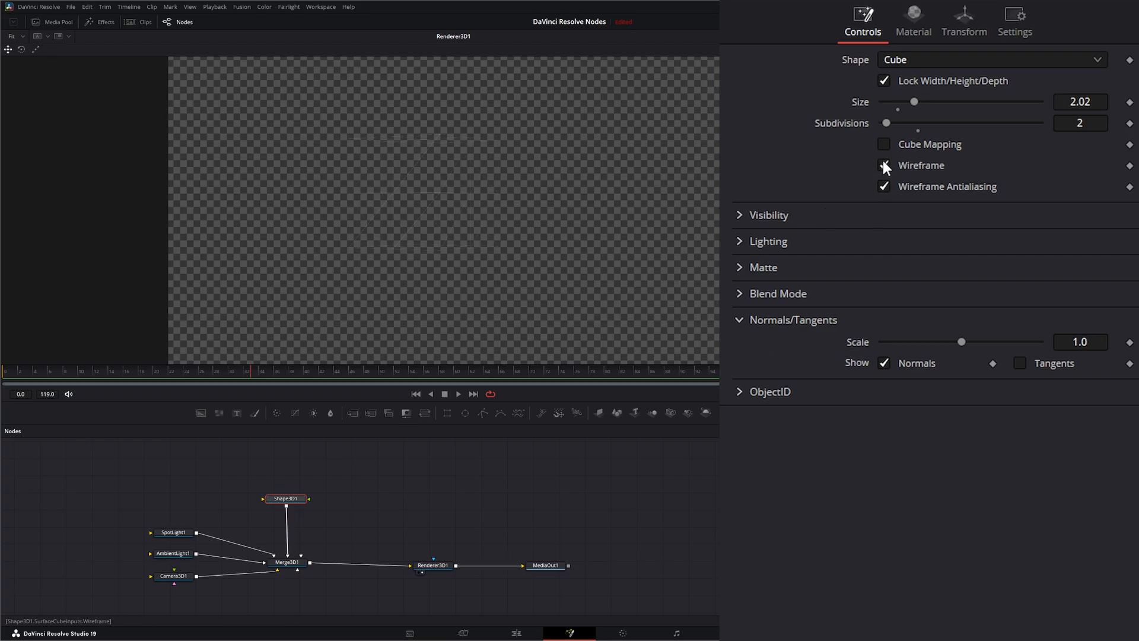
left_click(883, 165)
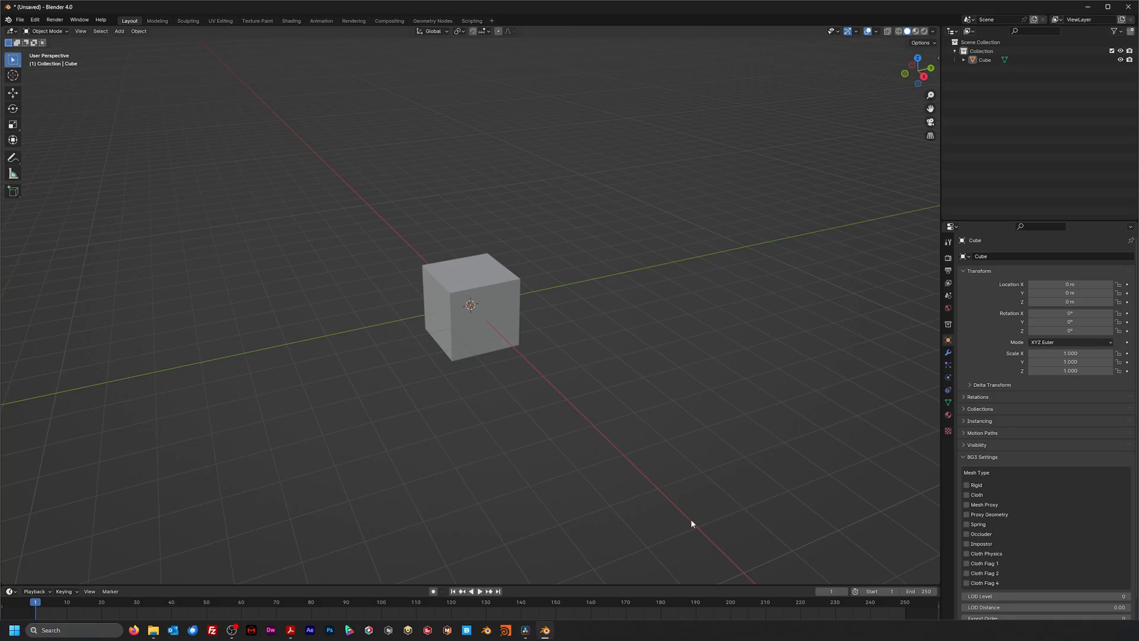
Select the default cube and switch it to Edit Mode.
left_click(479, 297)
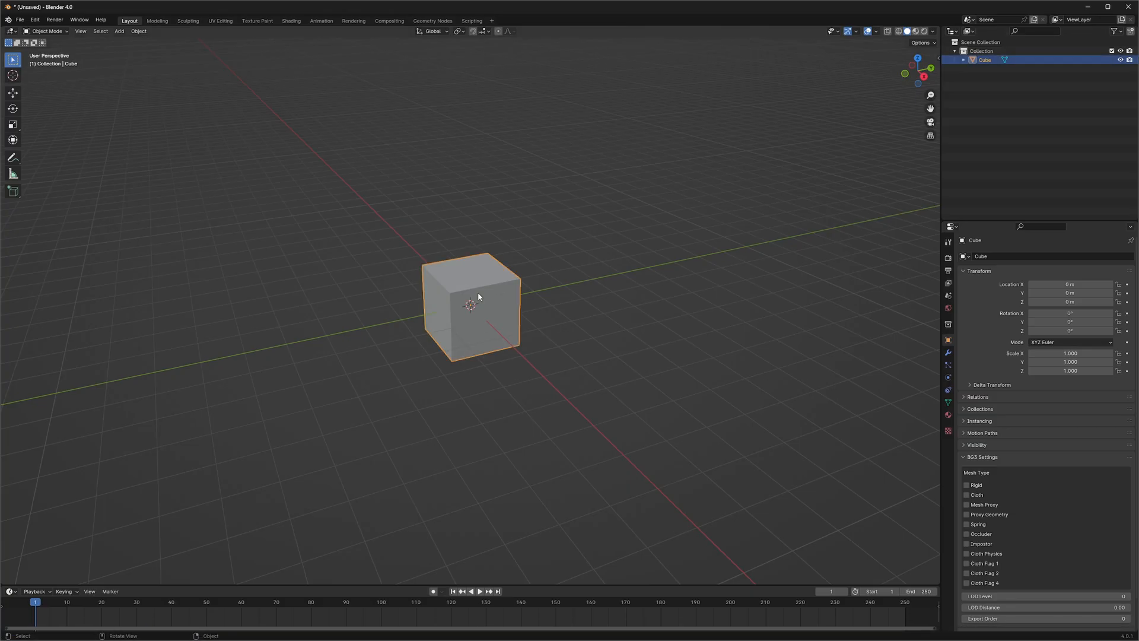
mouse_move(108, 119)
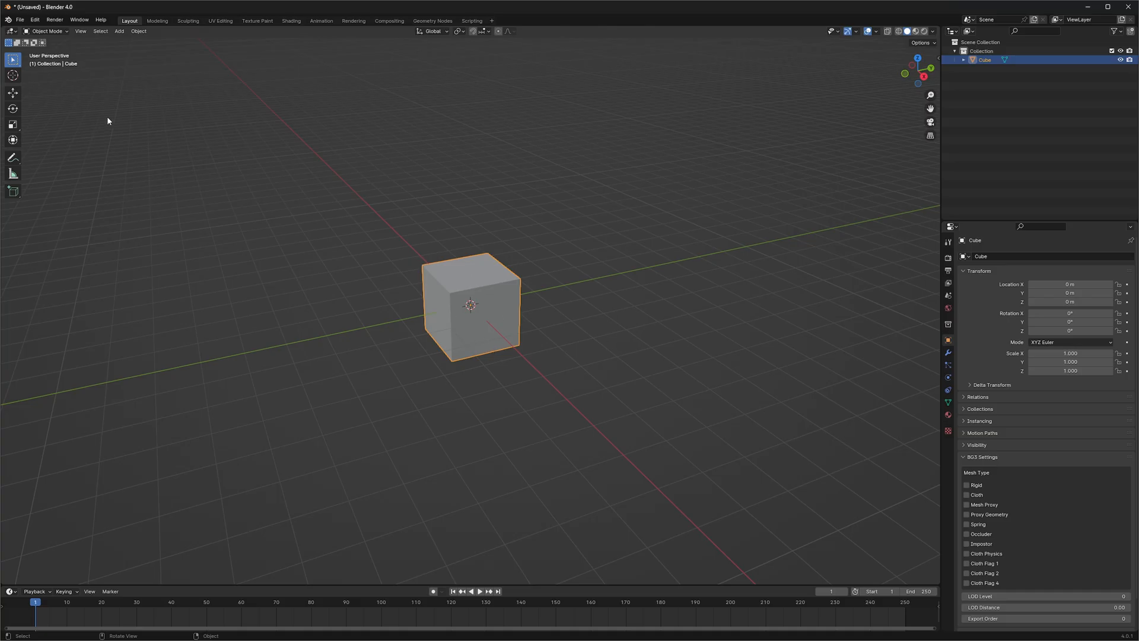
left_click(46, 30)
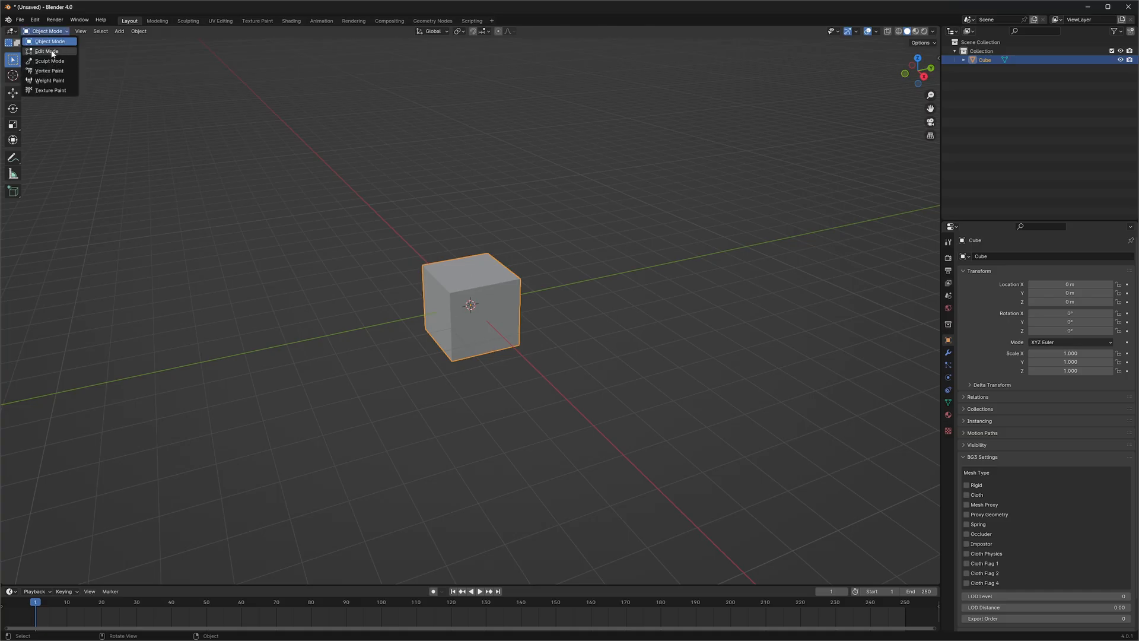
left_click(47, 51)
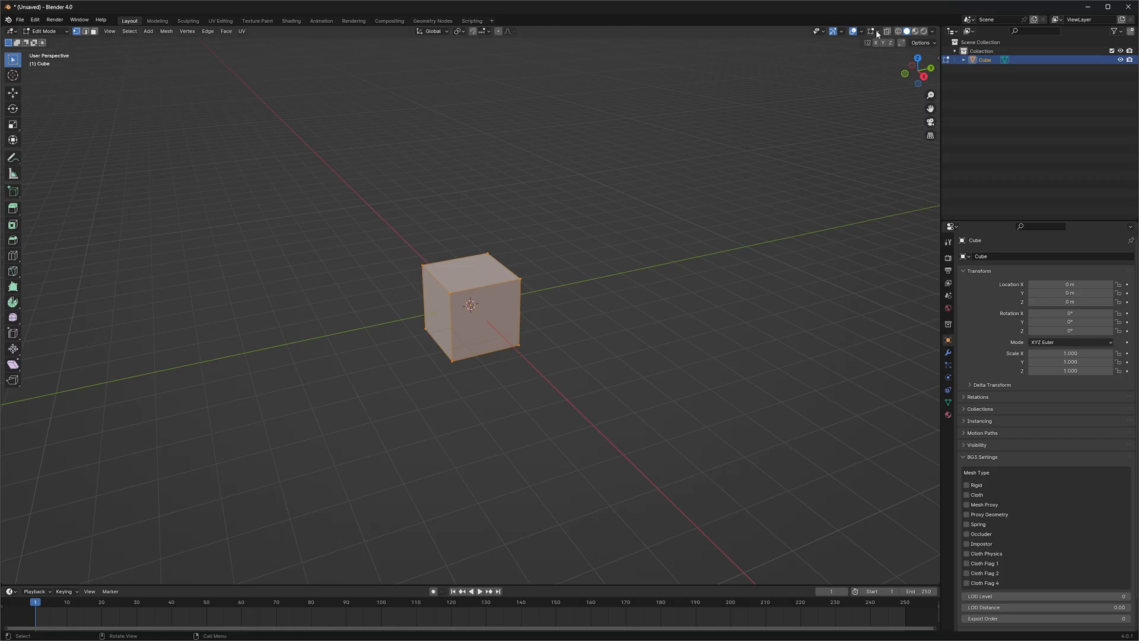
Enable face normal lines in the overlays, enlarge them, and subdivide the cube.
left_click(877, 32)
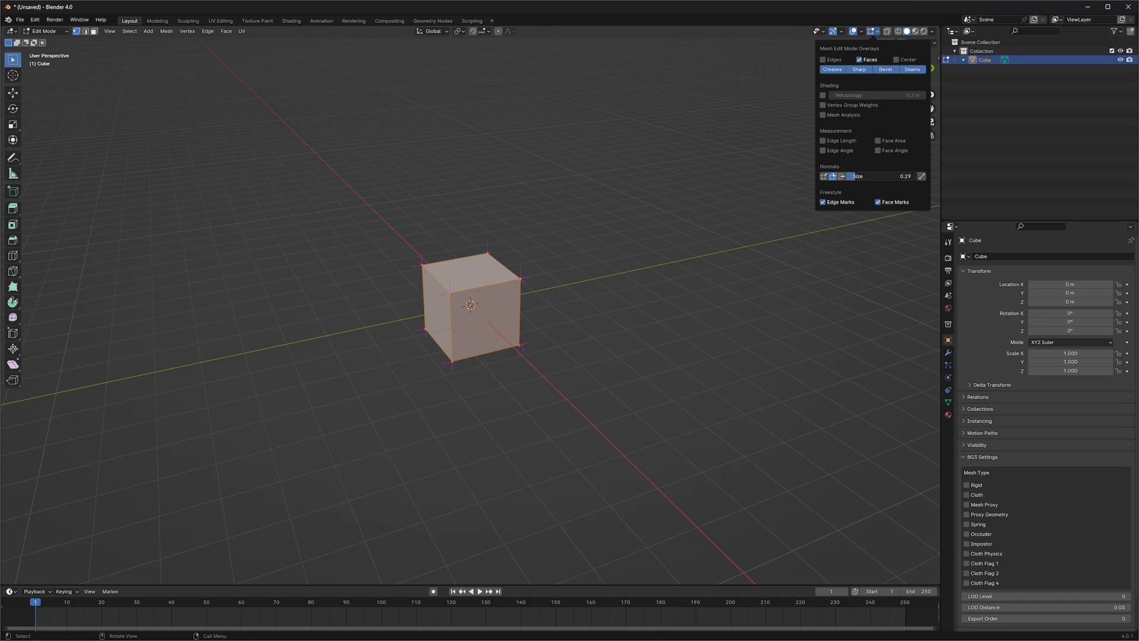
left_click_drag(872, 176, 900, 175)
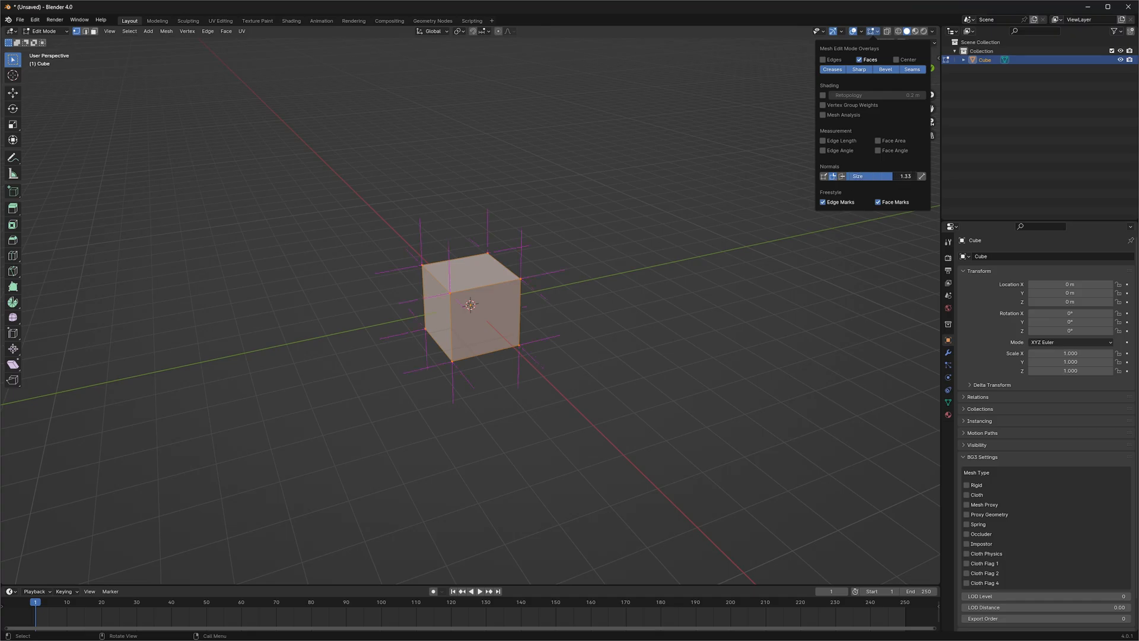
right_click(444, 309)
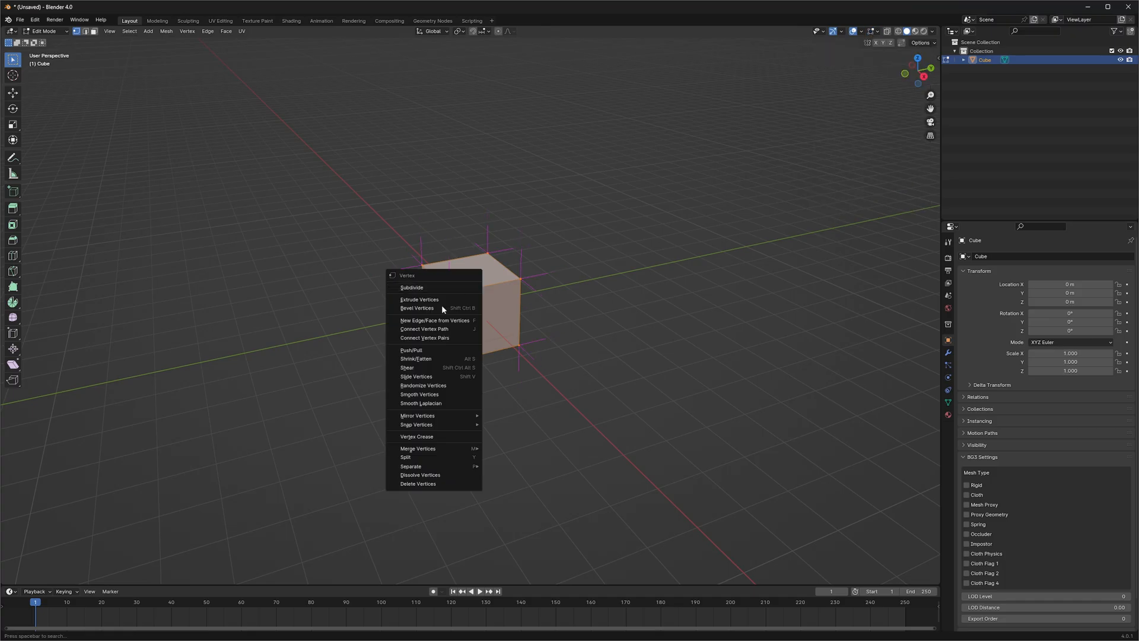
left_click(411, 287)
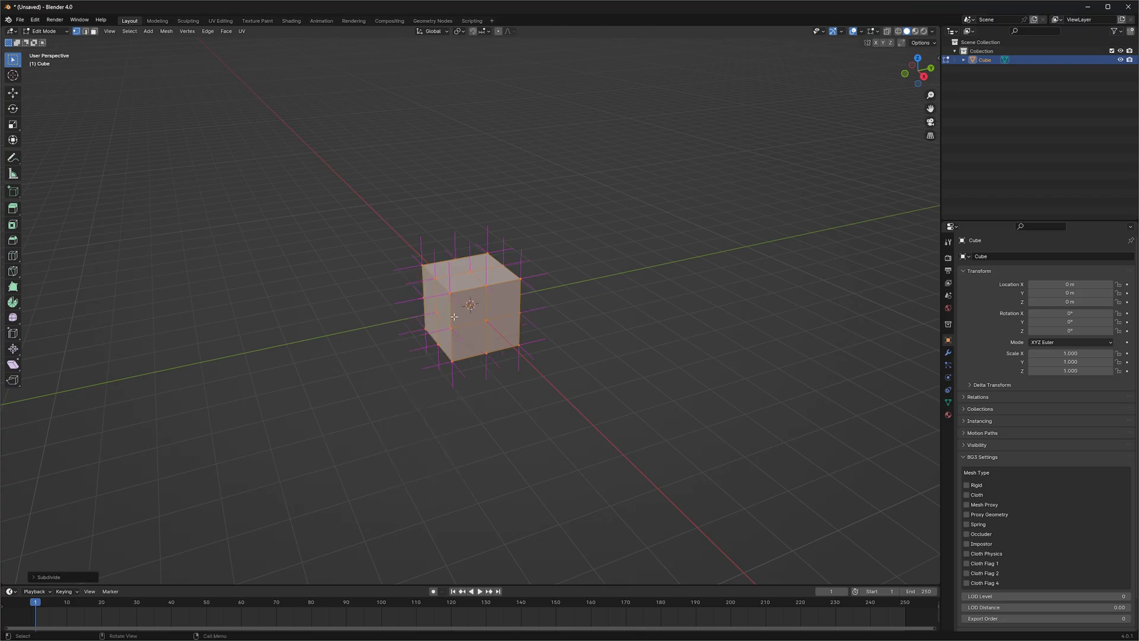
mouse_move(785, 103)
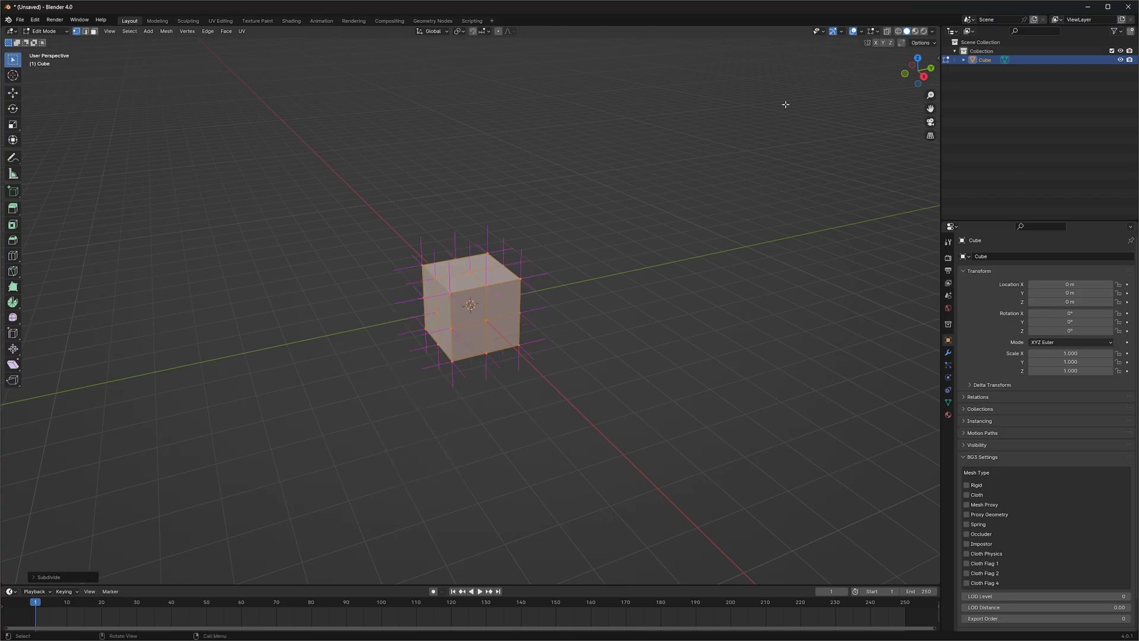
Readjust the displayed normal line size in the mesh edit overlays.
left_click(860, 30)
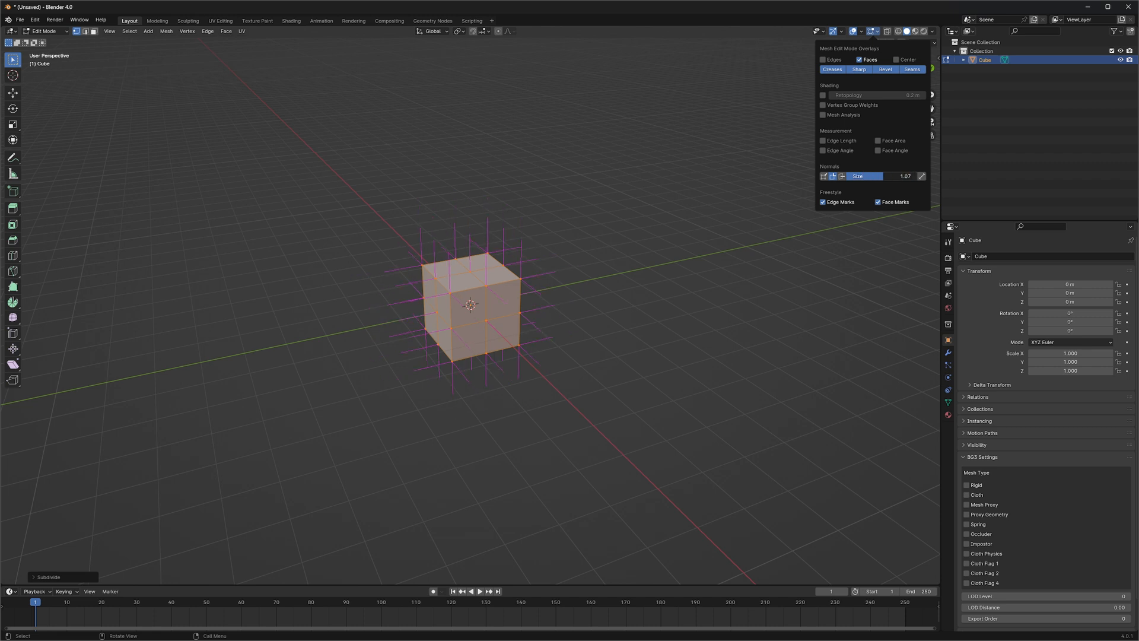
left_click_drag(871, 176, 901, 176)
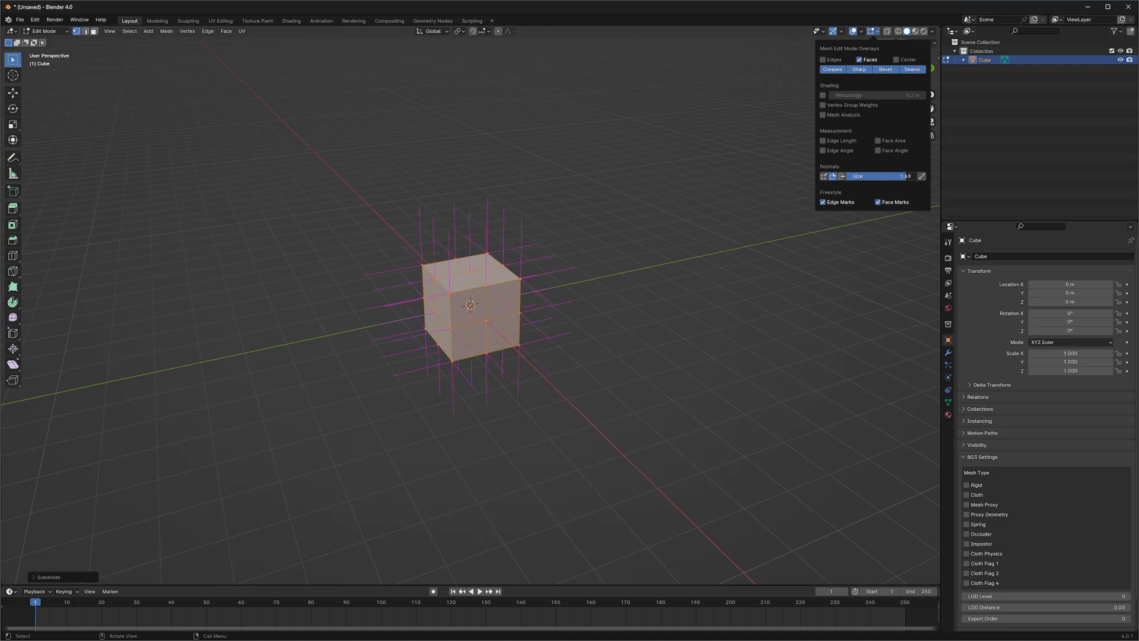
left_click_drag(879, 176, 906, 176)
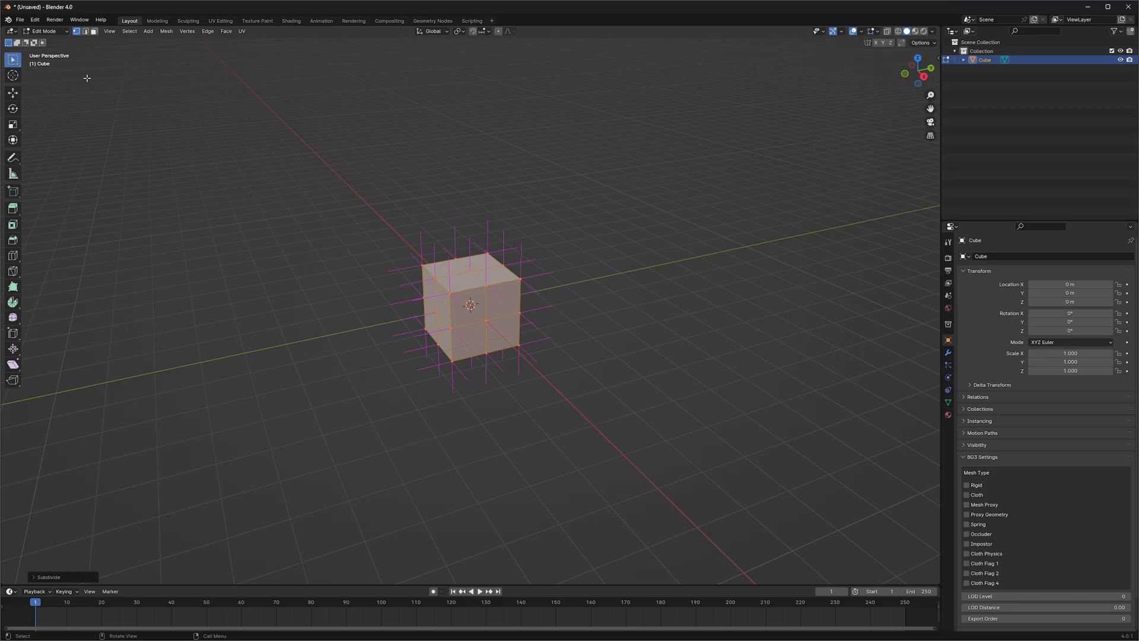
Flip the cube's normals via Mesh > Normals > Flip, then return to Object Mode.
left_click(166, 31)
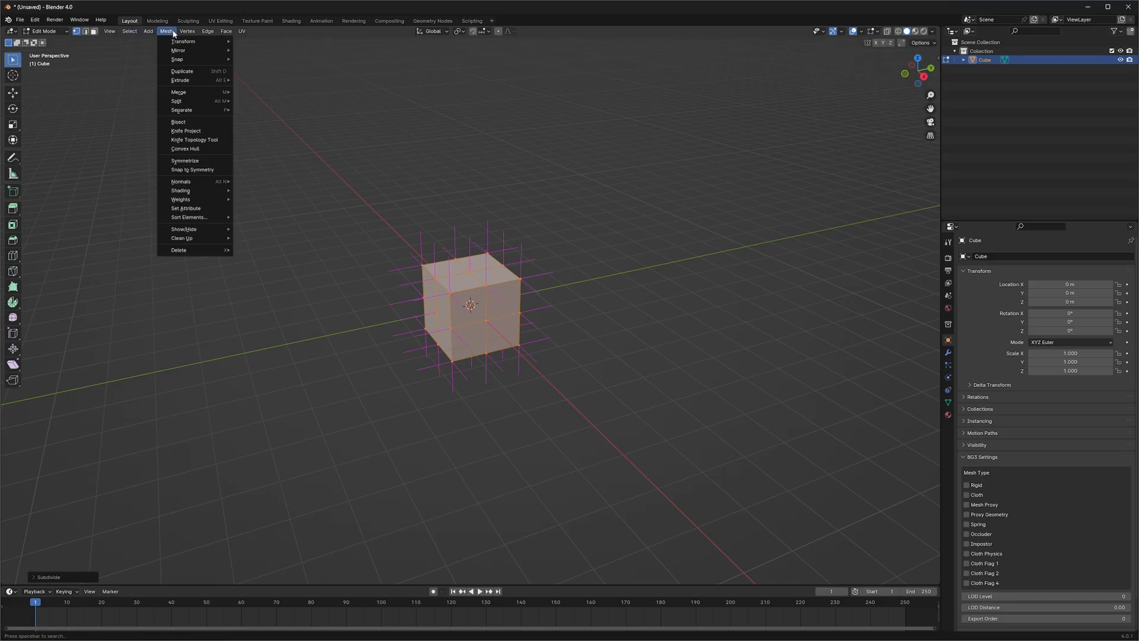
mouse_move(180, 180)
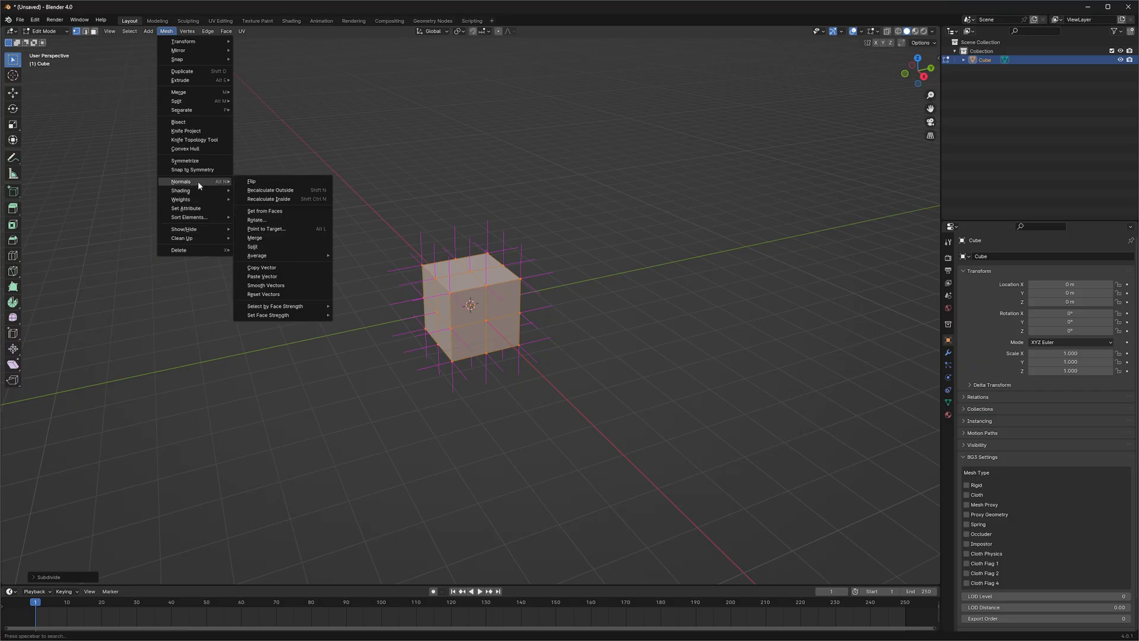
mouse_move(252, 181)
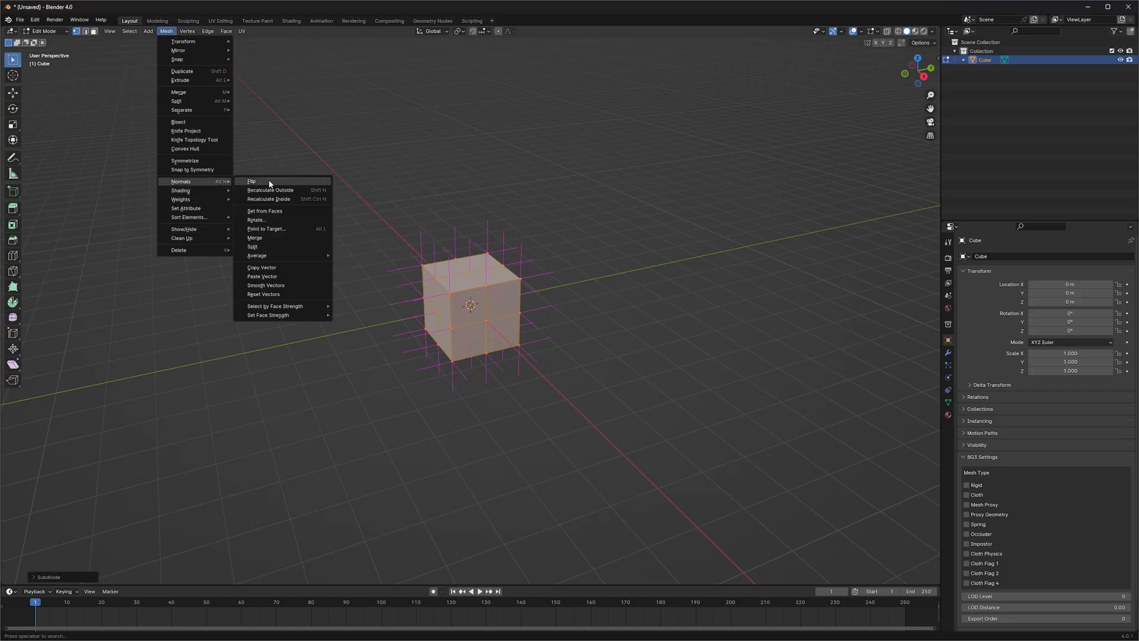
left_click(252, 181)
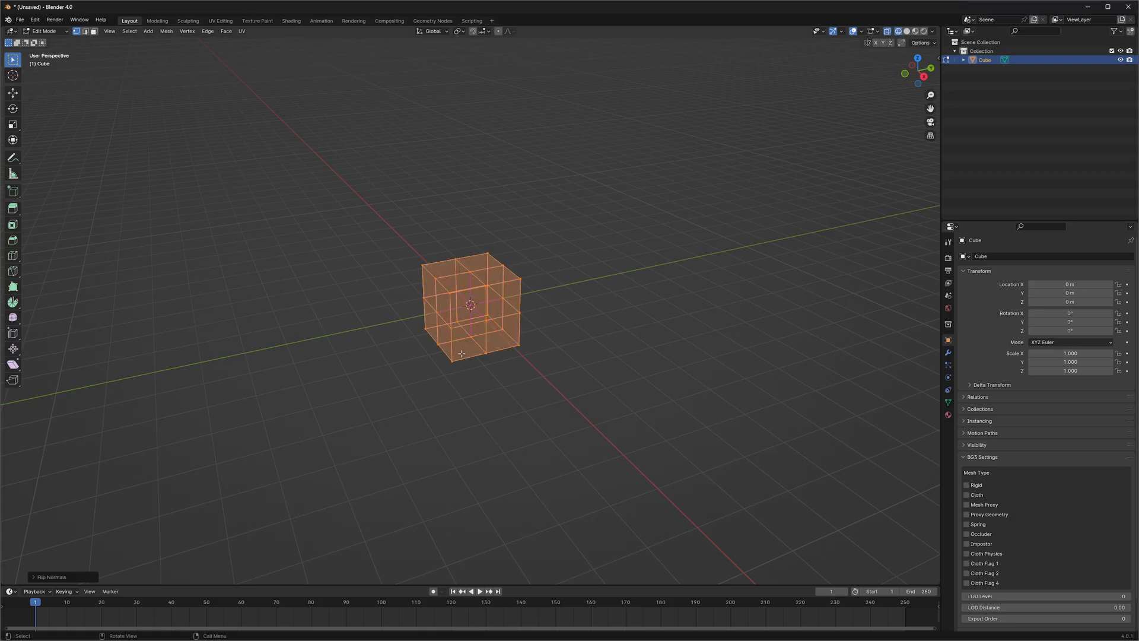
scroll("up", 3)
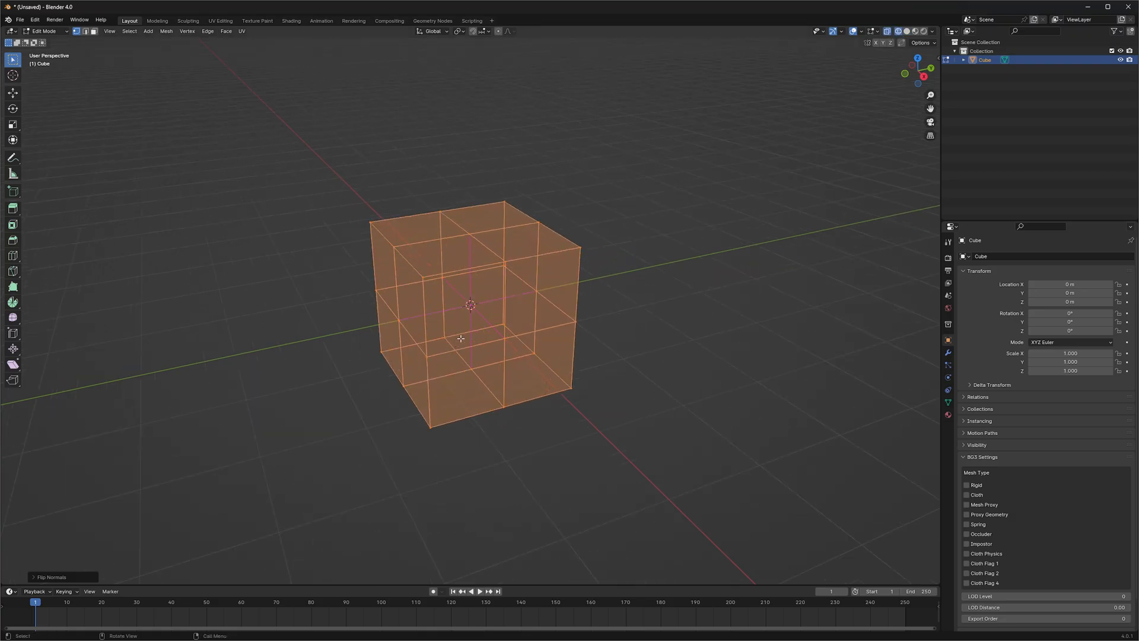
scroll("up", 3)
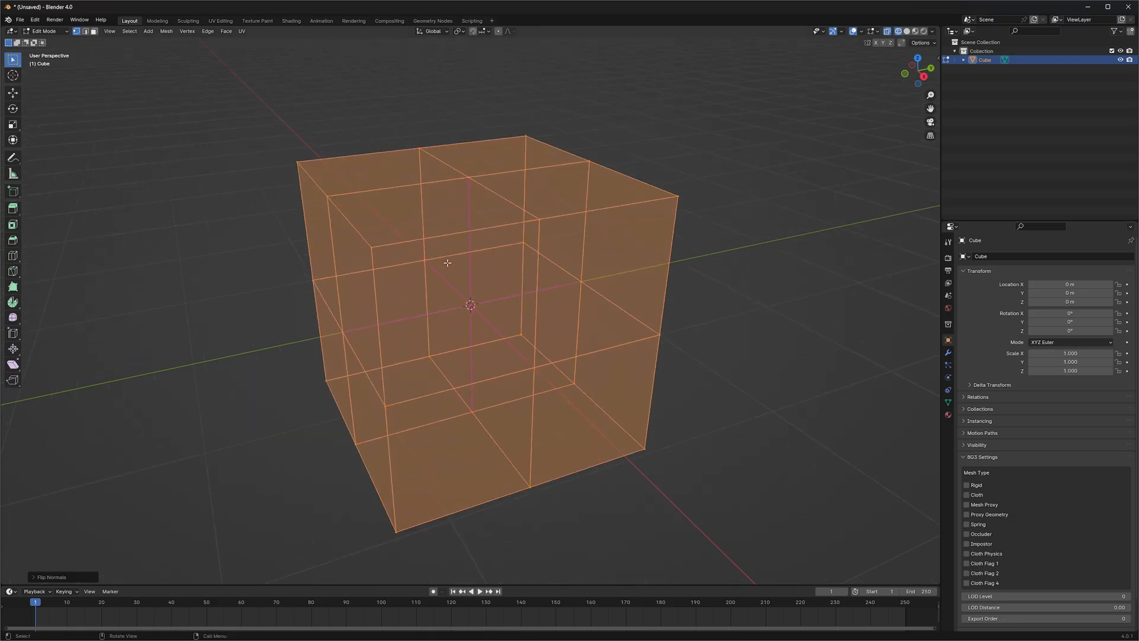
left_click_drag(447, 262, 470, 424)
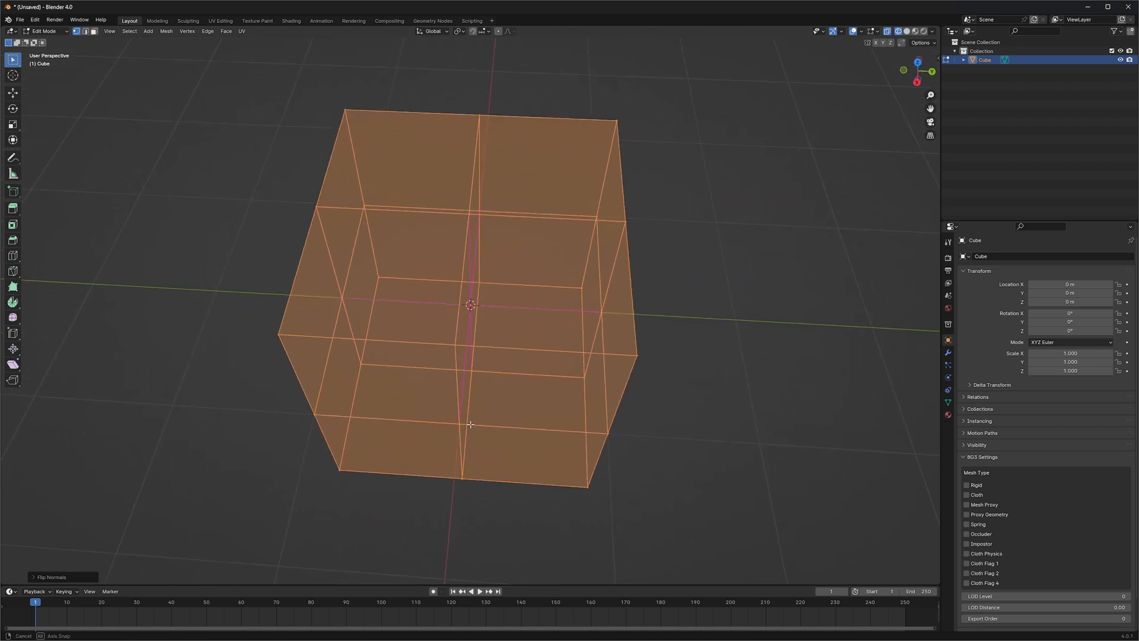
key("Tab")
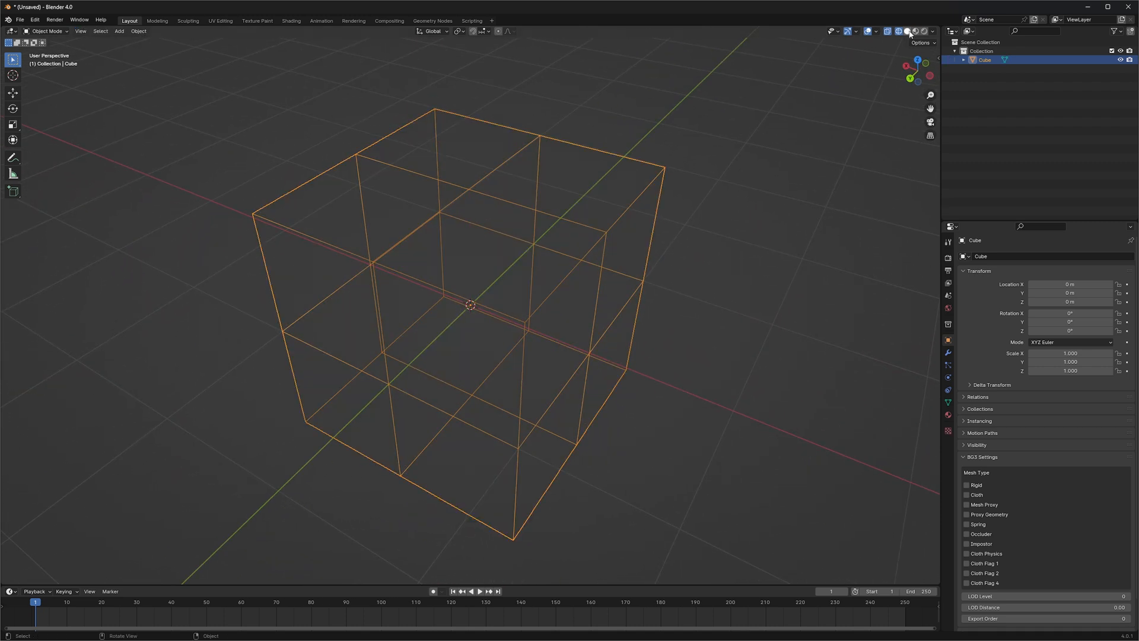
Switch the viewport shading to Solid, then Rendered, to inspect the flipped cube.
left_click(916, 32)
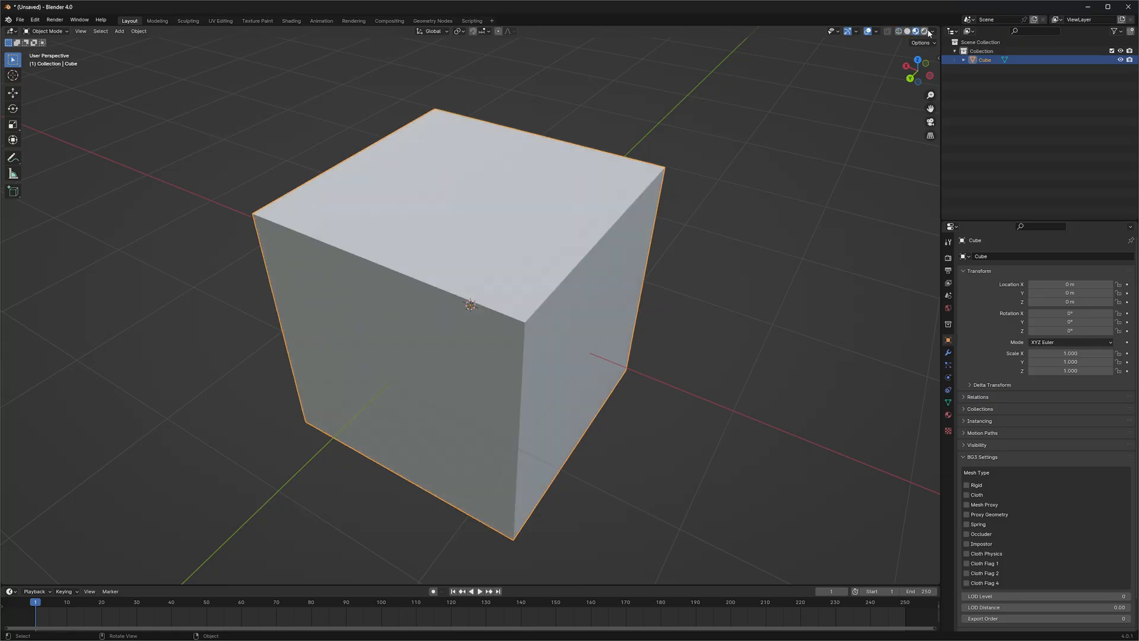
left_click(896, 30)
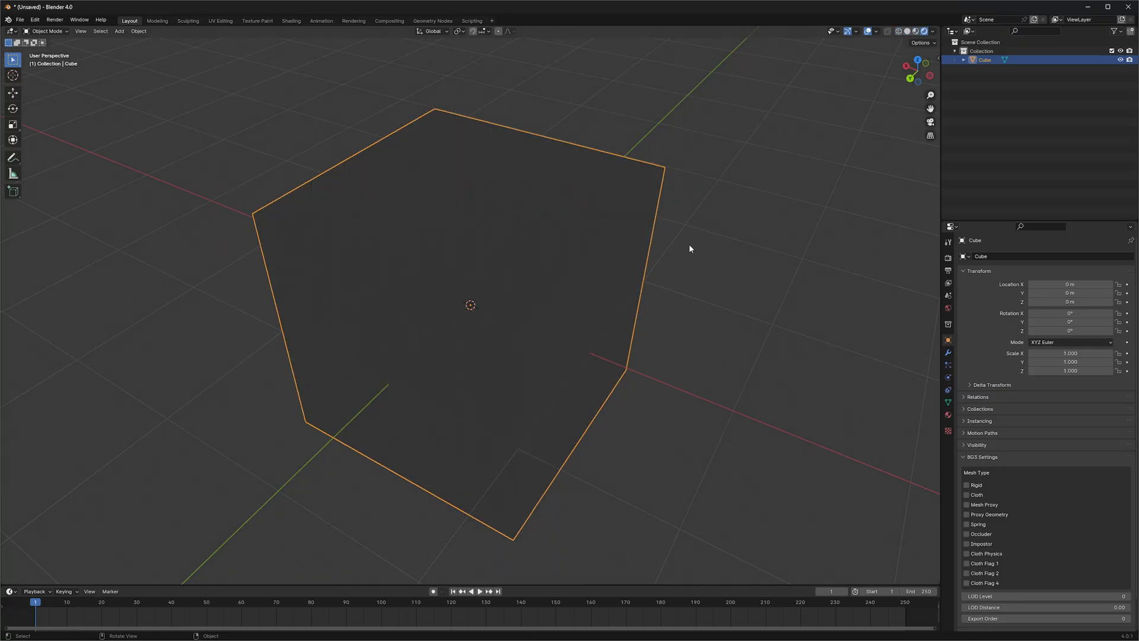
mouse_move(323, 203)
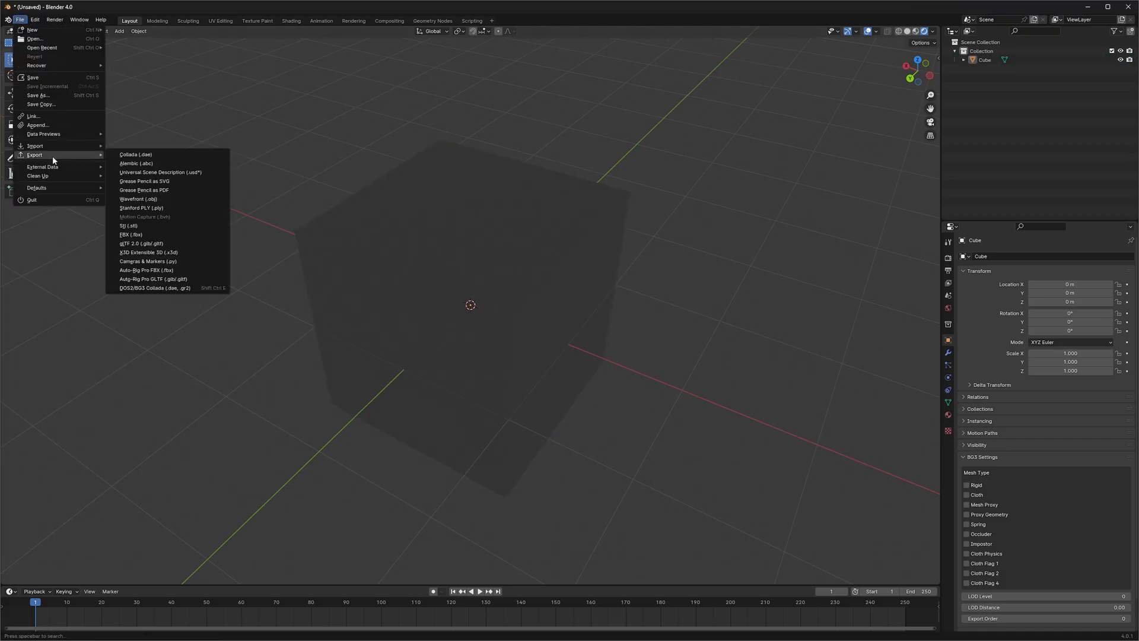
mouse_move(154, 226)
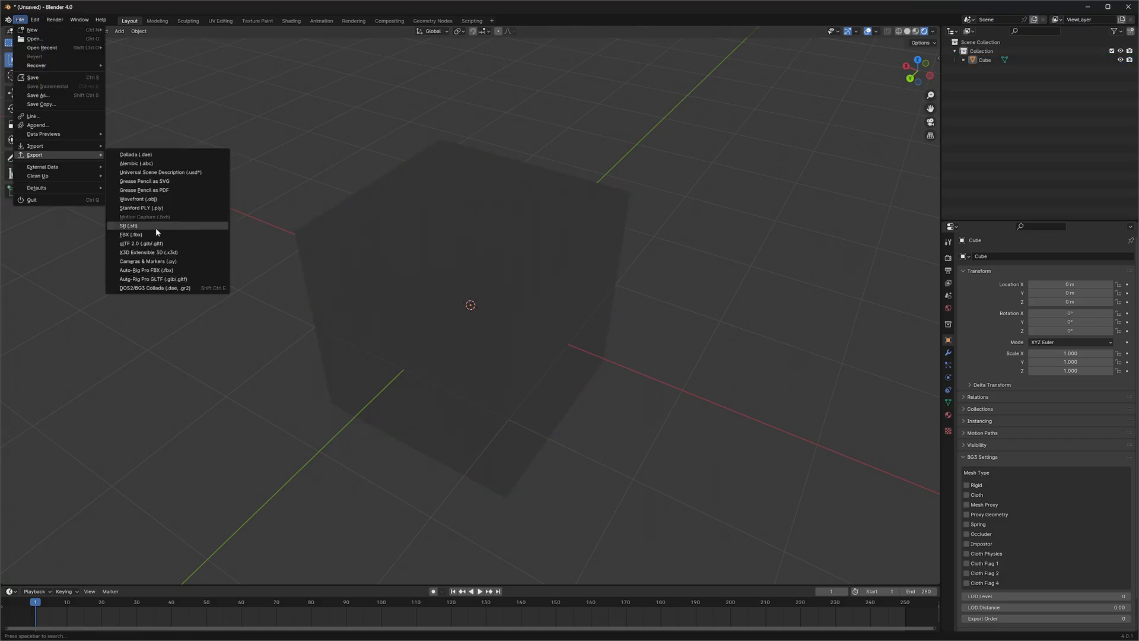
Choose FBX export and navigate to the 3D folder bookmark.
left_click(132, 234)
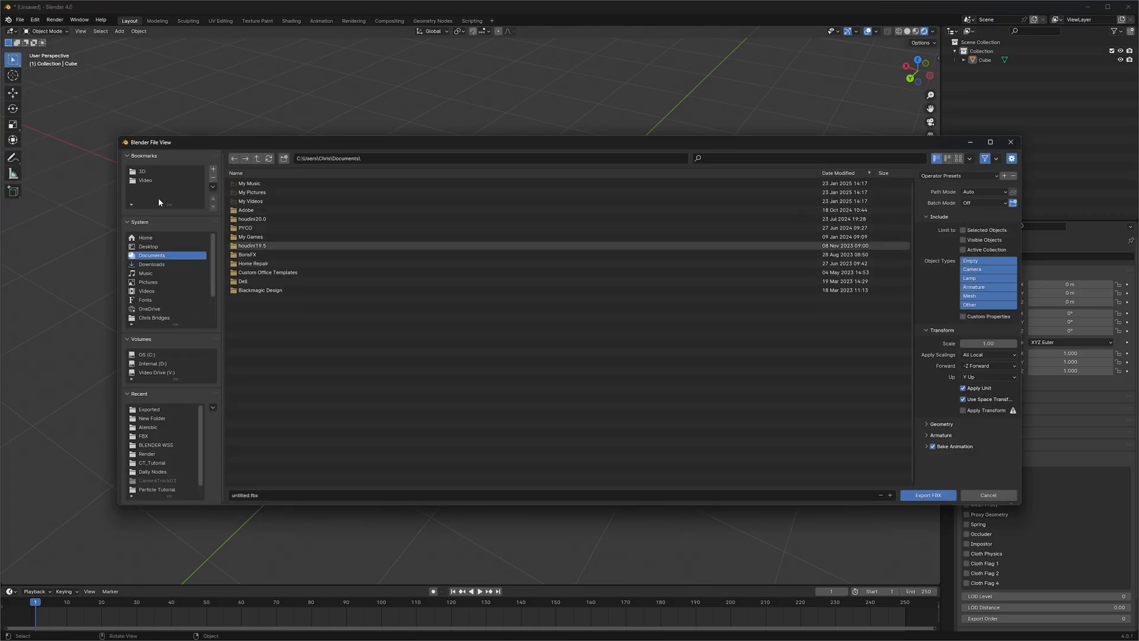
left_click(142, 171)
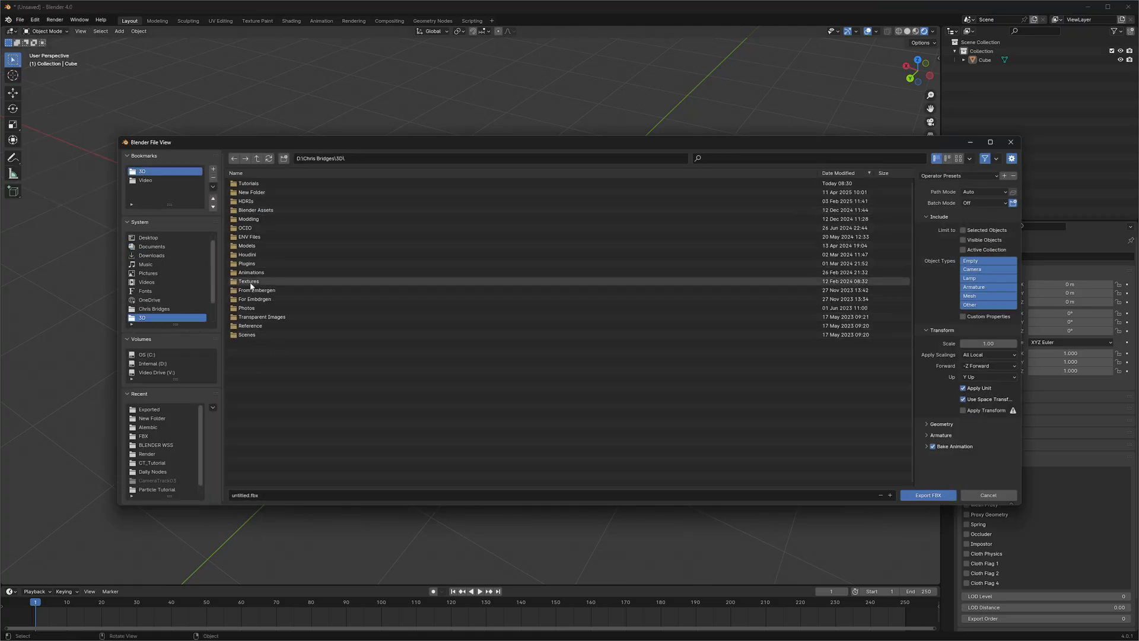
left_click(249, 184)
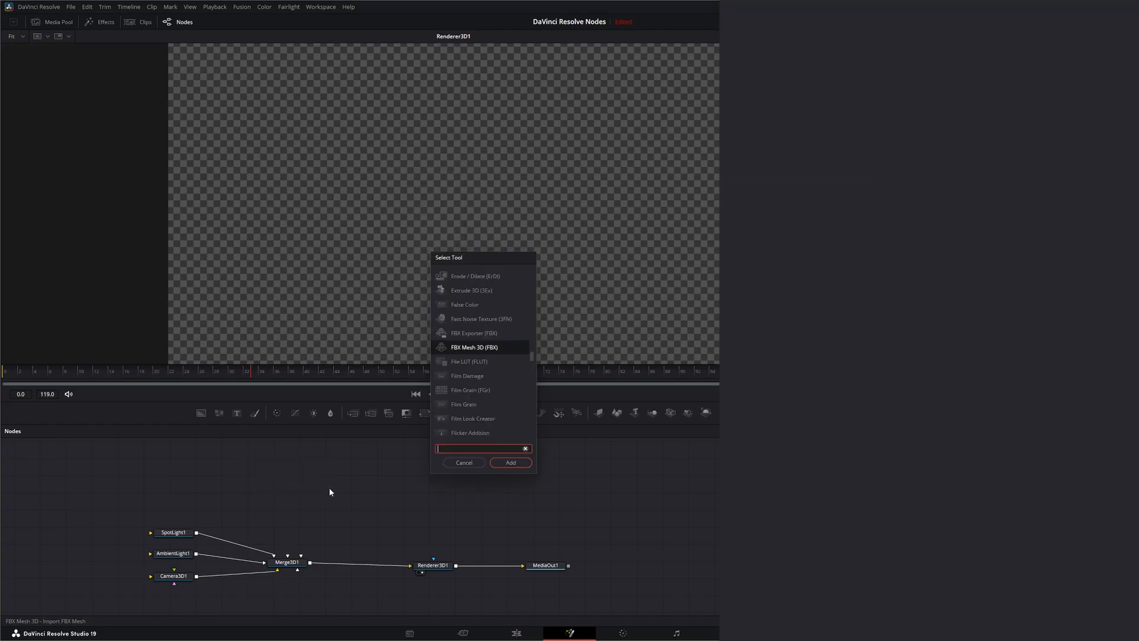
Add an FBX Mesh 3D node loading RevNorm.fbx, wire it into Merge3D1, and set Size 0.01.
type("fbx")
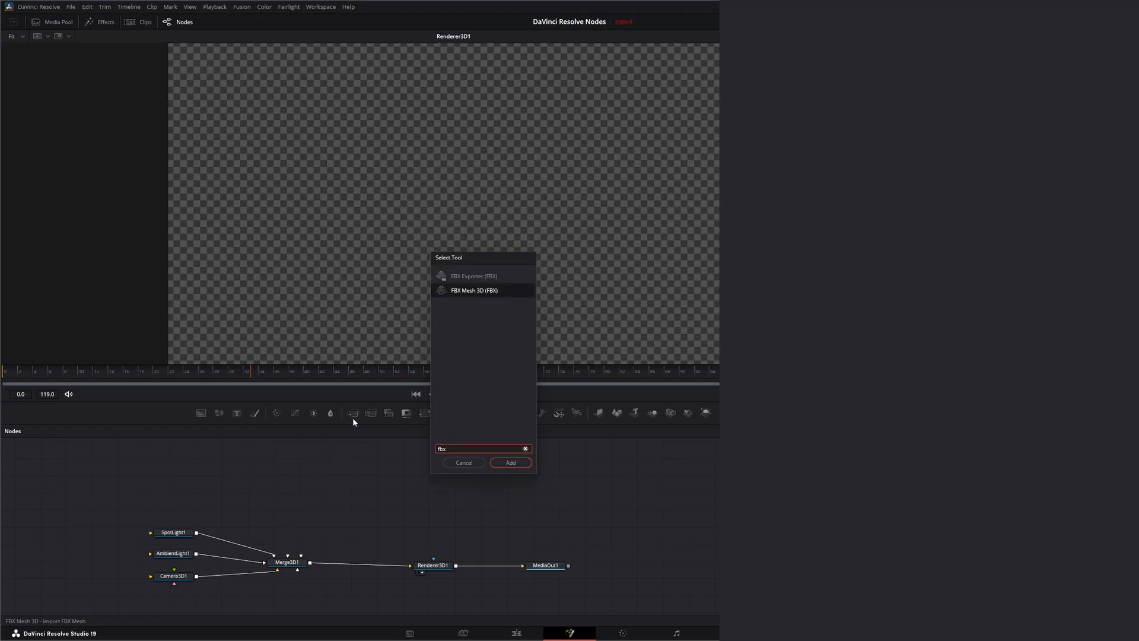
left_click(510, 463)
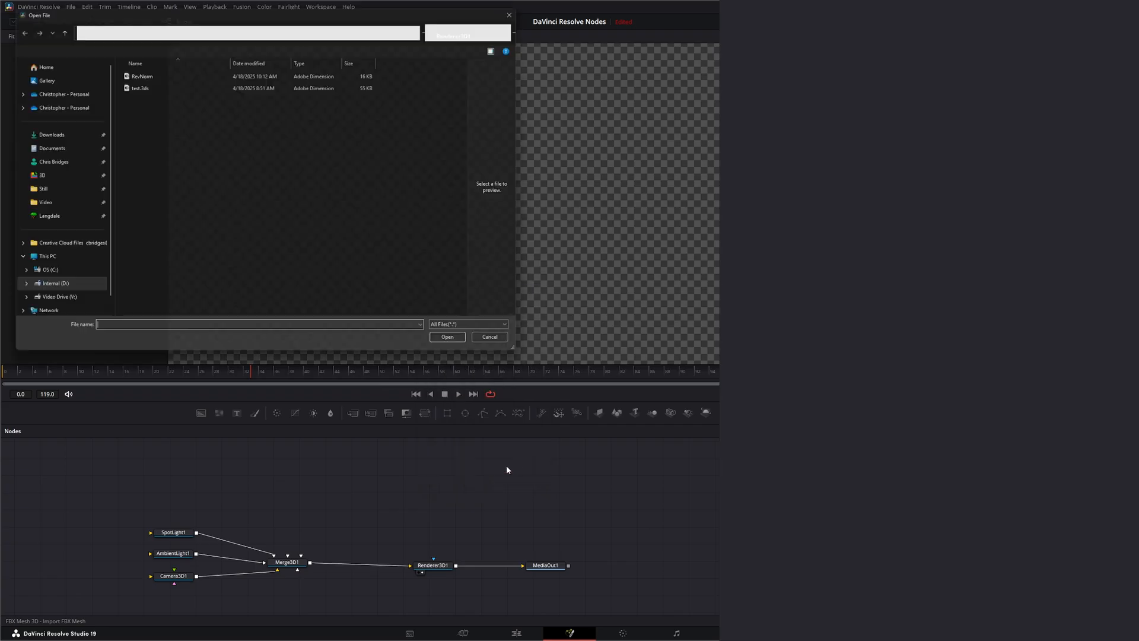
left_click(446, 336)
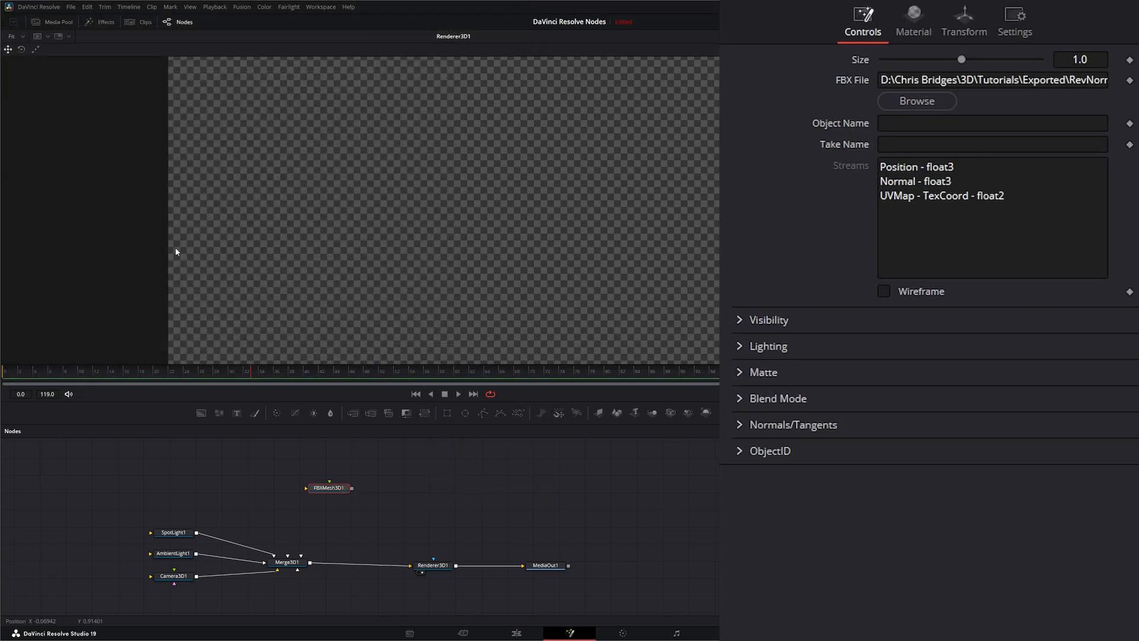
left_click_drag(330, 488, 288, 496)
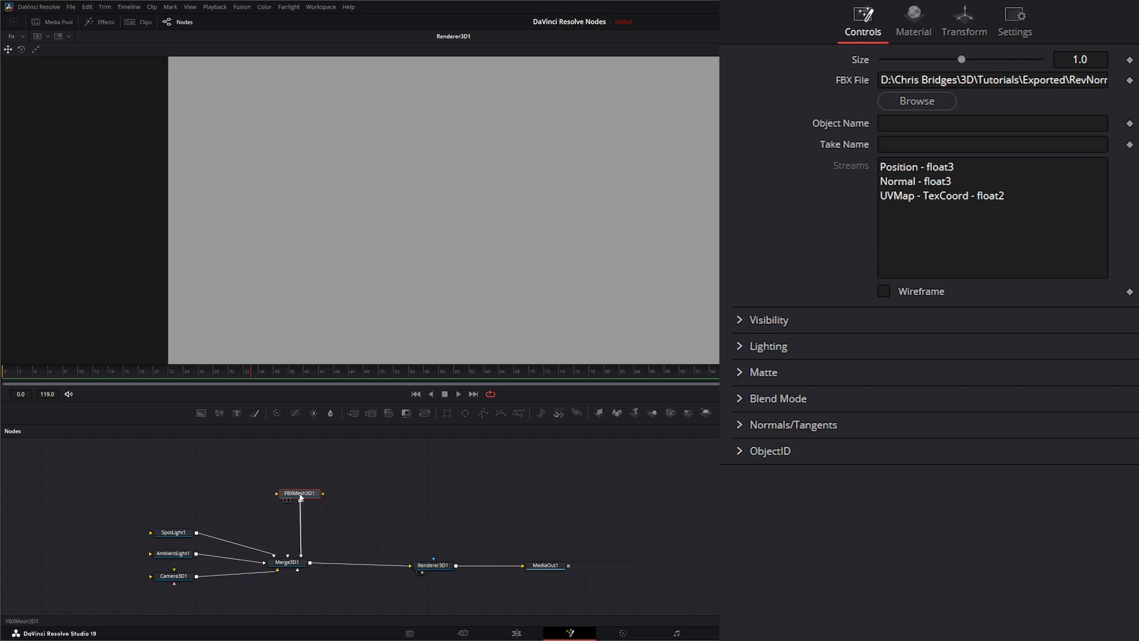
left_click(1080, 59)
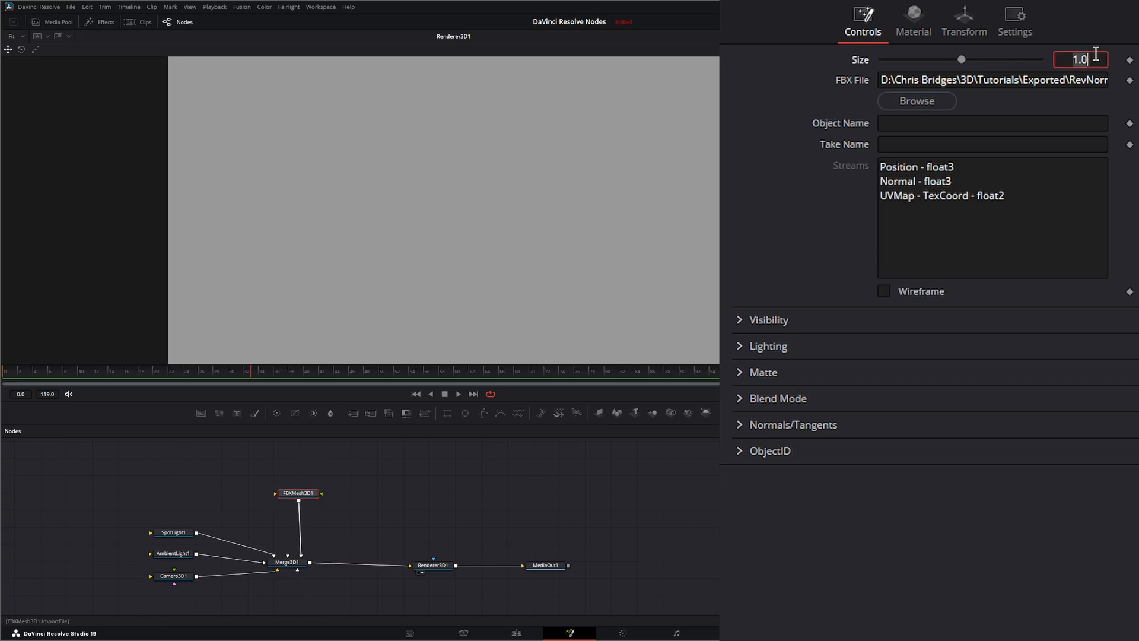
type("0.01")
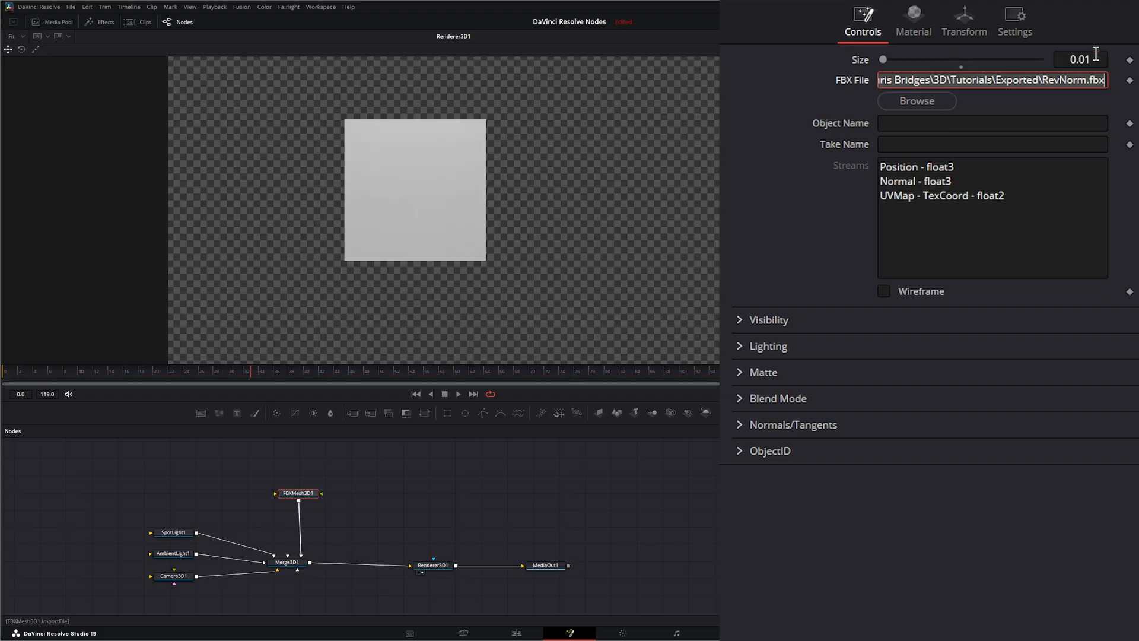
Set the cube's Transform Translation Z to -2.02 and Rotation Y to -19.4.
left_click(964, 22)
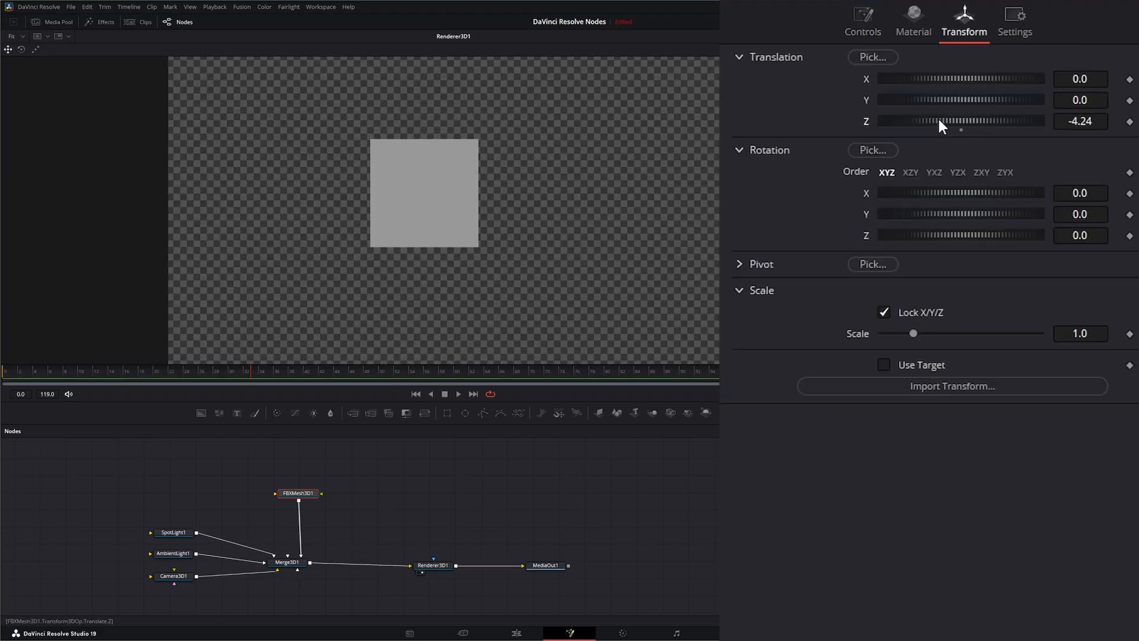
left_click_drag(941, 121, 973, 129)
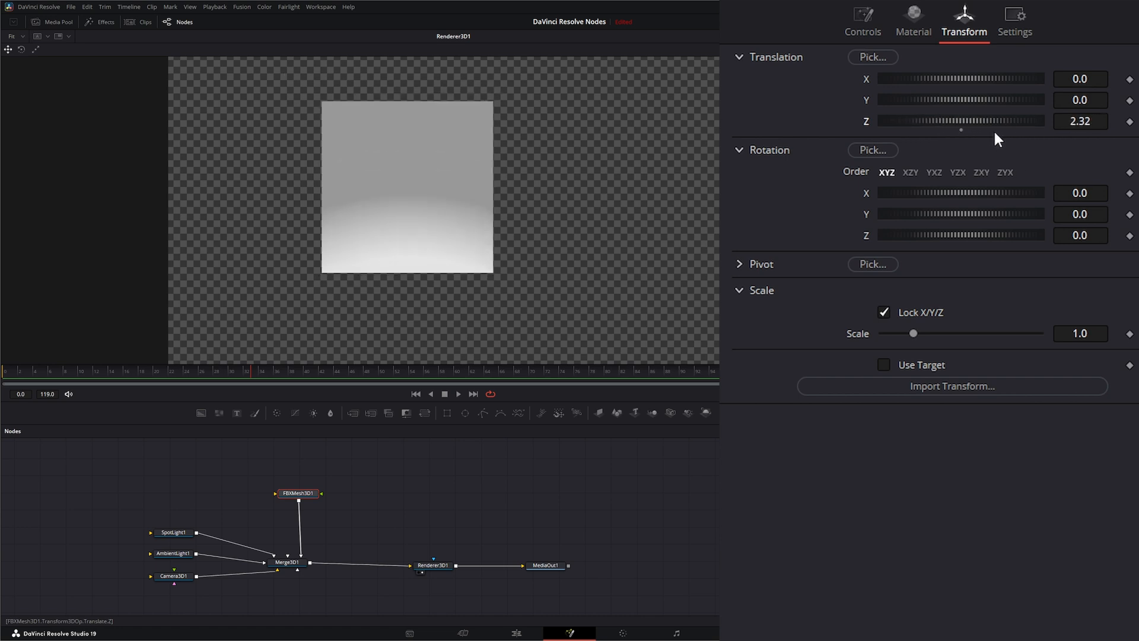
left_click_drag(959, 121, 961, 122)
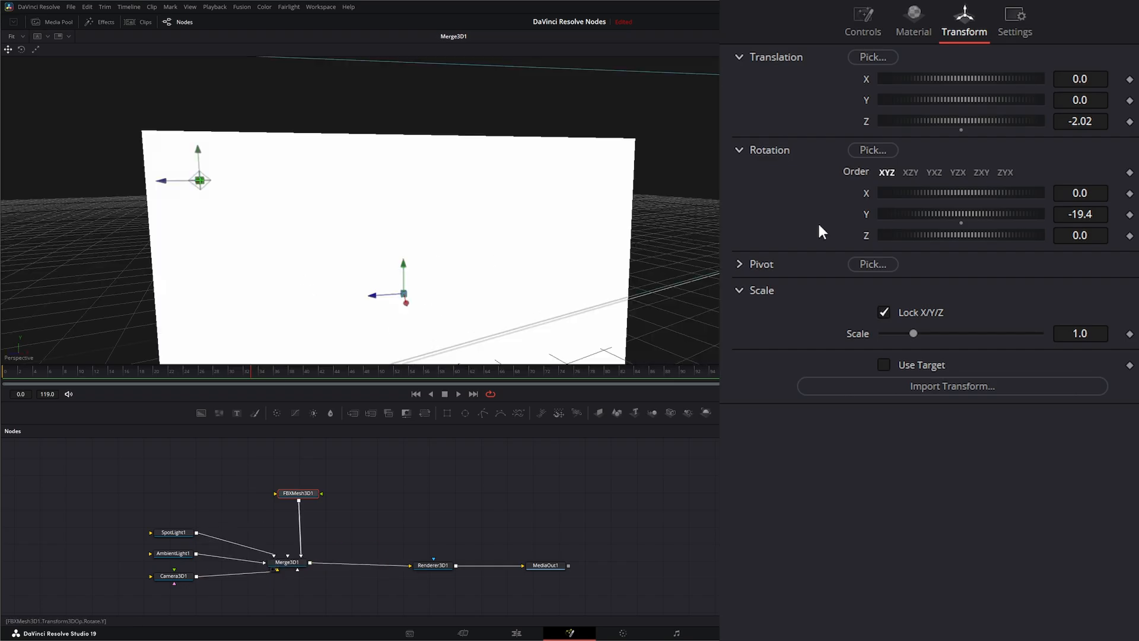
Tick Wireframe and, under Normals/Tangents, Show Normals in the FBX mesh's Controls.
left_click(862, 22)
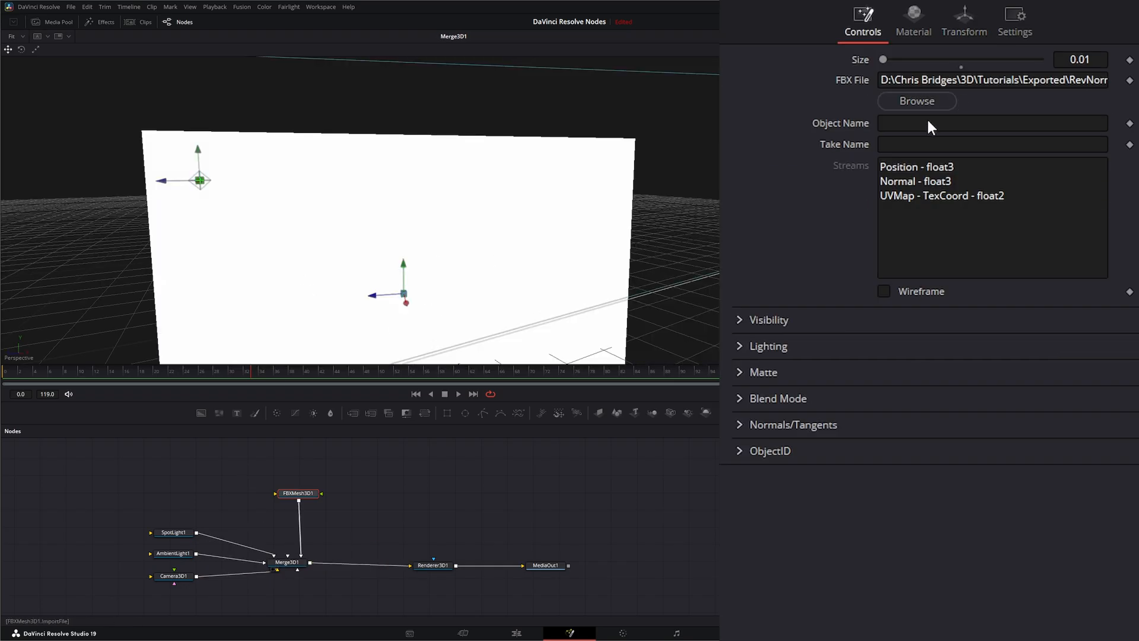
left_click(883, 290)
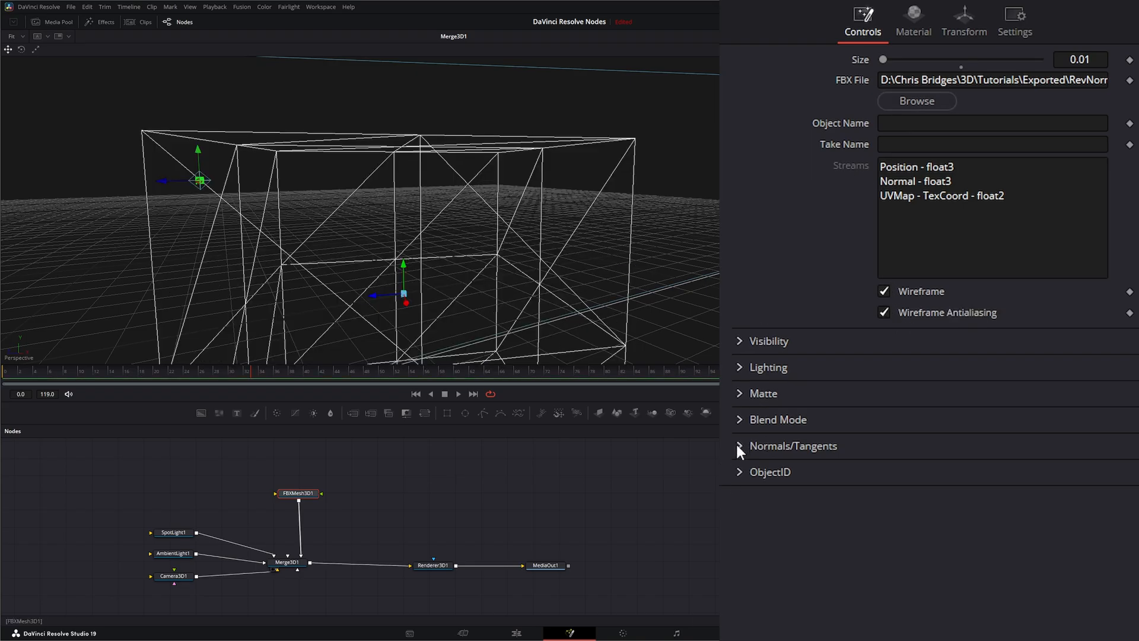
left_click(793, 446)
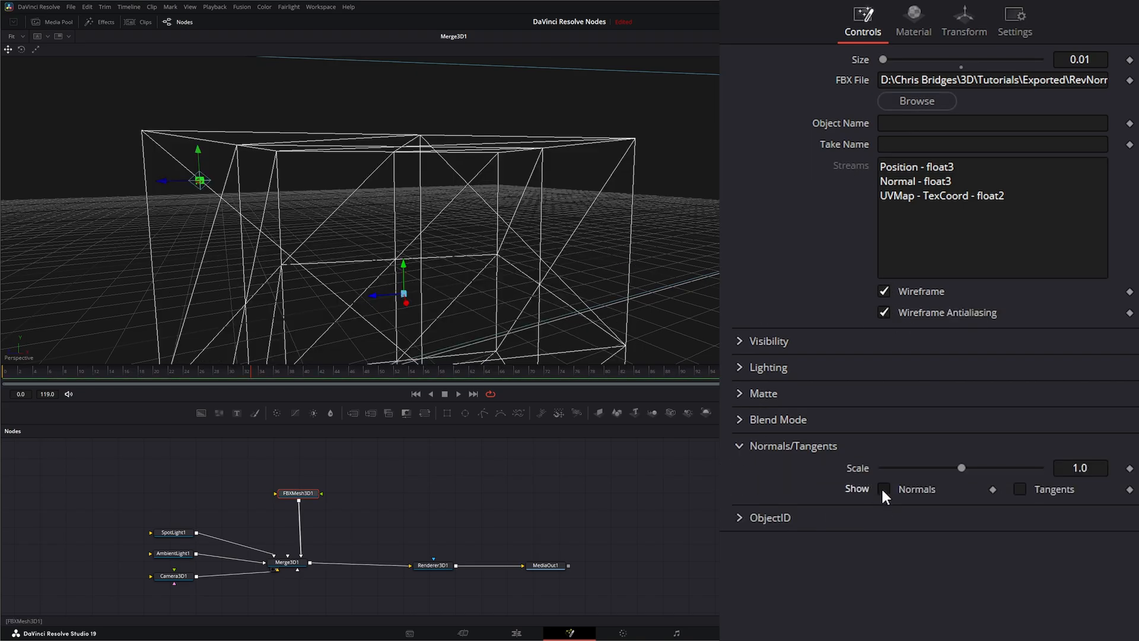
left_click(884, 489)
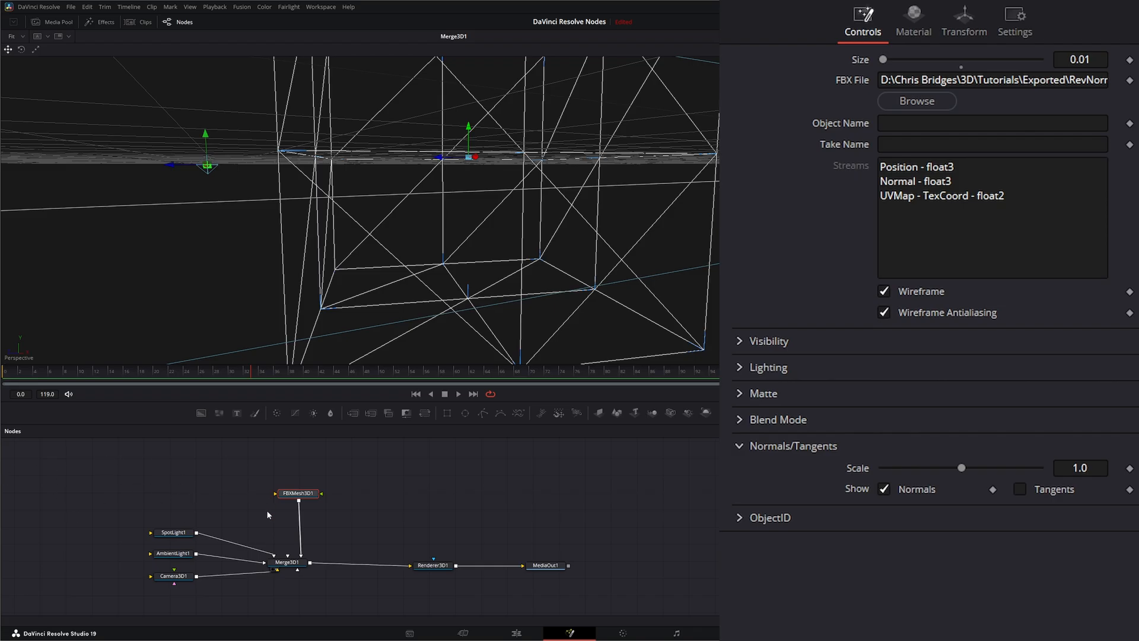
mouse_move(477, 298)
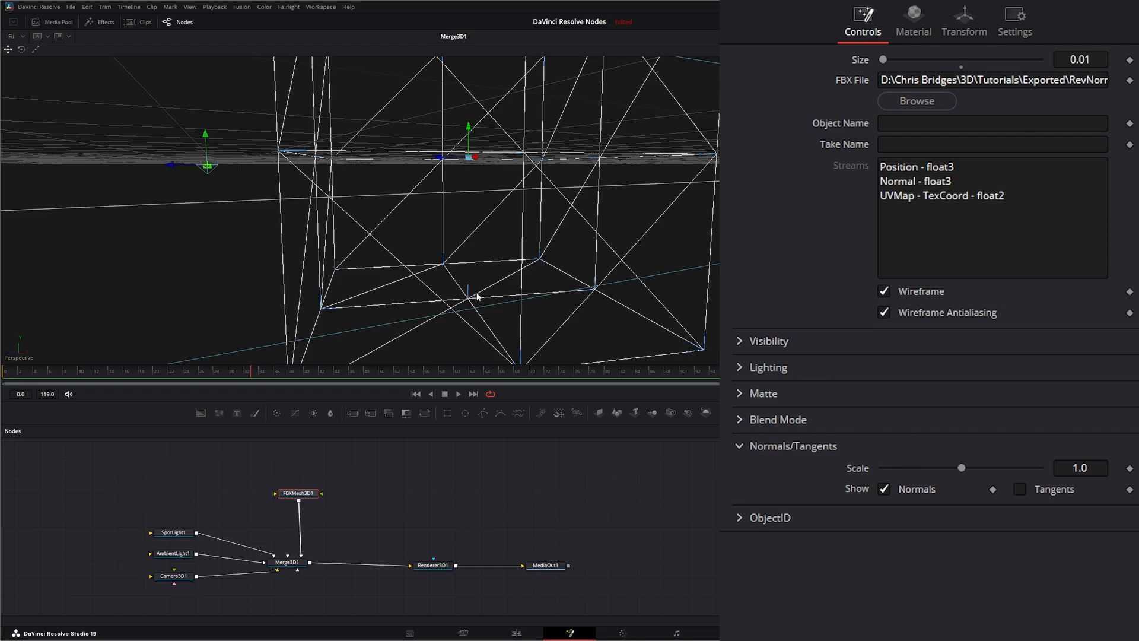
mouse_move(476, 293)
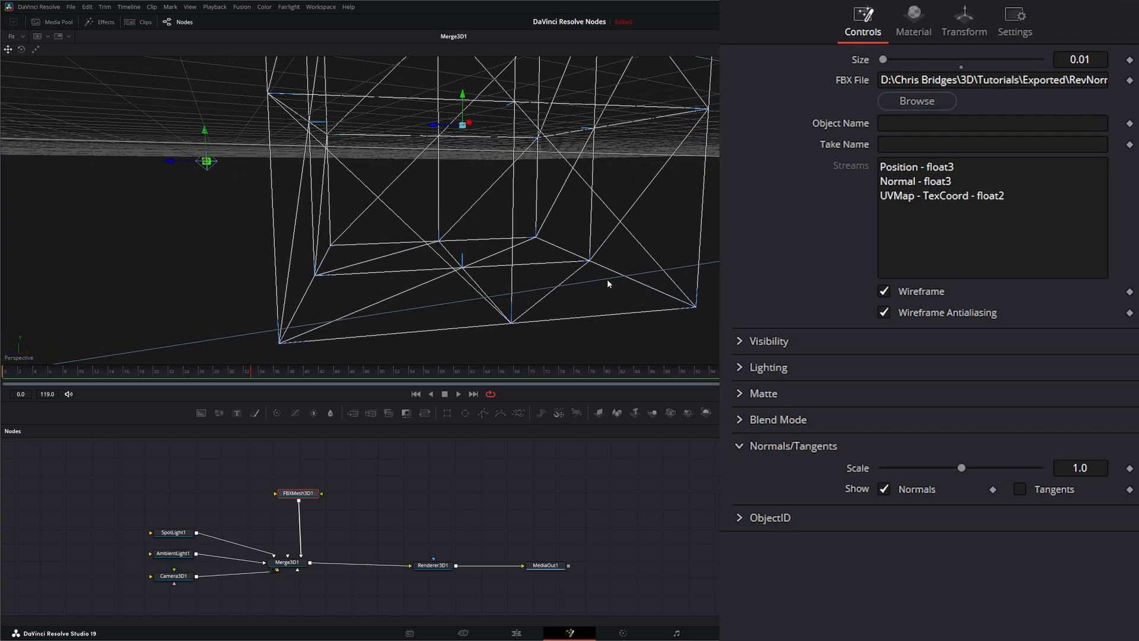
mouse_move(494, 300)
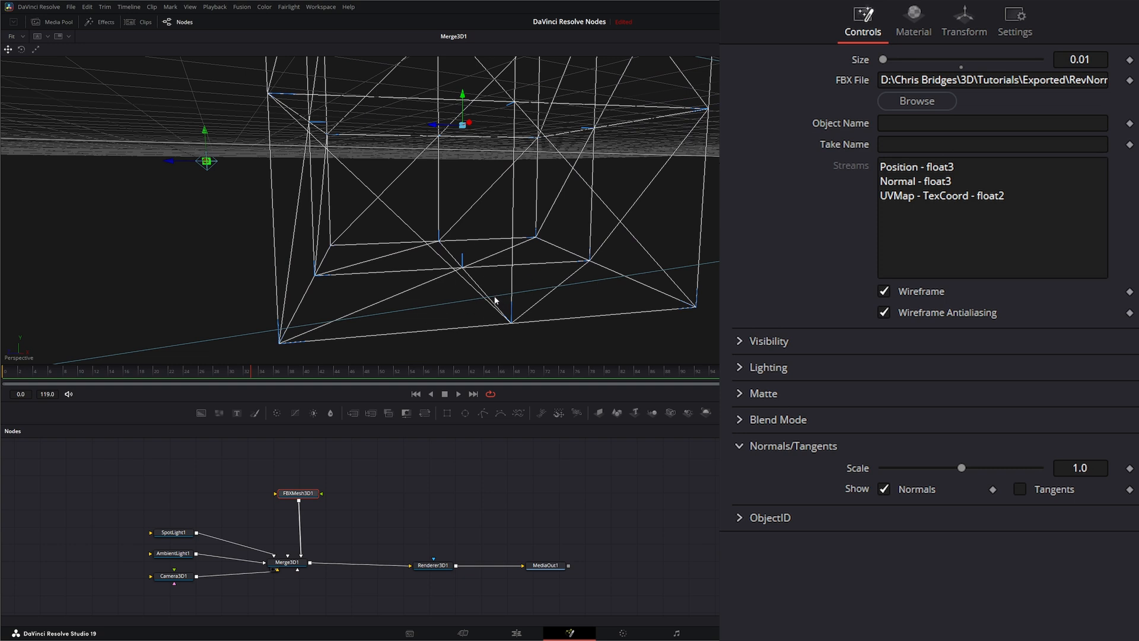
mouse_move(353, 496)
type("Replace Normals 3D")
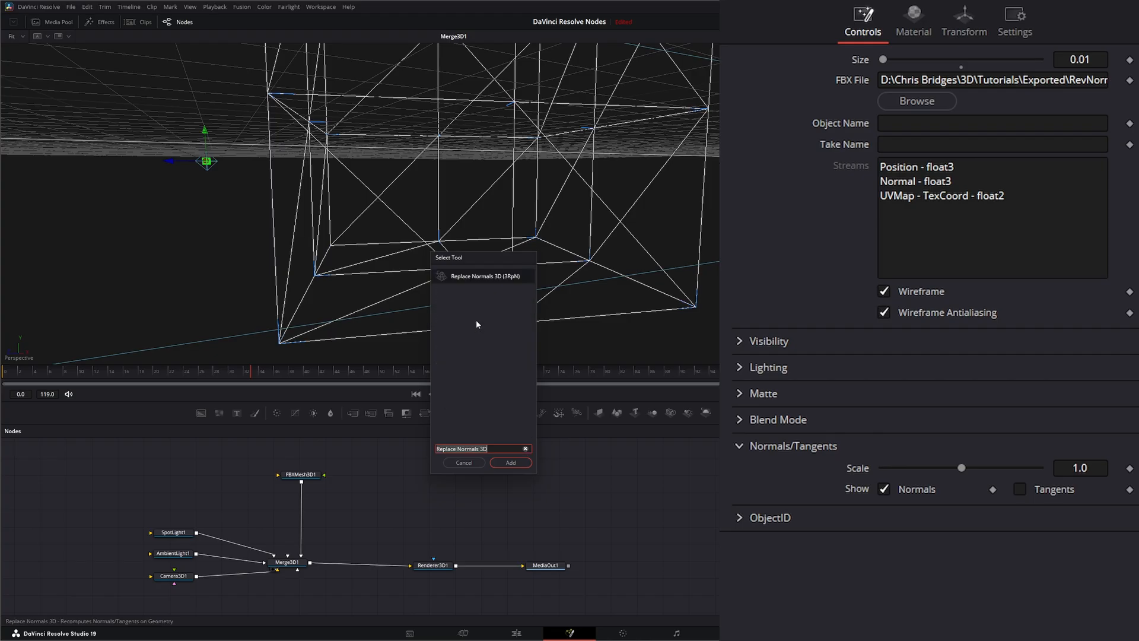
Add a Replace Normals 3D node and drop it onto the FBXMesh3D1–Merge3D1 link.
left_click(510, 463)
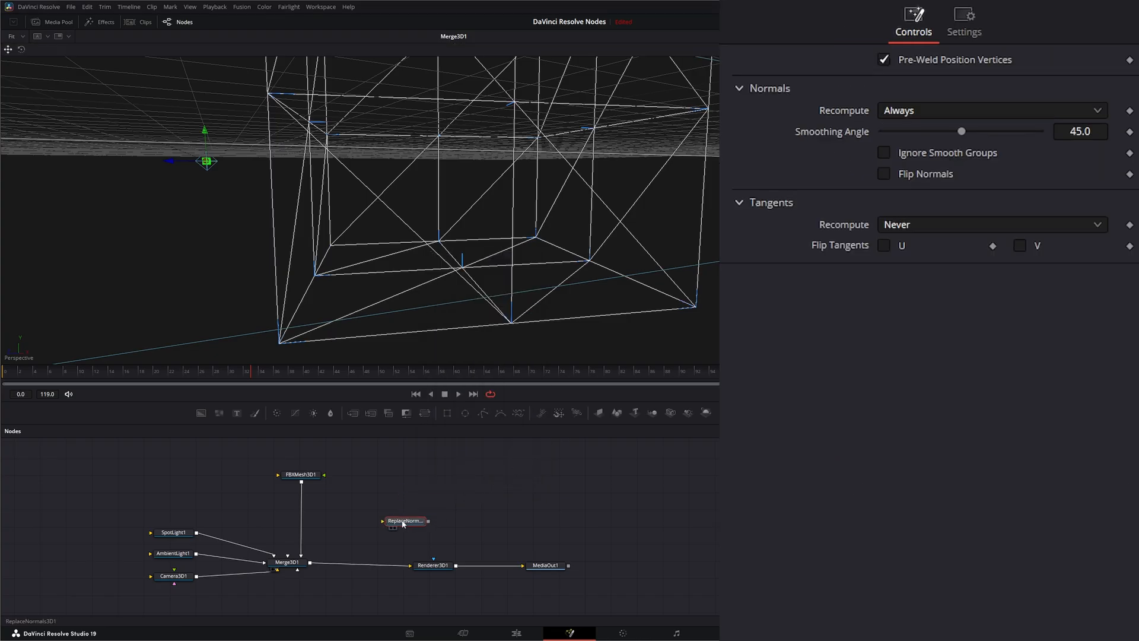
left_click_drag(404, 521, 366, 500)
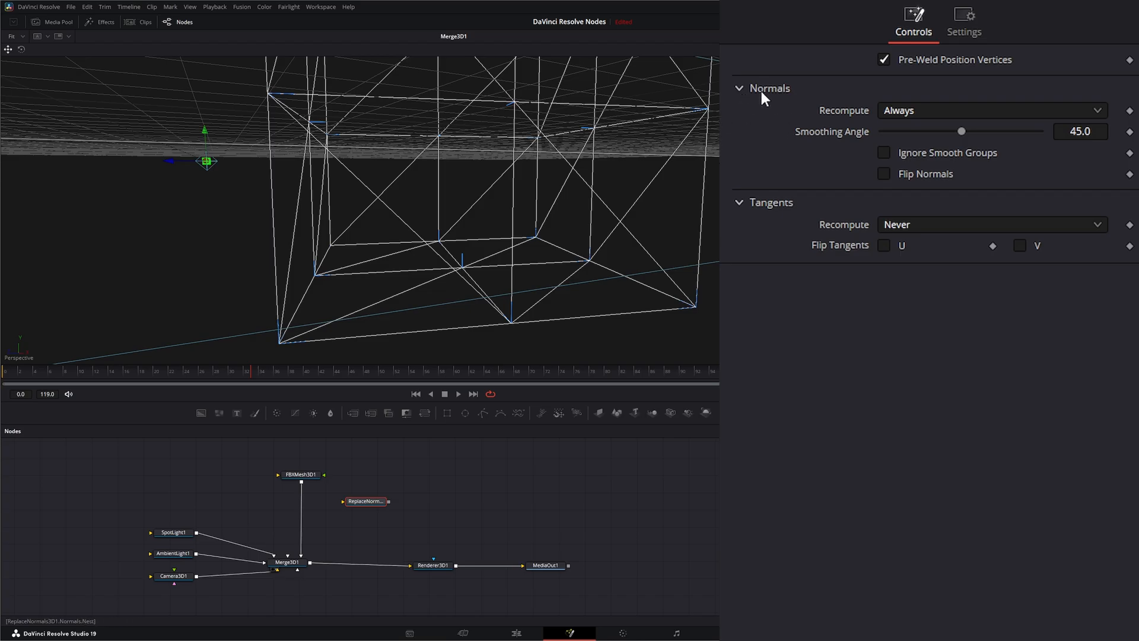
mouse_move(872, 347)
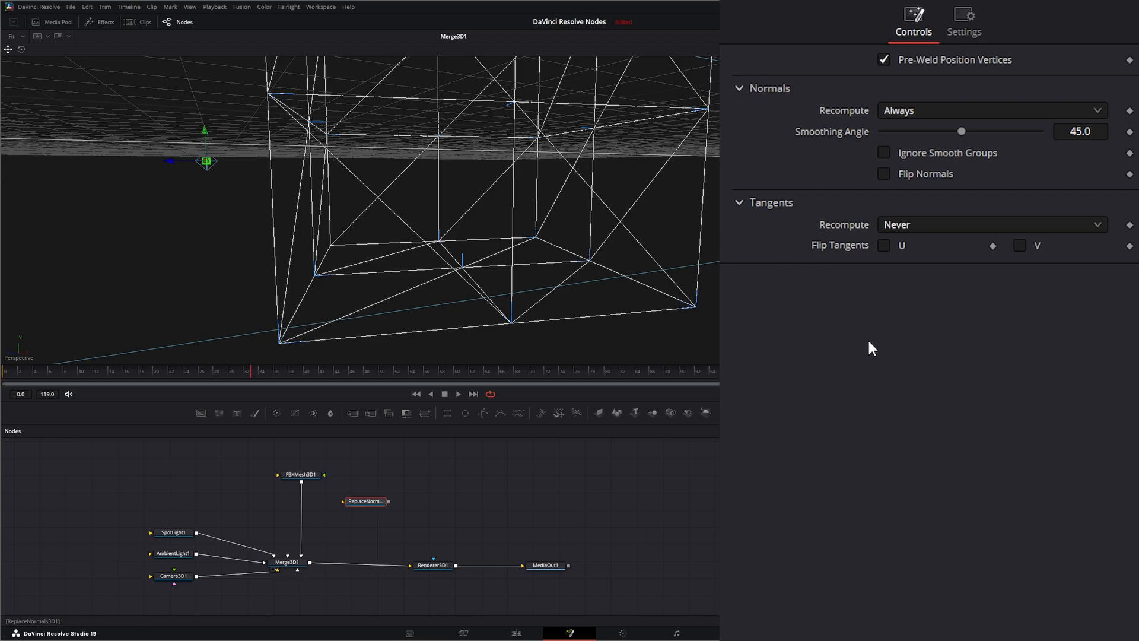
mouse_move(825, 130)
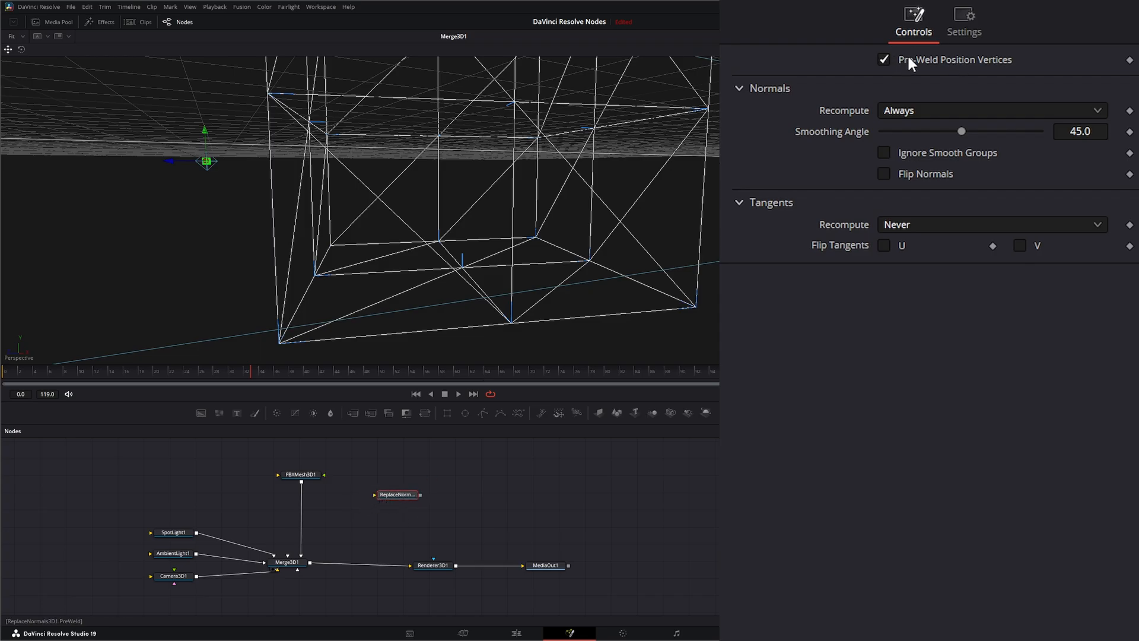
left_click_drag(395, 494, 317, 516)
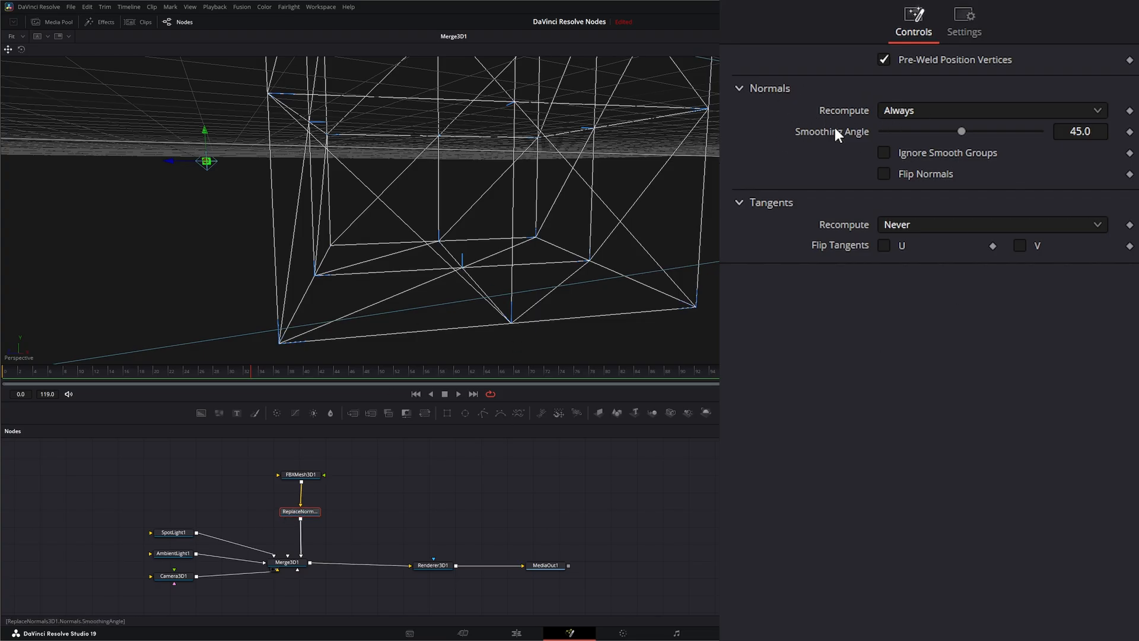
Enable Flip Normals, set Normals Recompute to Always, and view the Renderer3D1 output.
left_click(987, 110)
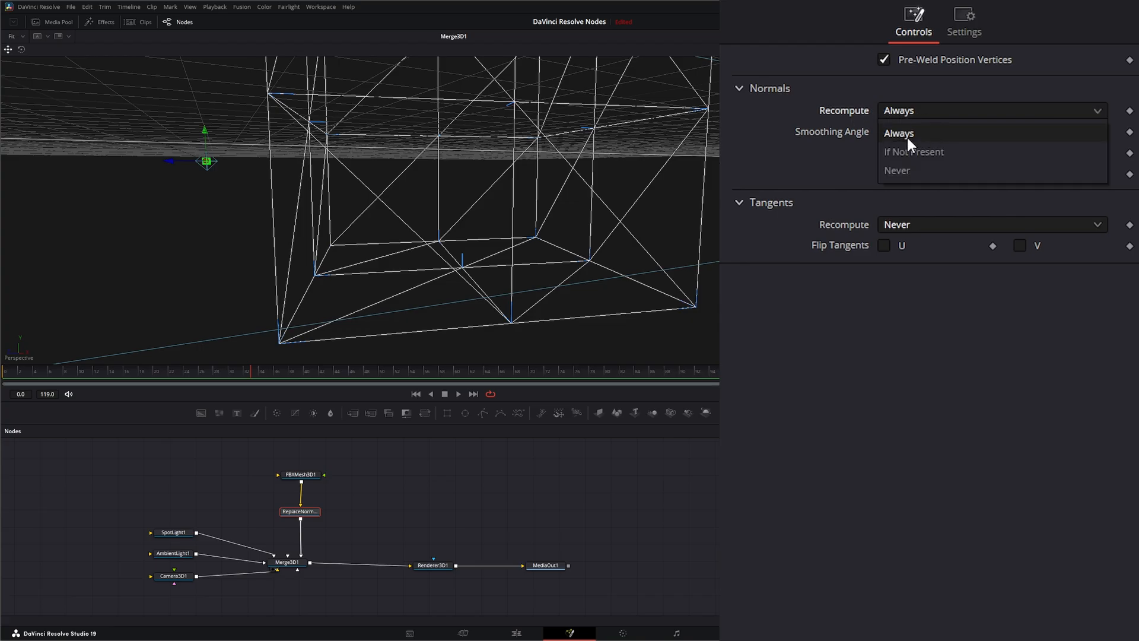
mouse_move(914, 152)
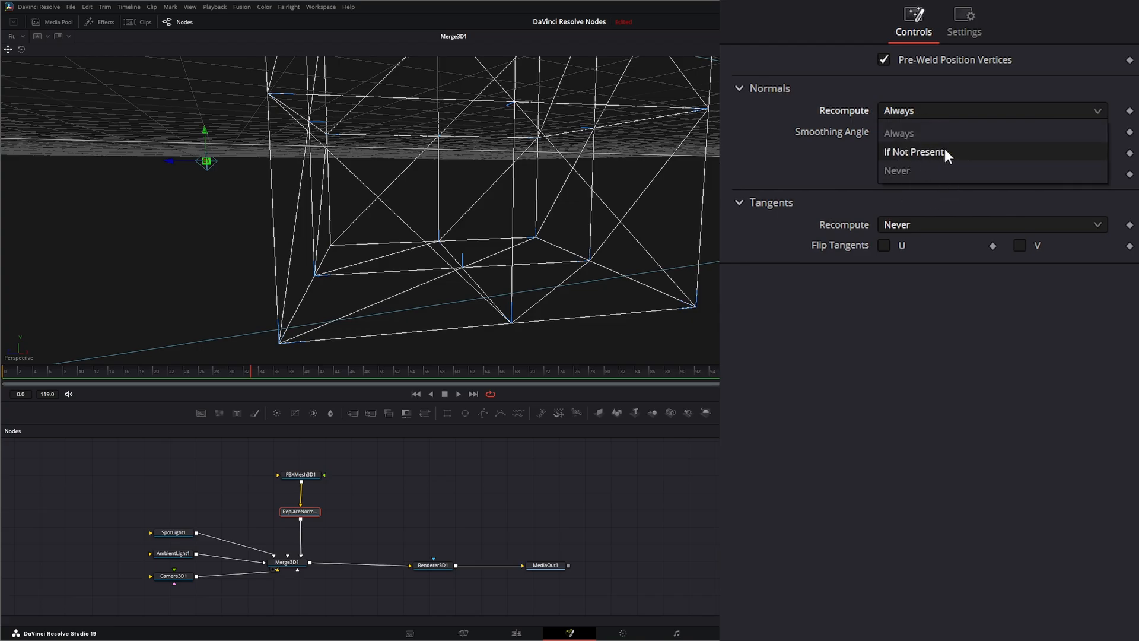
mouse_move(941, 156)
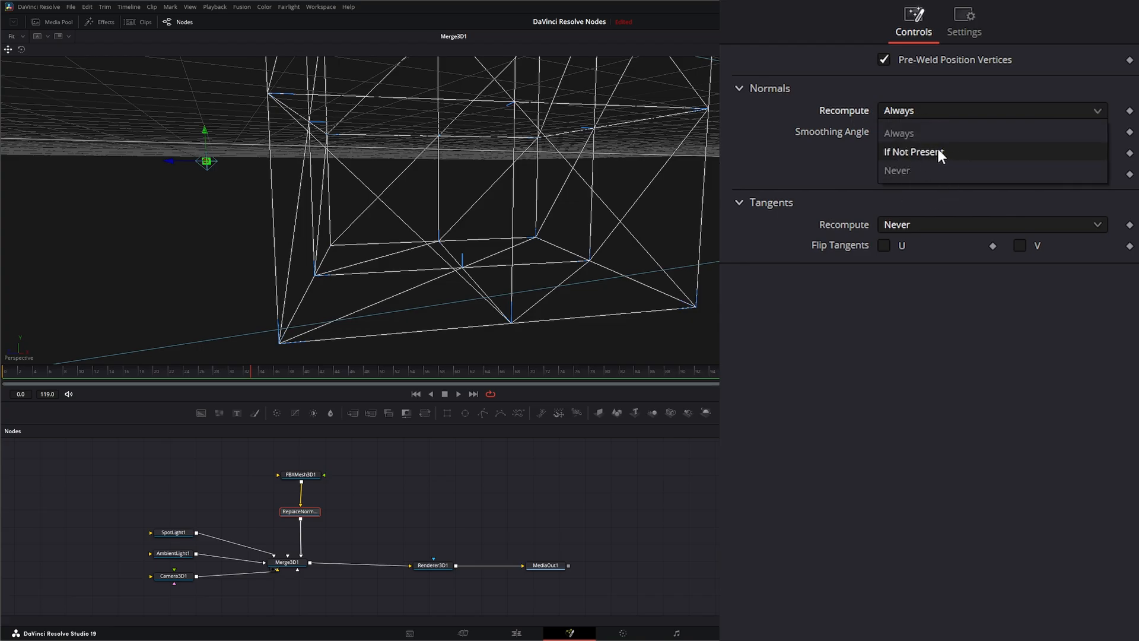
left_click(914, 151)
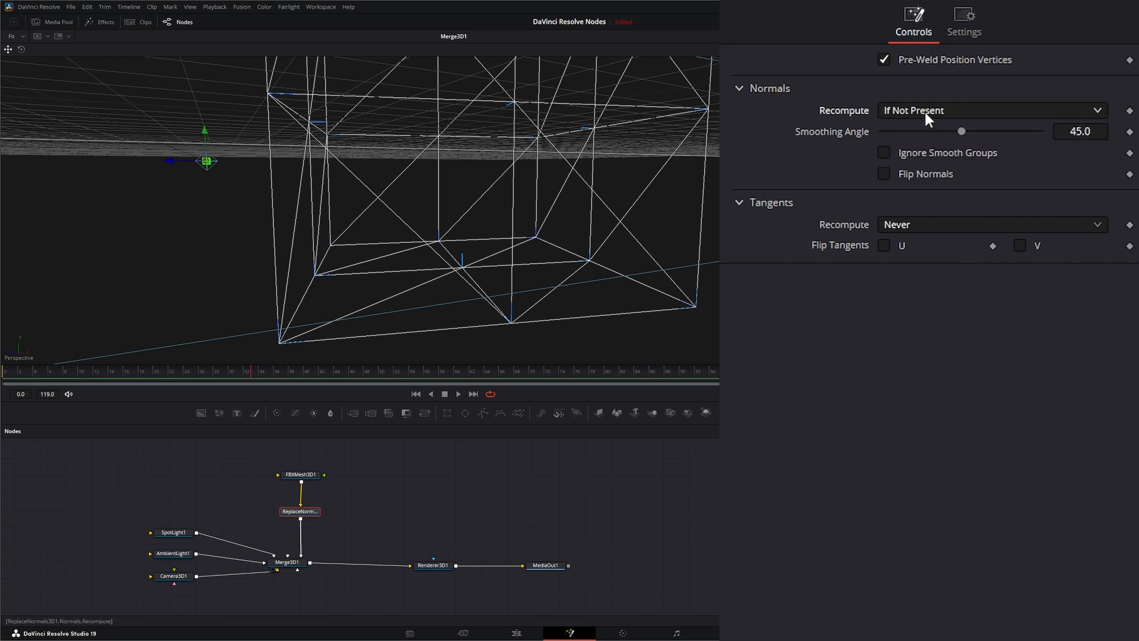
left_click(990, 110)
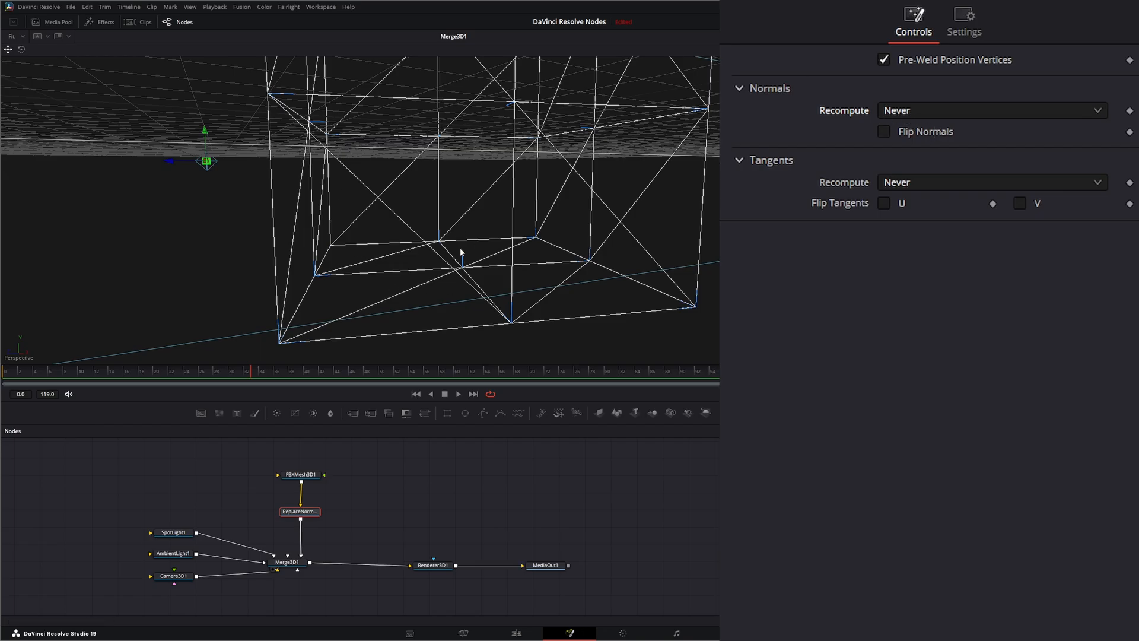
mouse_move(460, 253)
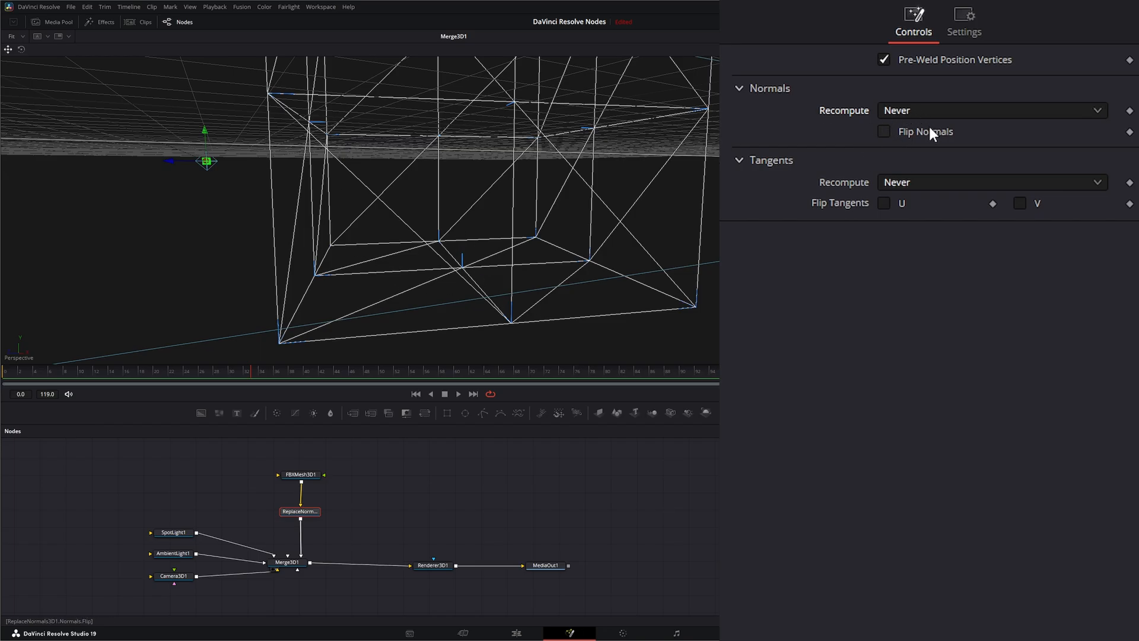
mouse_move(713, 350)
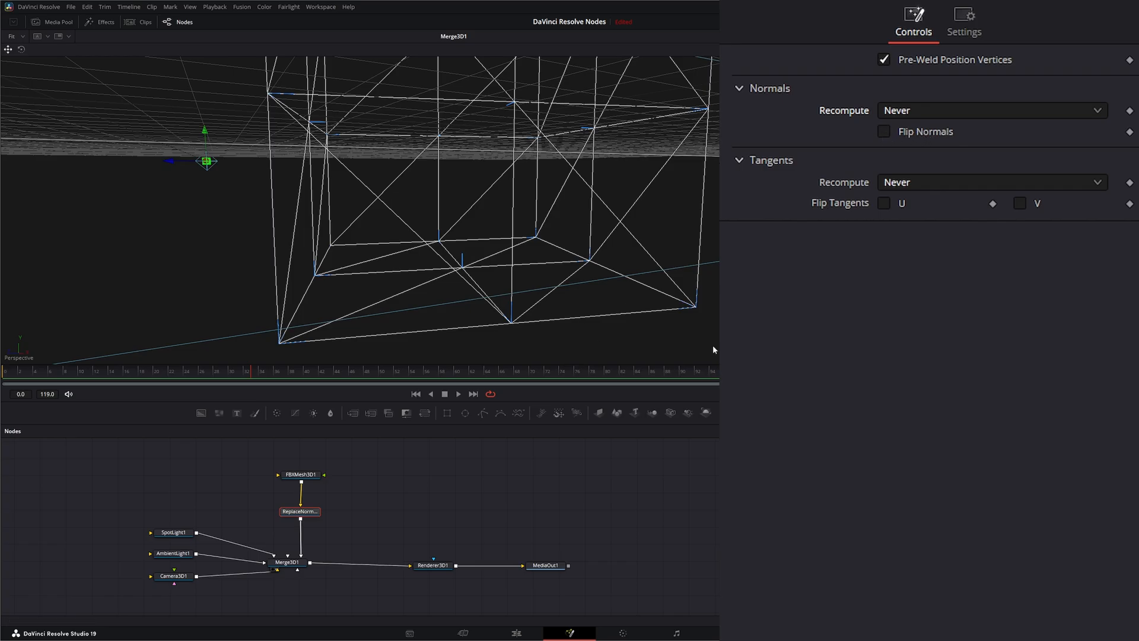
left_click(884, 131)
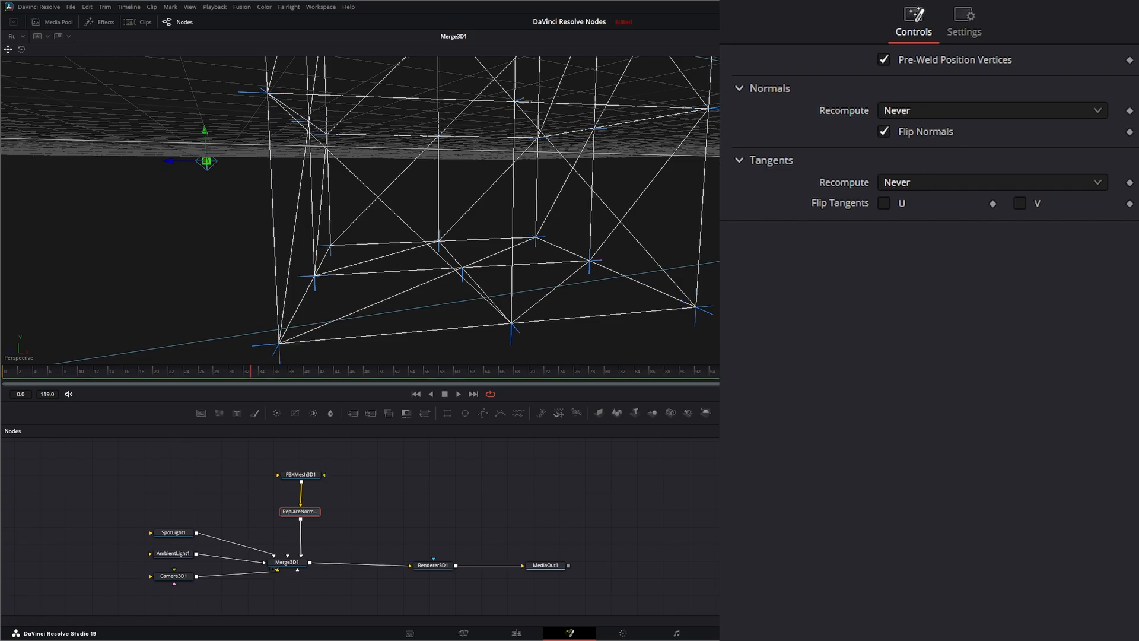
left_click(991, 110)
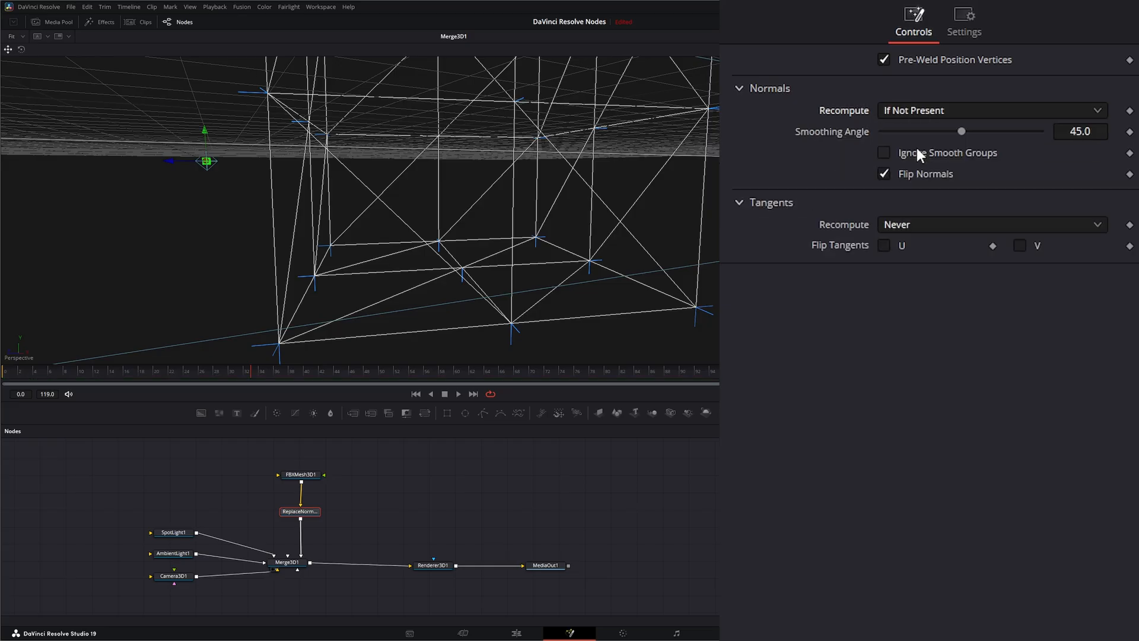
left_click(990, 110)
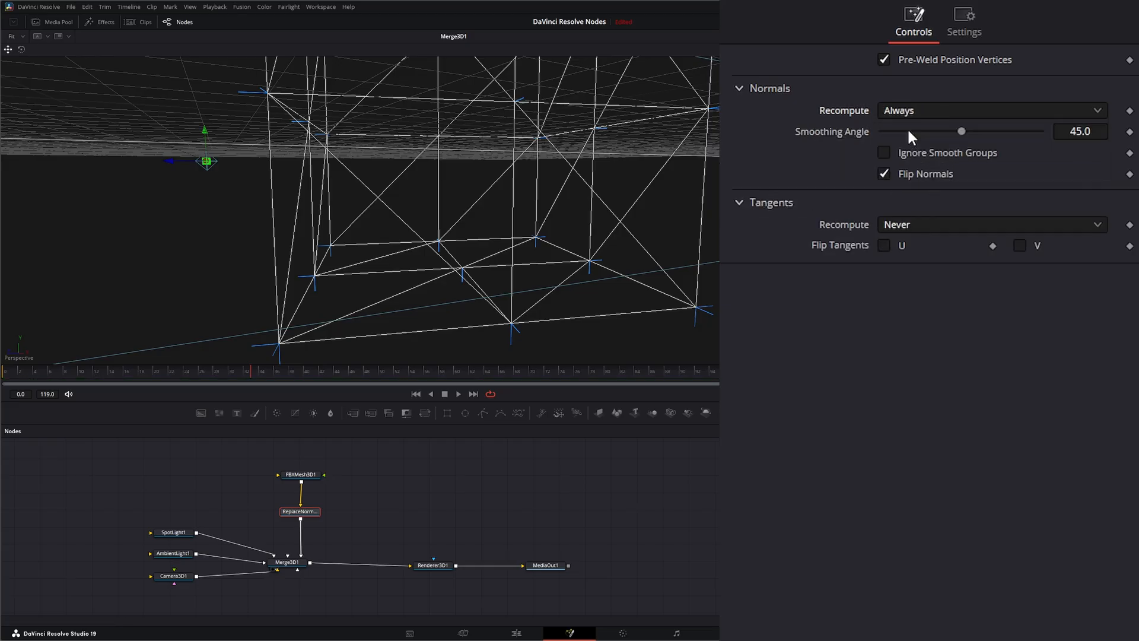
mouse_move(711, 301)
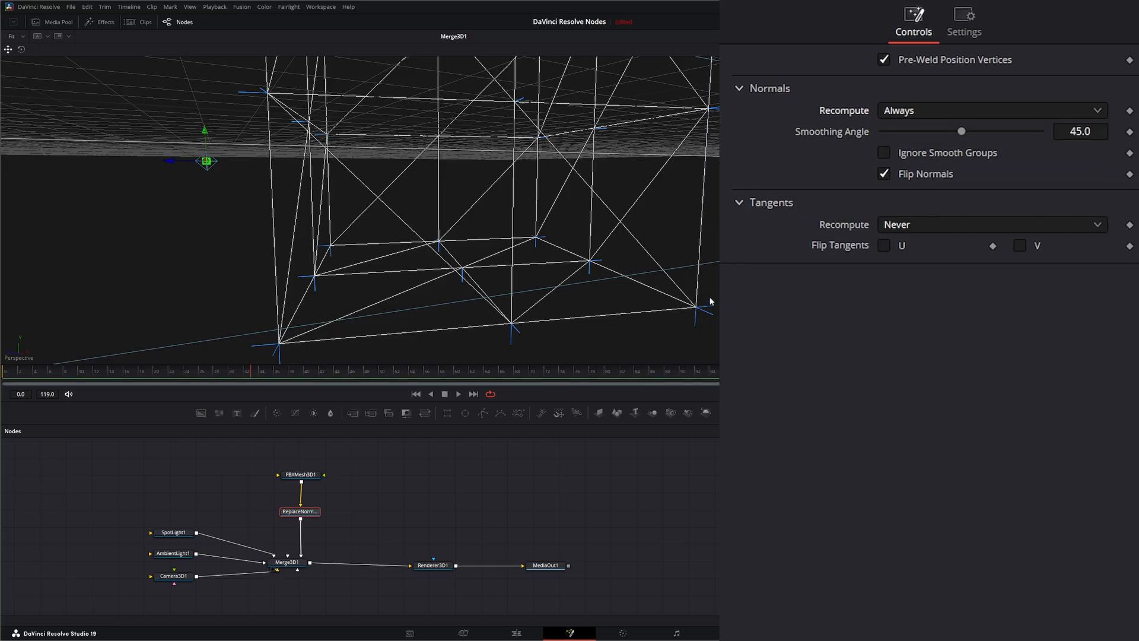
left_click(433, 566)
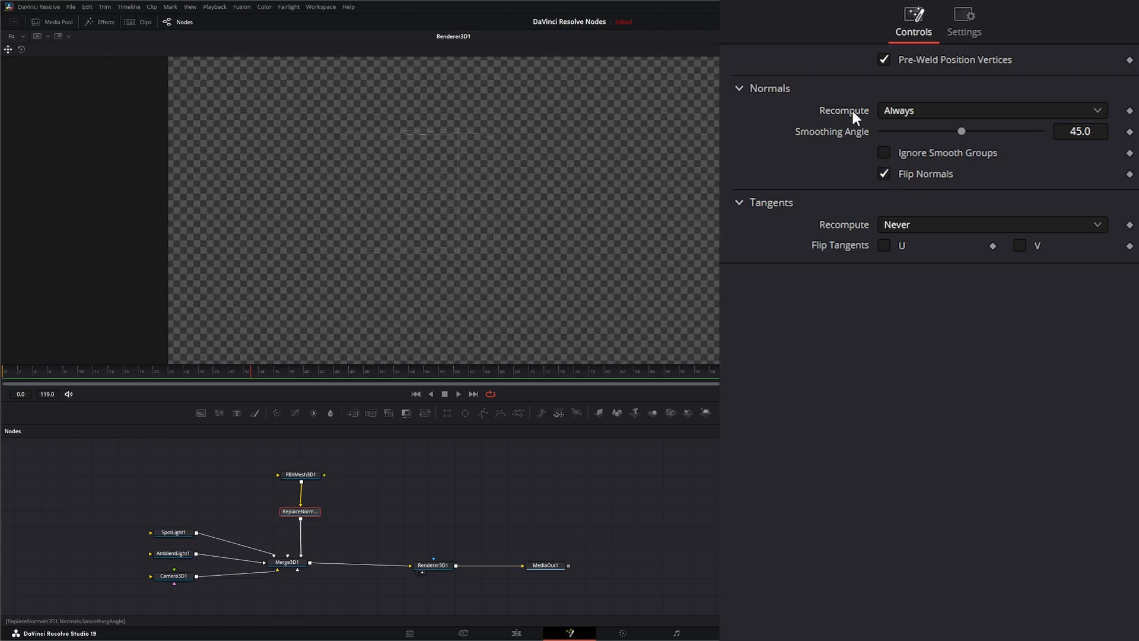
Untick Wireframe on FBXMesh3D1 so the cube renders solid, then check its Transform settings.
left_click(300, 474)
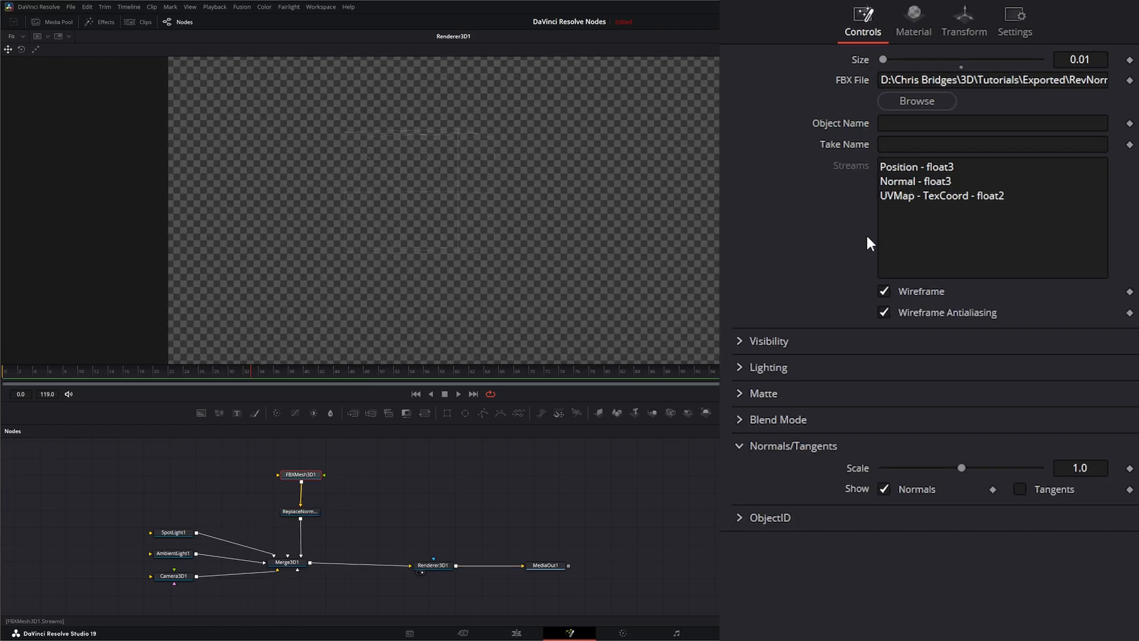
left_click(883, 291)
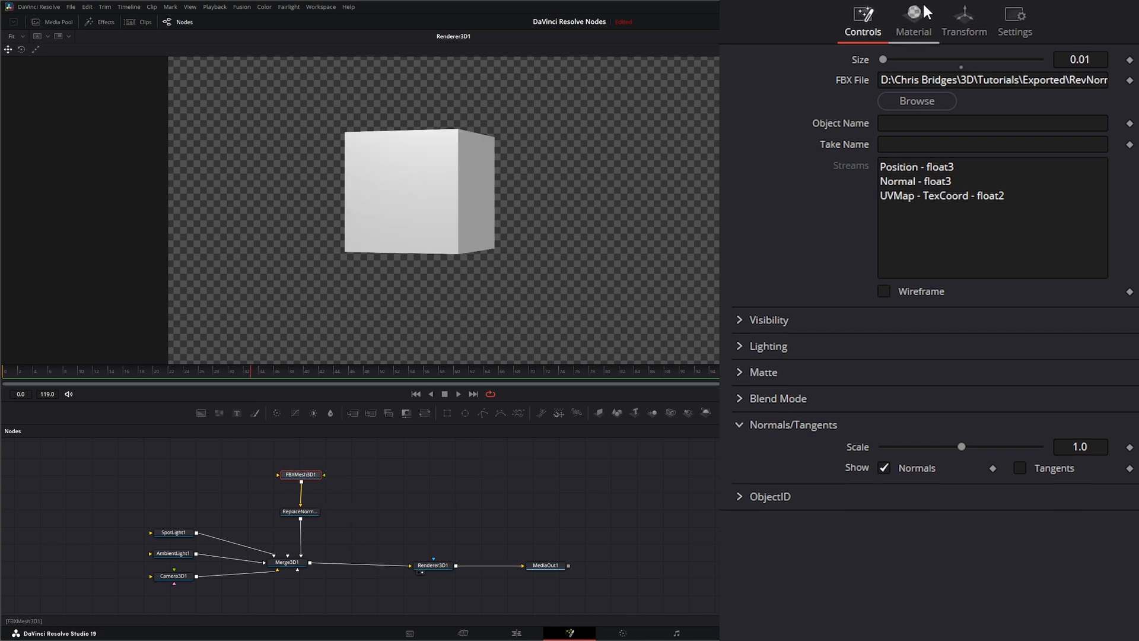
left_click(964, 22)
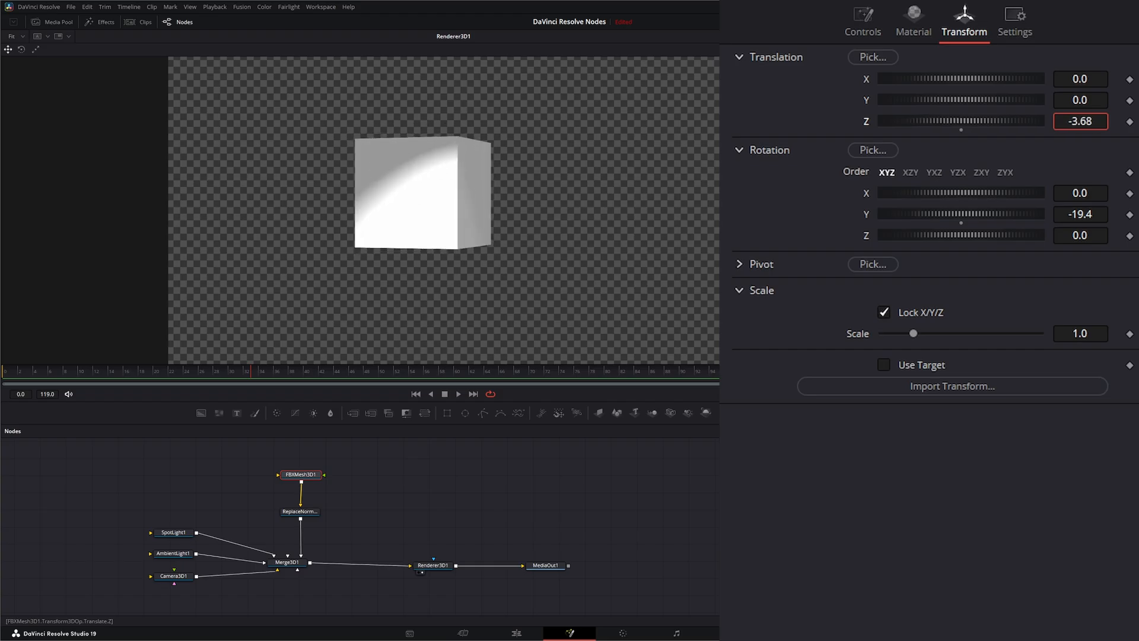
left_click_drag(959, 121, 967, 121)
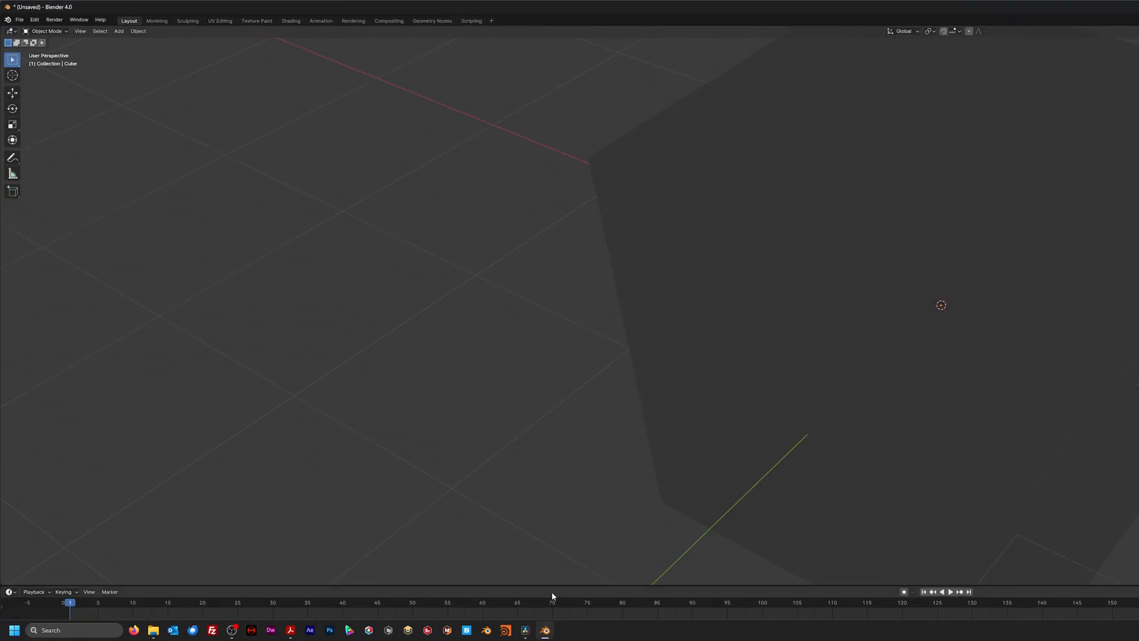
Switch the Blender cube to Edit Mode and toggle Auto Smooth in Object Data Normals.
left_click(45, 30)
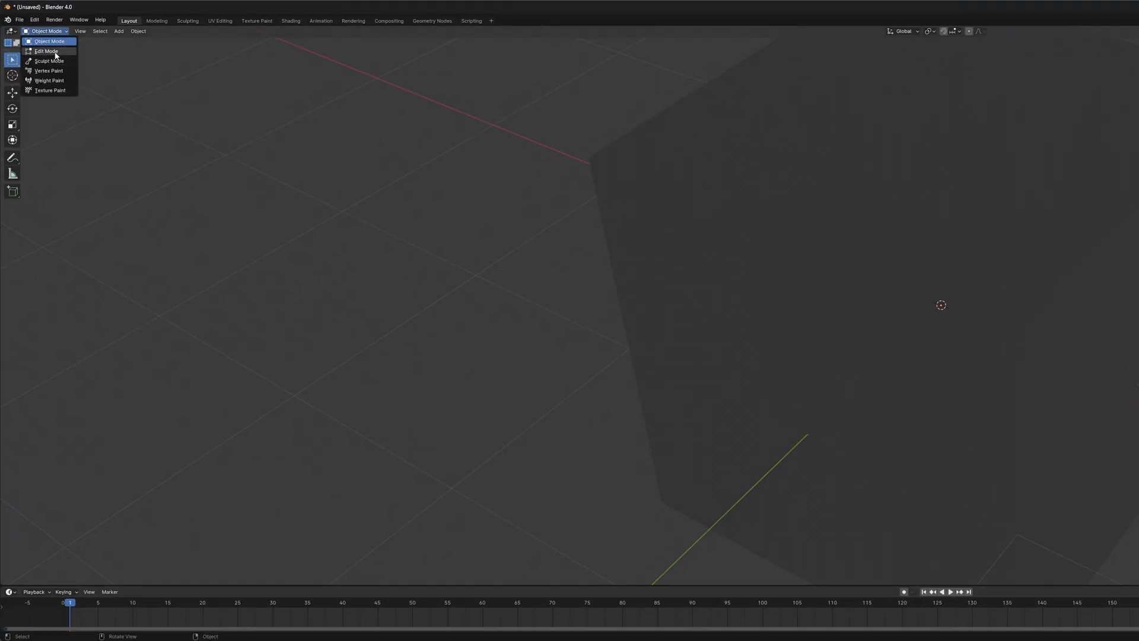
left_click(46, 51)
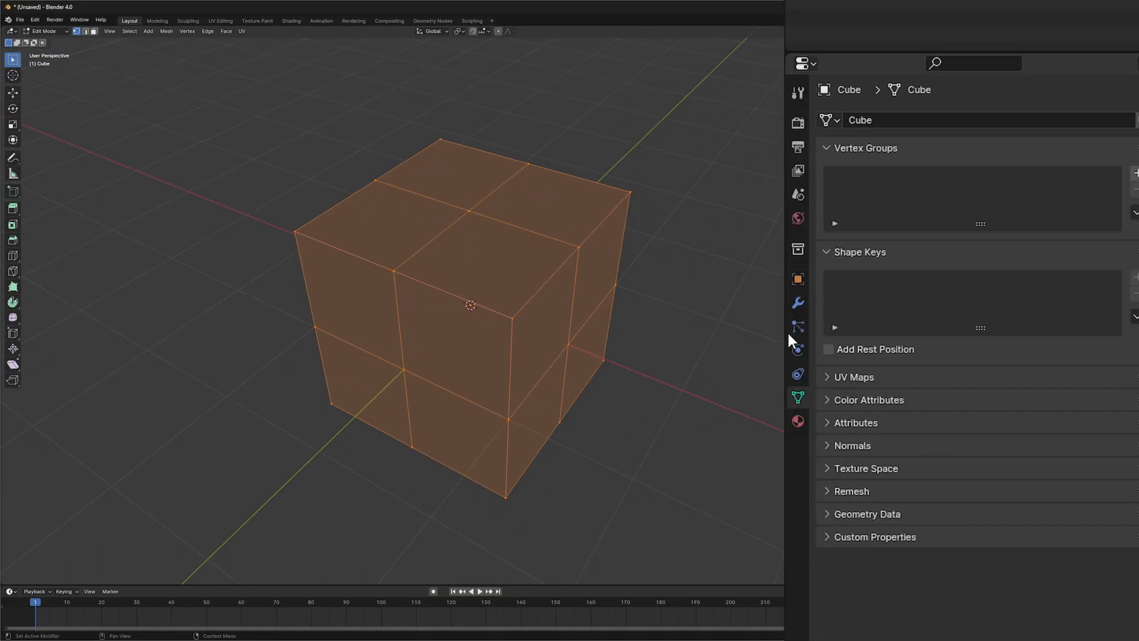
mouse_move(871, 472)
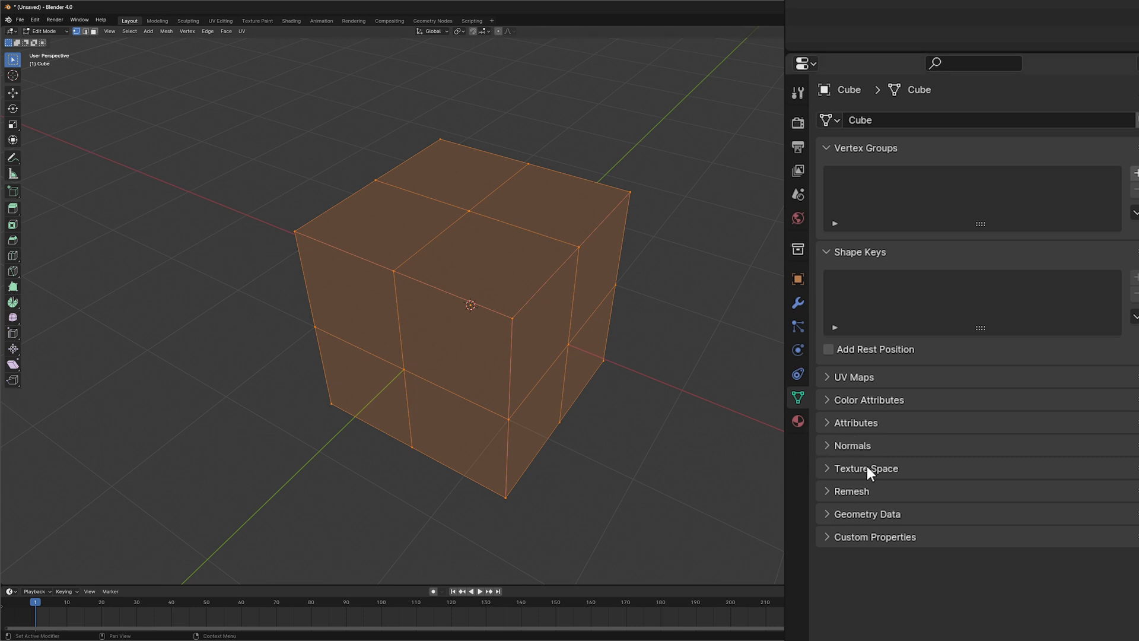
left_click(851, 446)
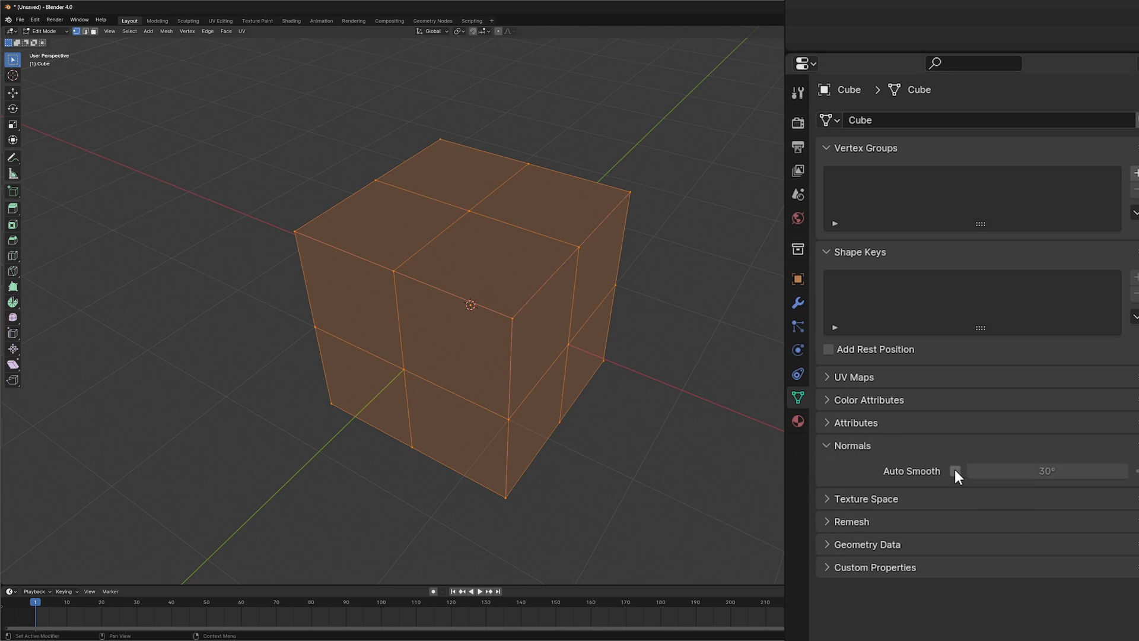
left_click(956, 471)
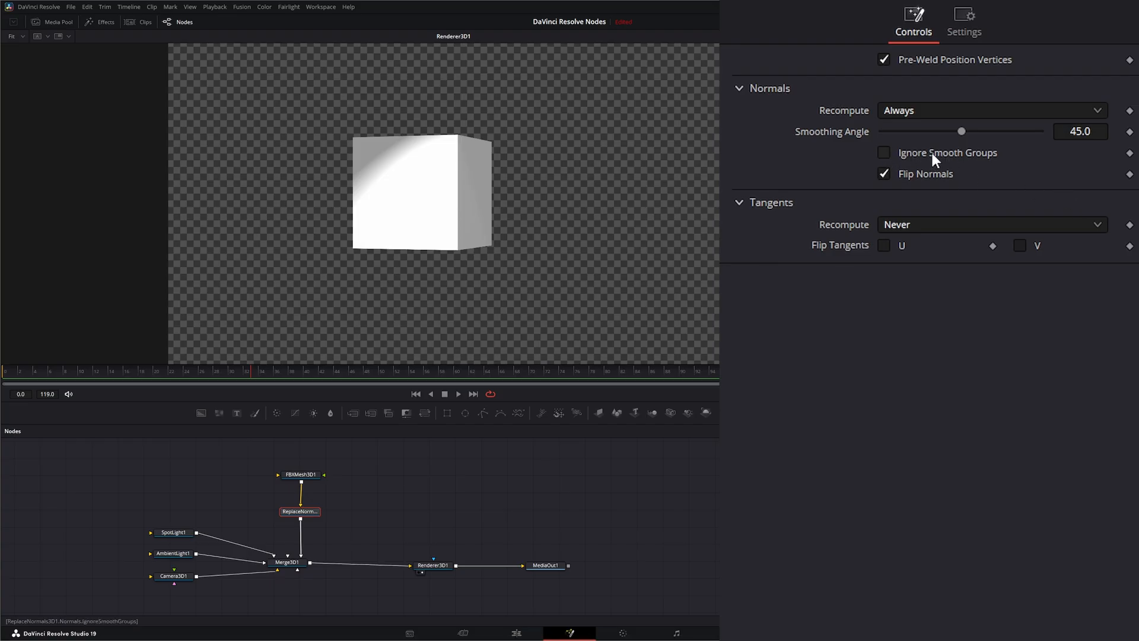
mouse_move(883, 155)
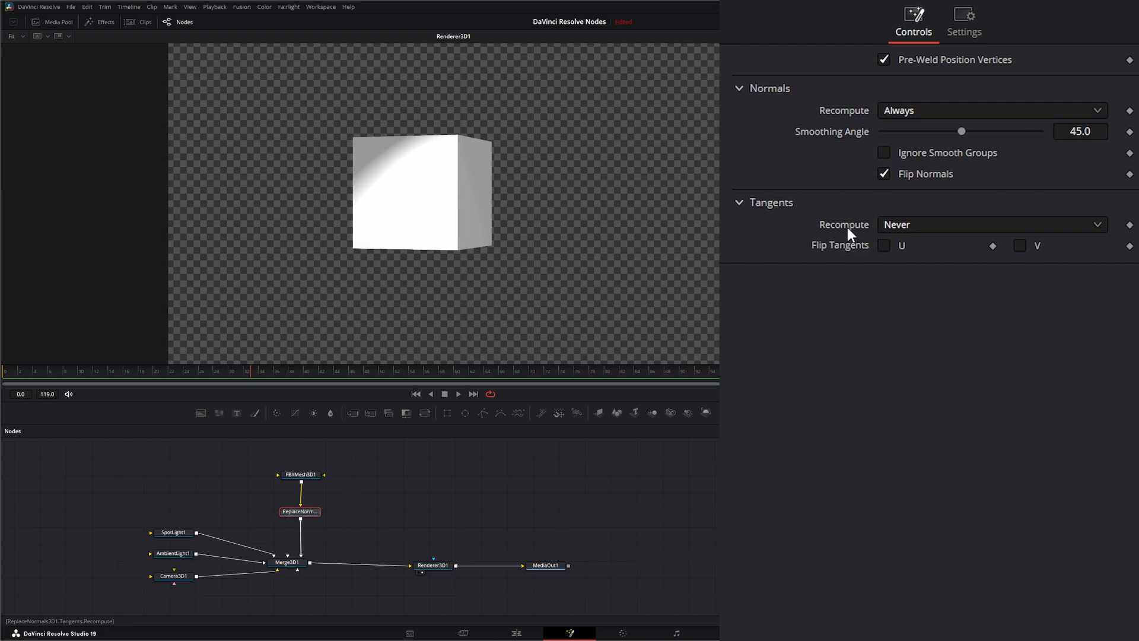
Open ReplaceNormals3D1's Tangents Recompute dropdown, leaving it on Never.
left_click(991, 223)
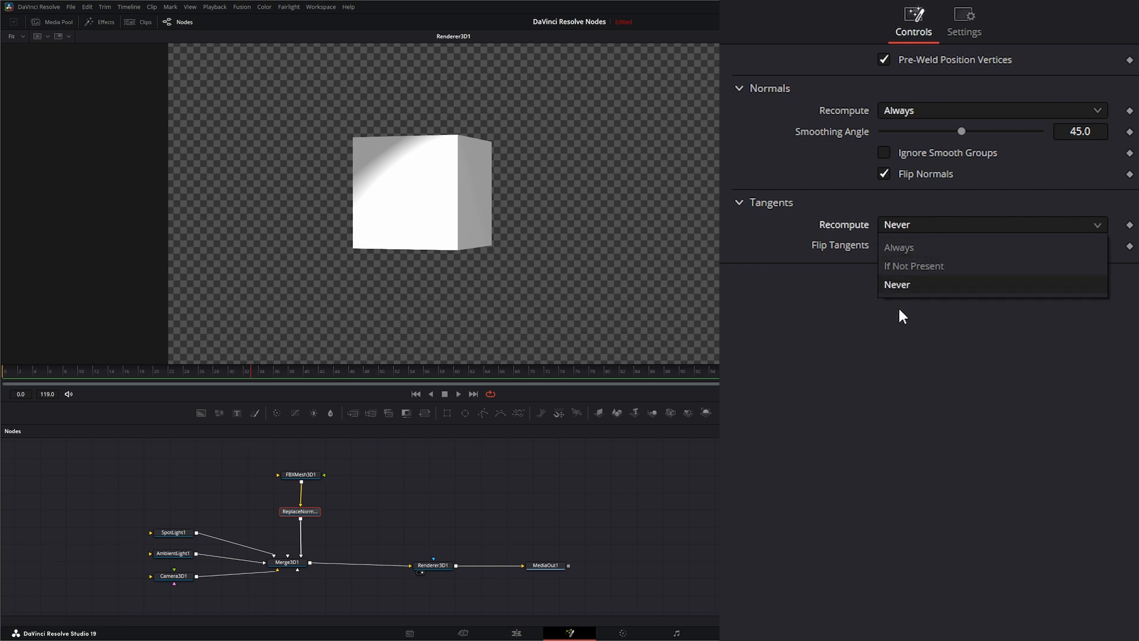
mouse_move(904, 247)
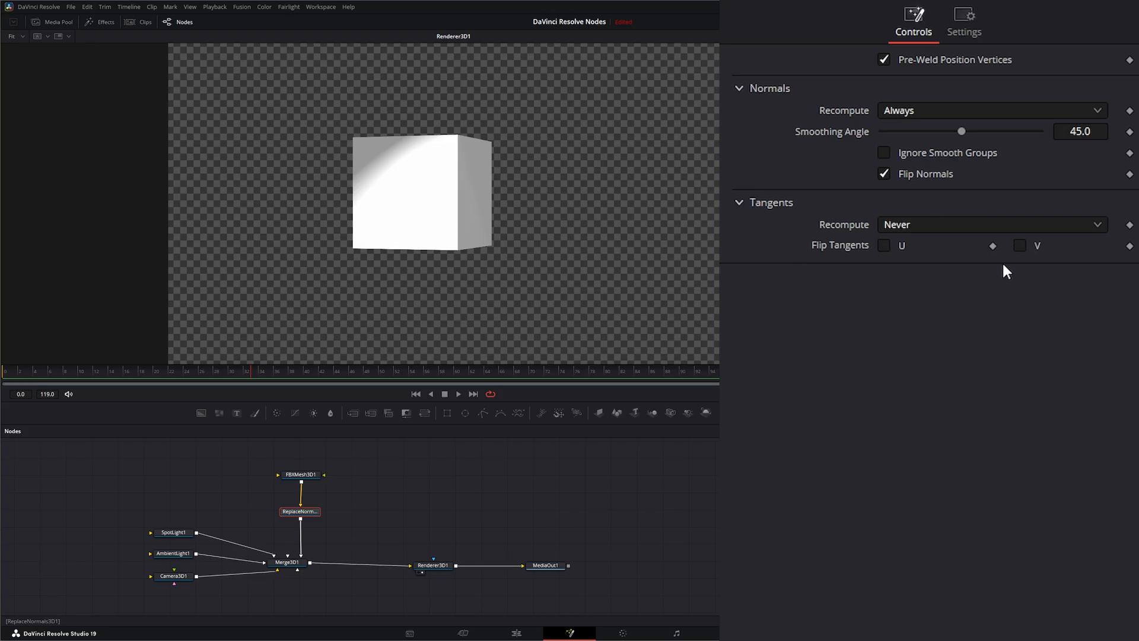
mouse_move(422, 528)
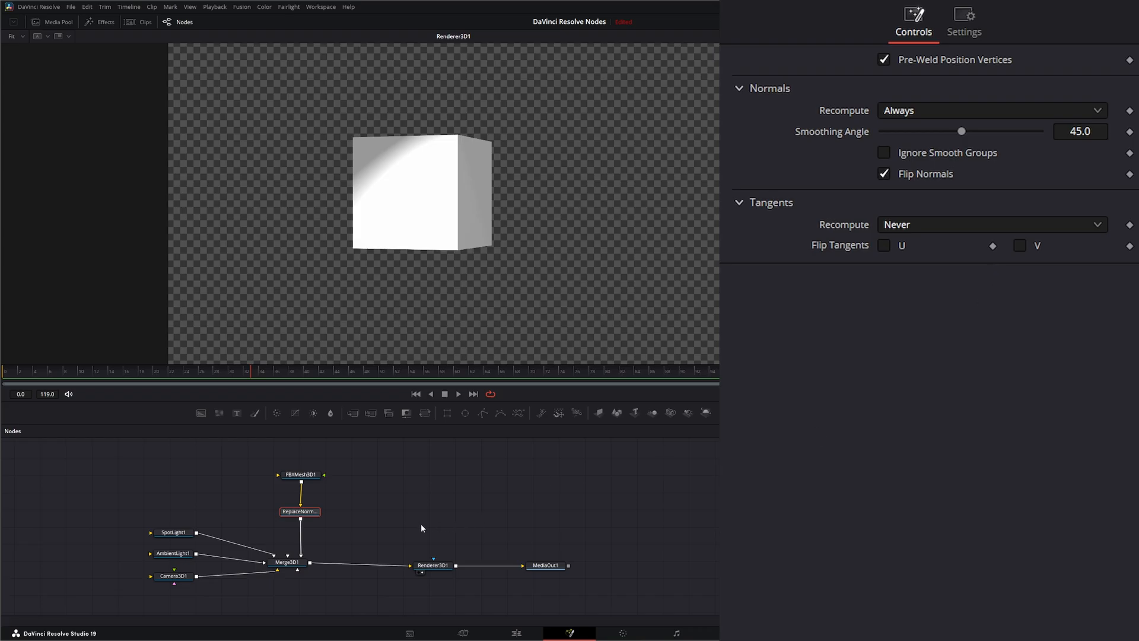